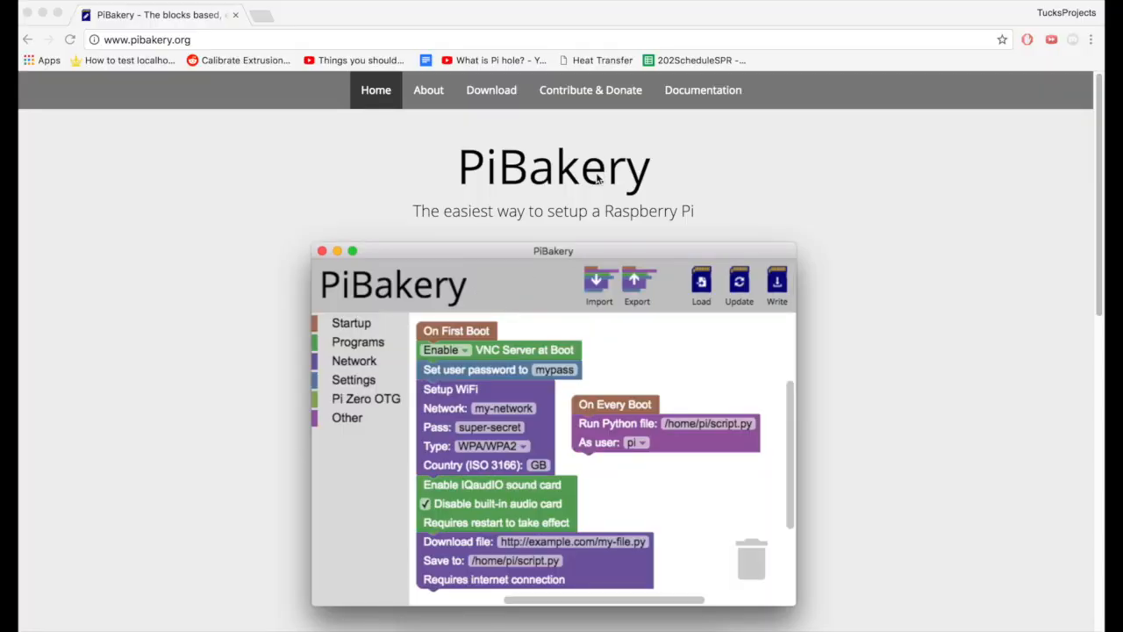
mouse_move(283, 204)
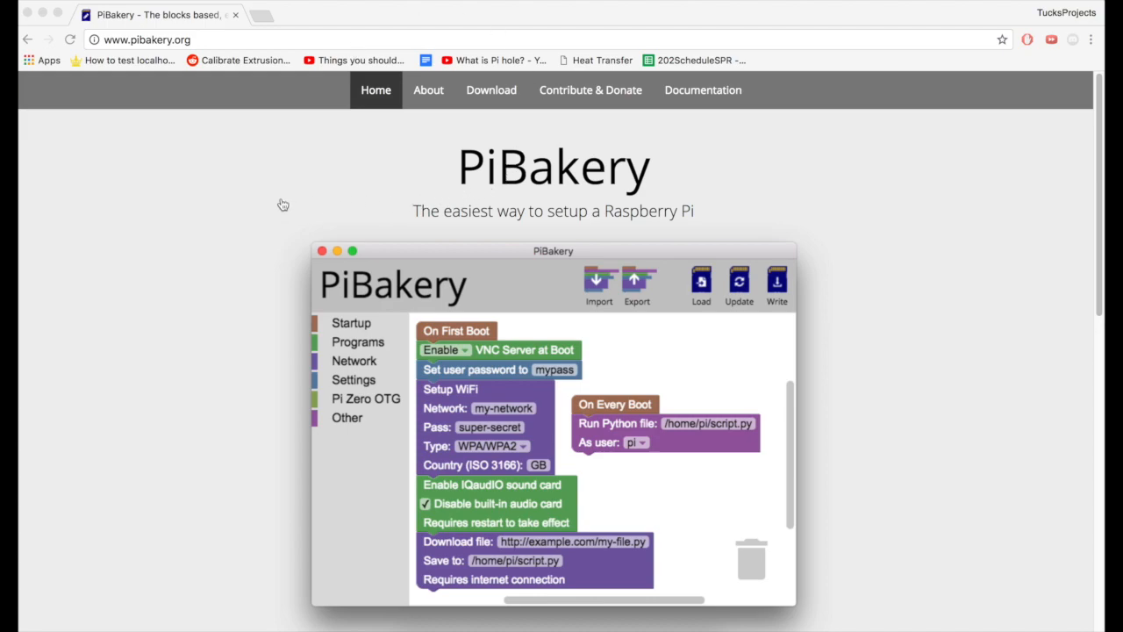
mouse_move(657, 196)
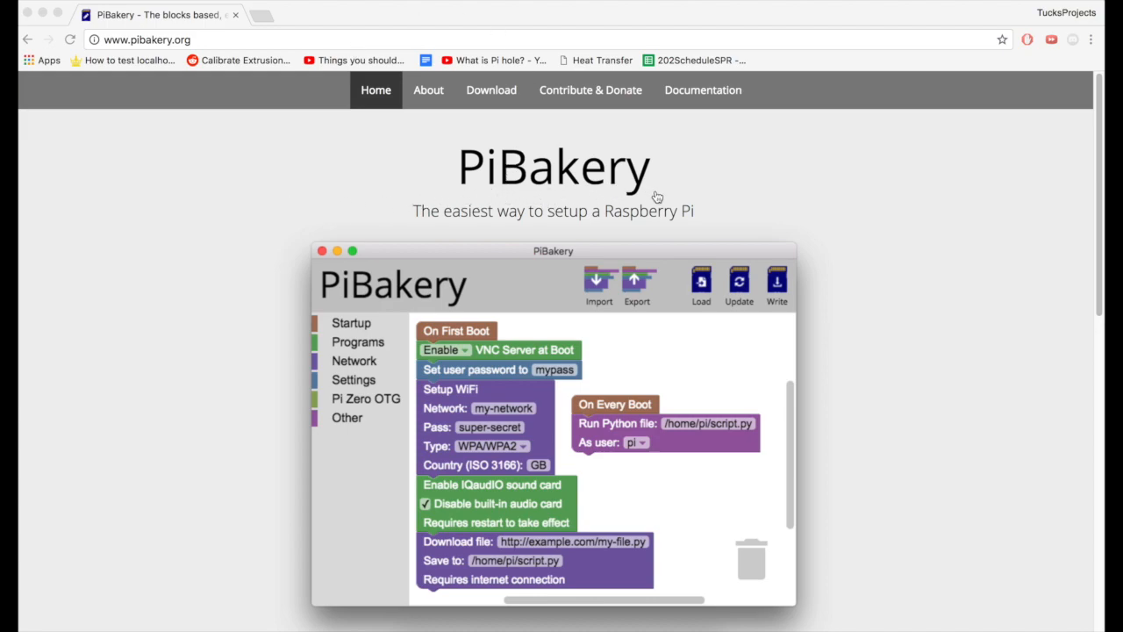
mouse_move(664, 209)
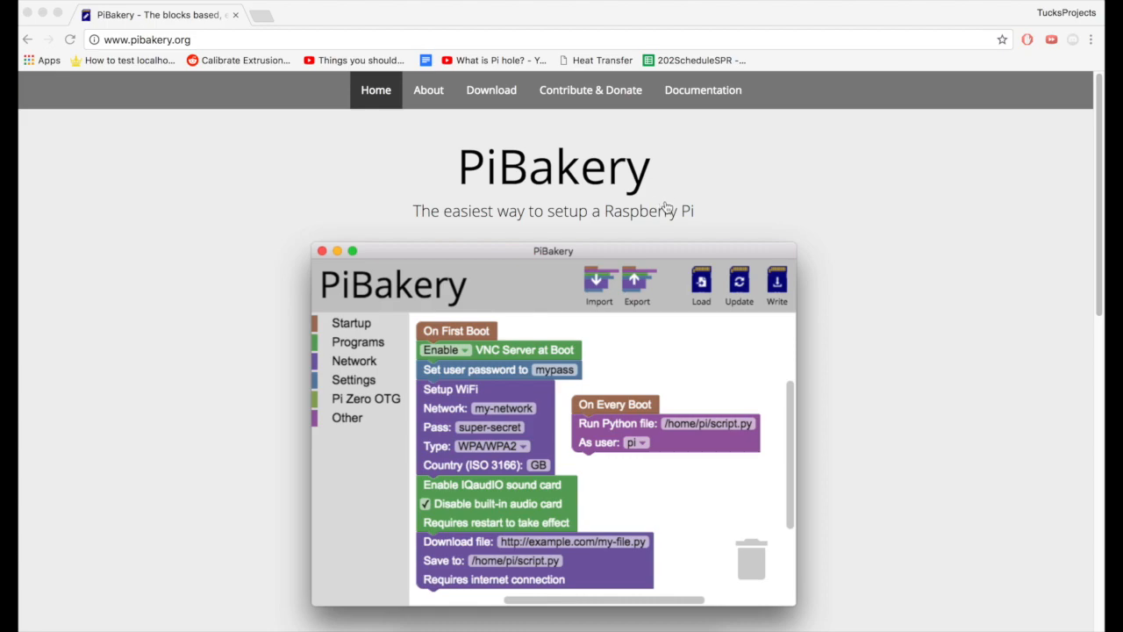
mouse_move(764, 216)
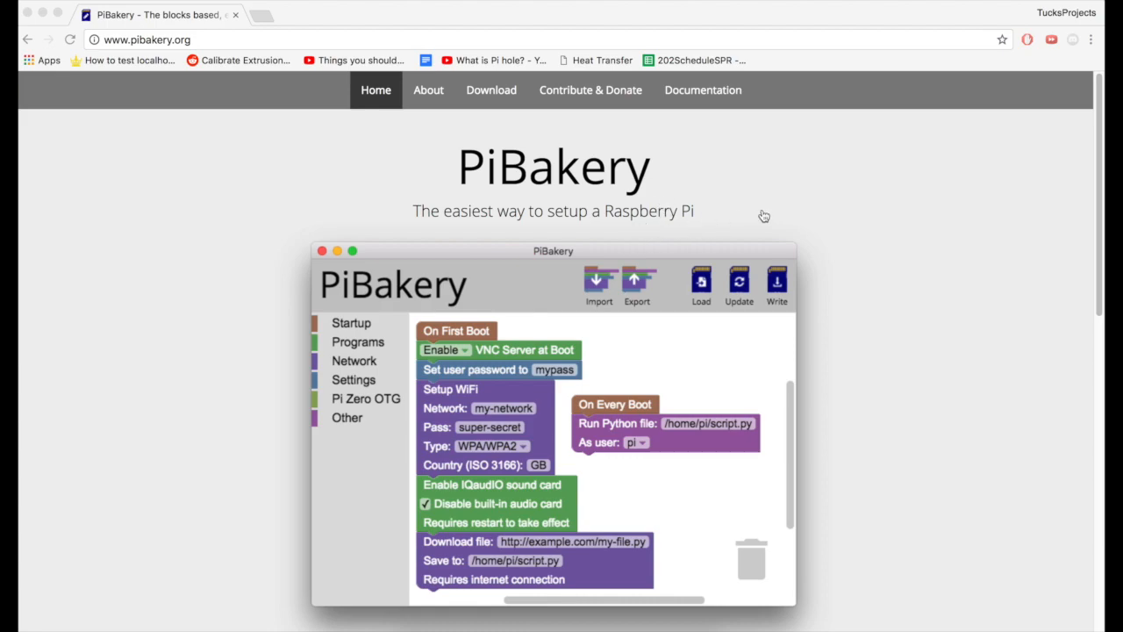
mouse_move(748, 316)
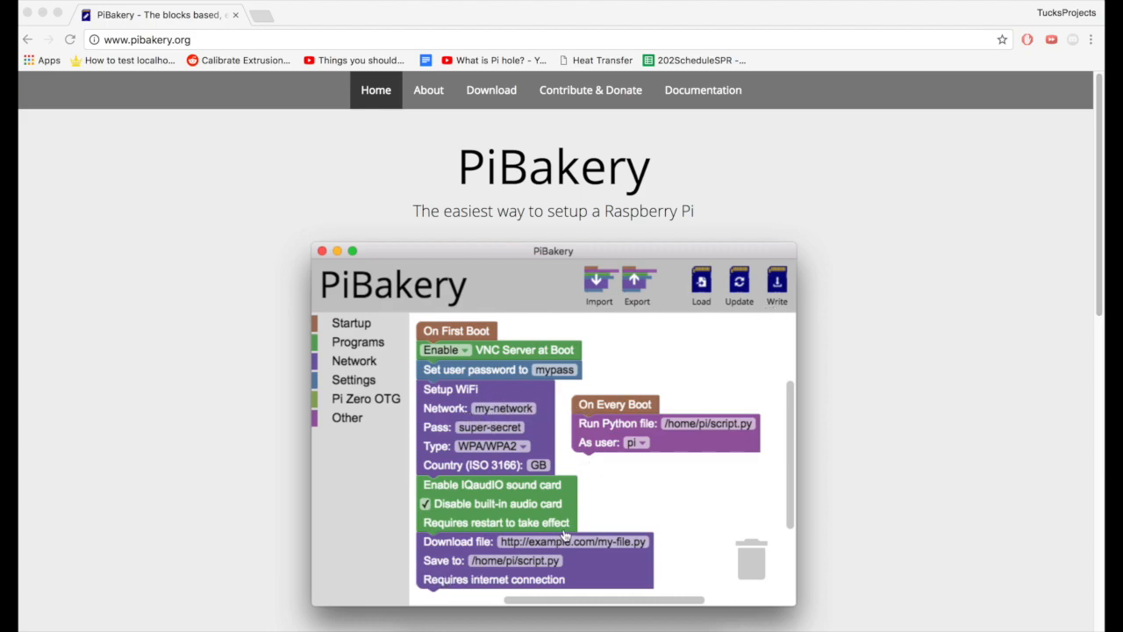
mouse_move(707, 474)
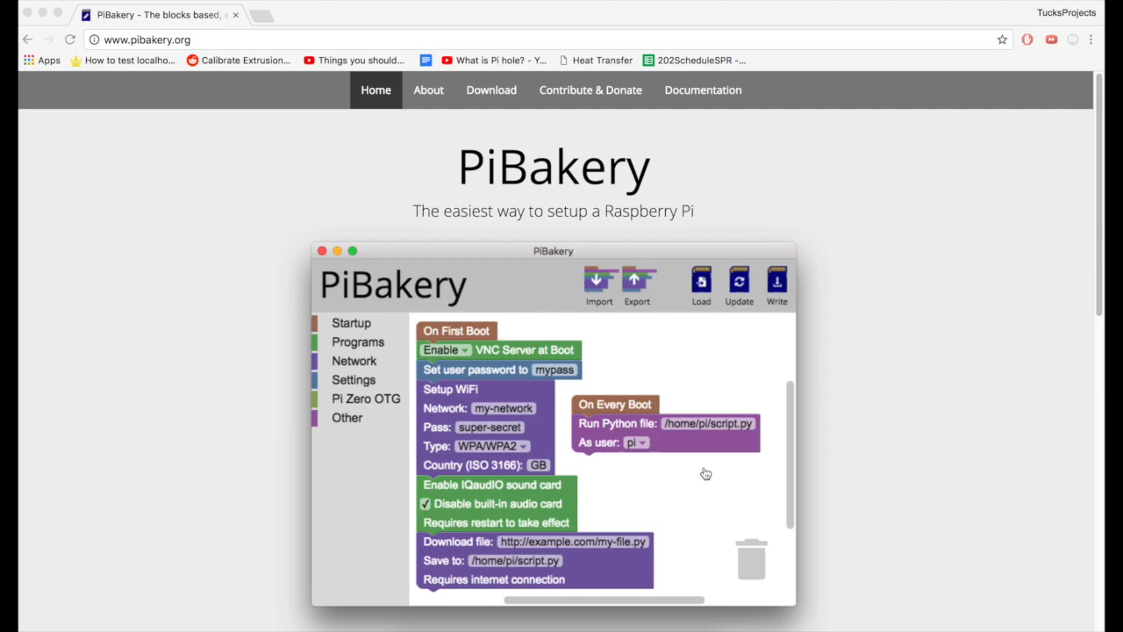
mouse_move(701, 479)
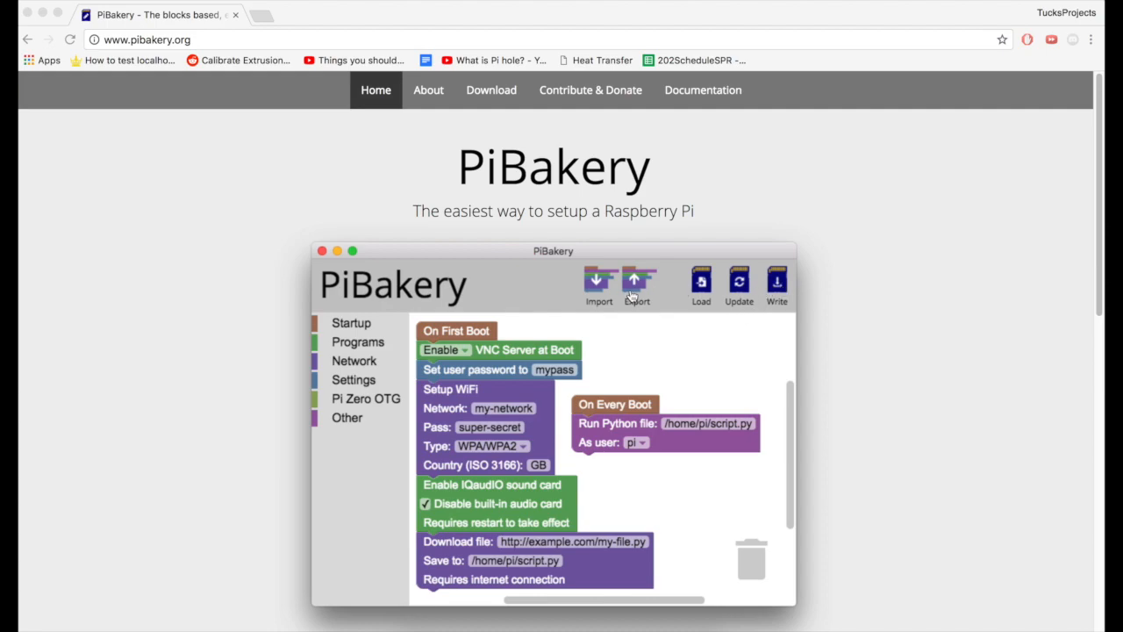
mouse_move(610, 330)
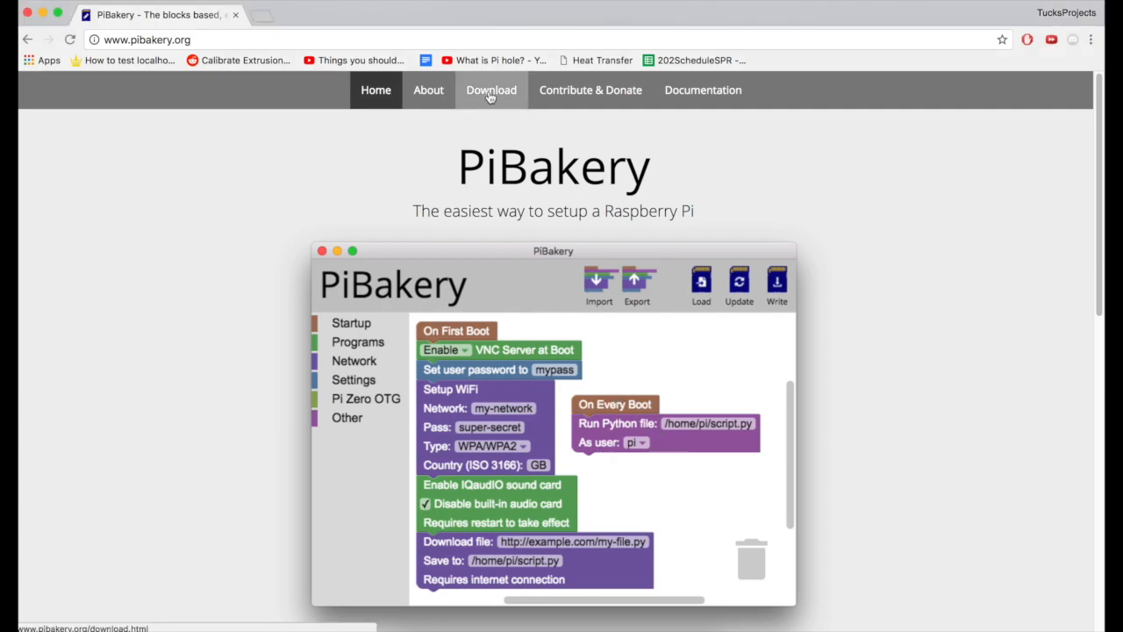
- Go to the PiBakery download page from the site's navigation bar
left_click(491, 89)
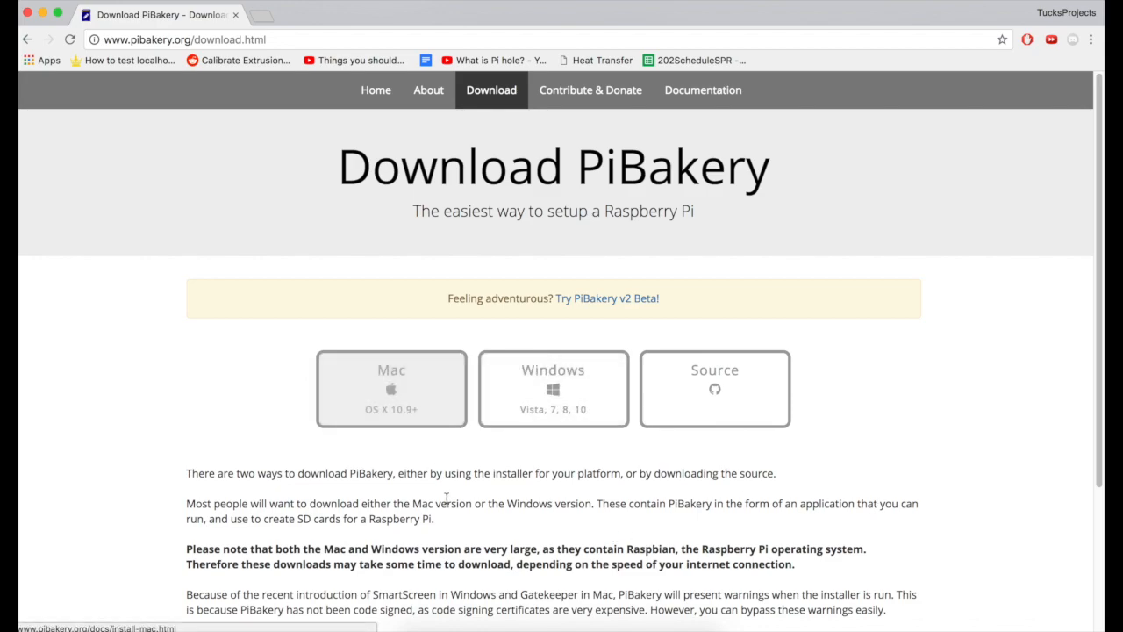
mouse_move(314, 25)
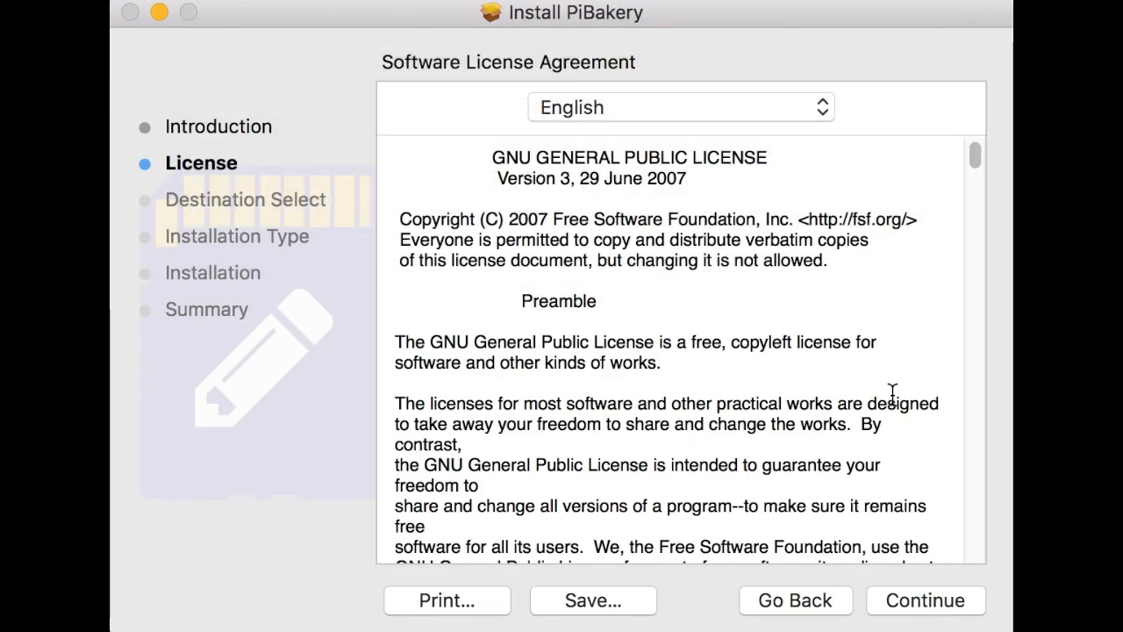
- Install PiBakery on Macintosh HD with only Raspbian Lite included
left_click(924, 600)
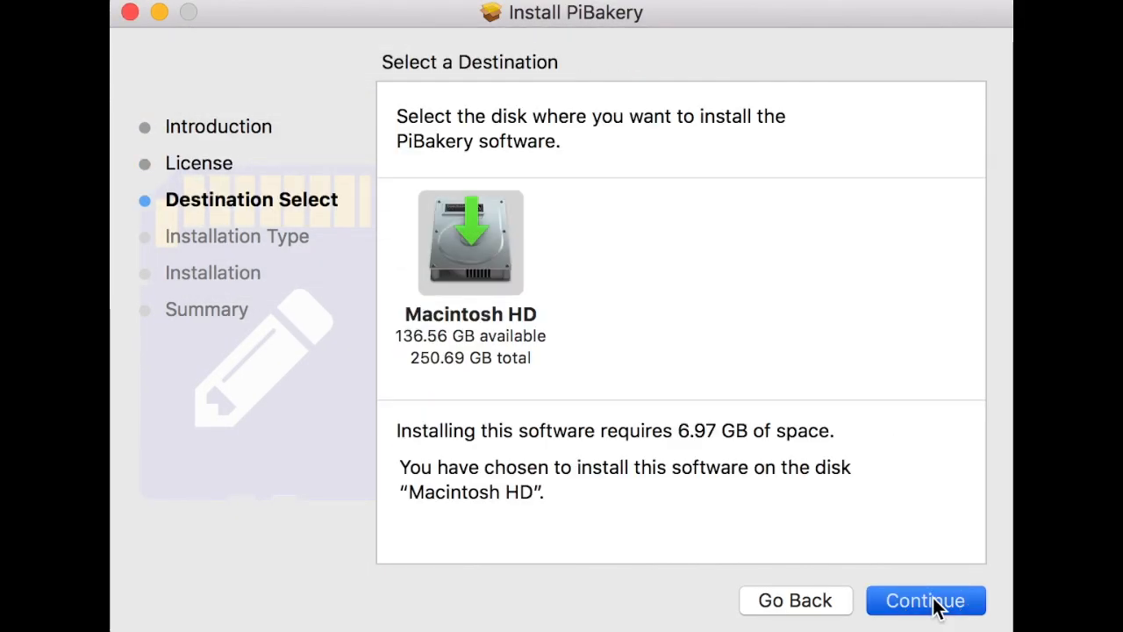
left_click(925, 600)
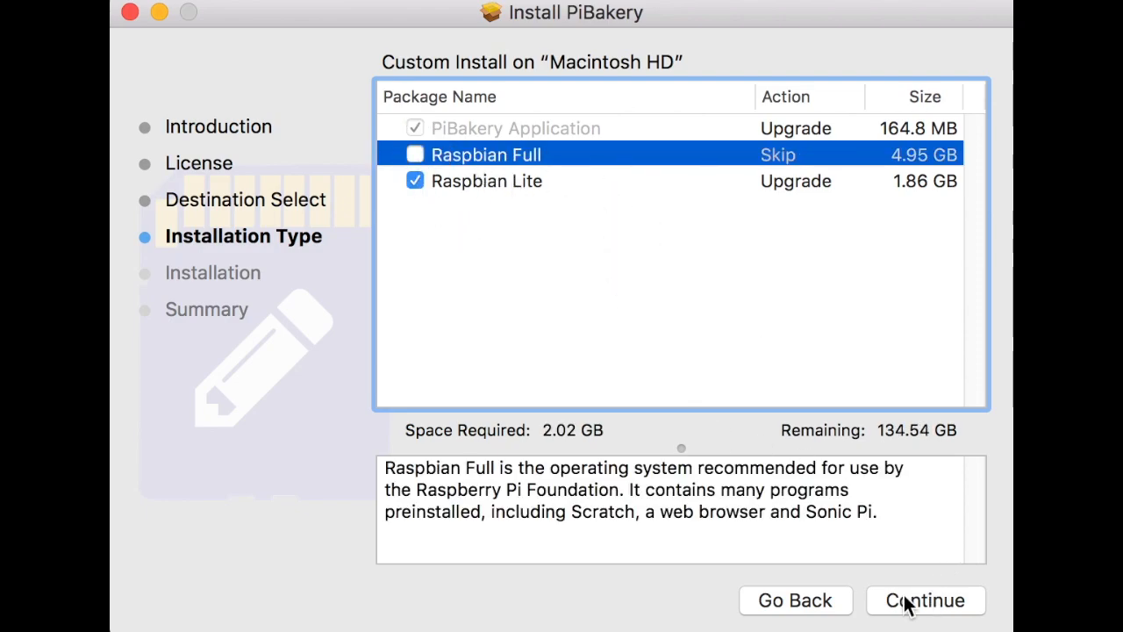
left_click(924, 600)
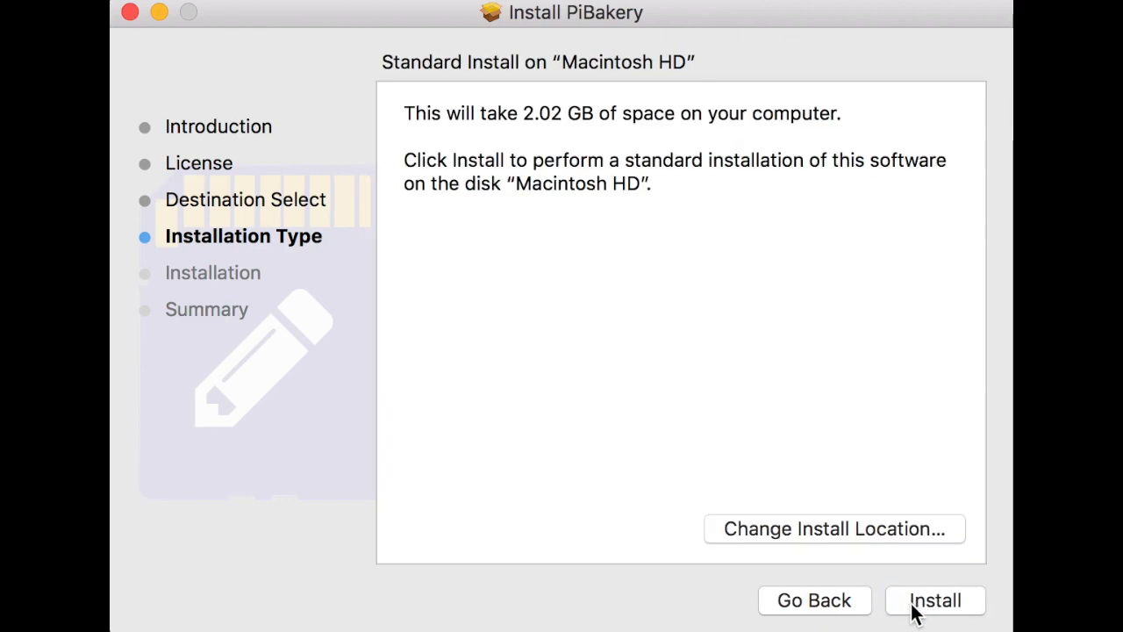
left_click(934, 600)
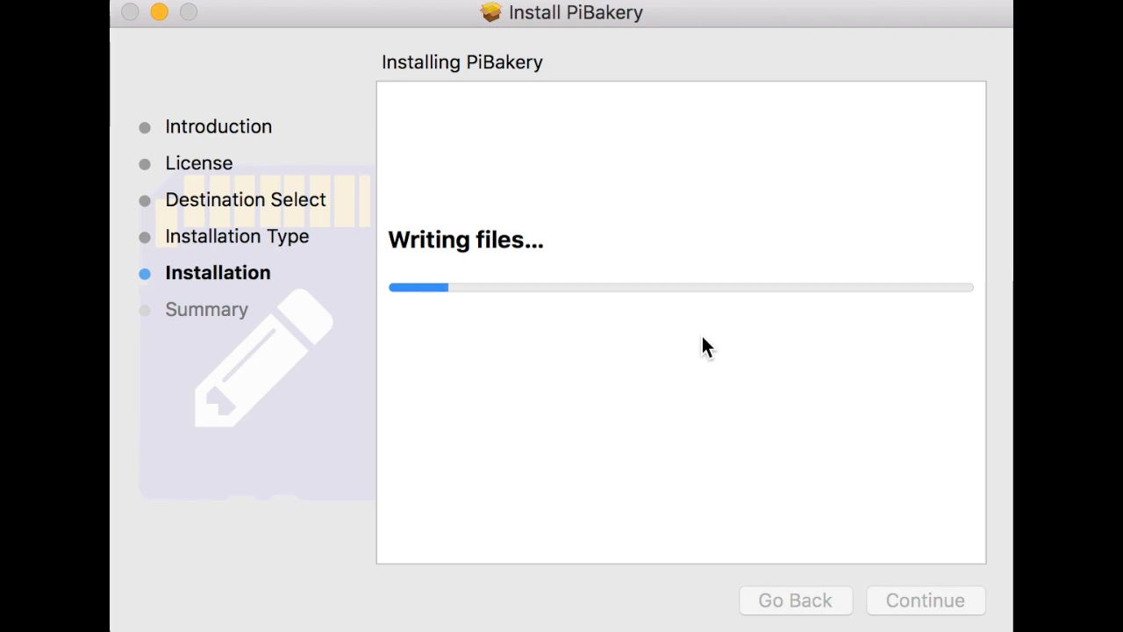
mouse_move(724, 301)
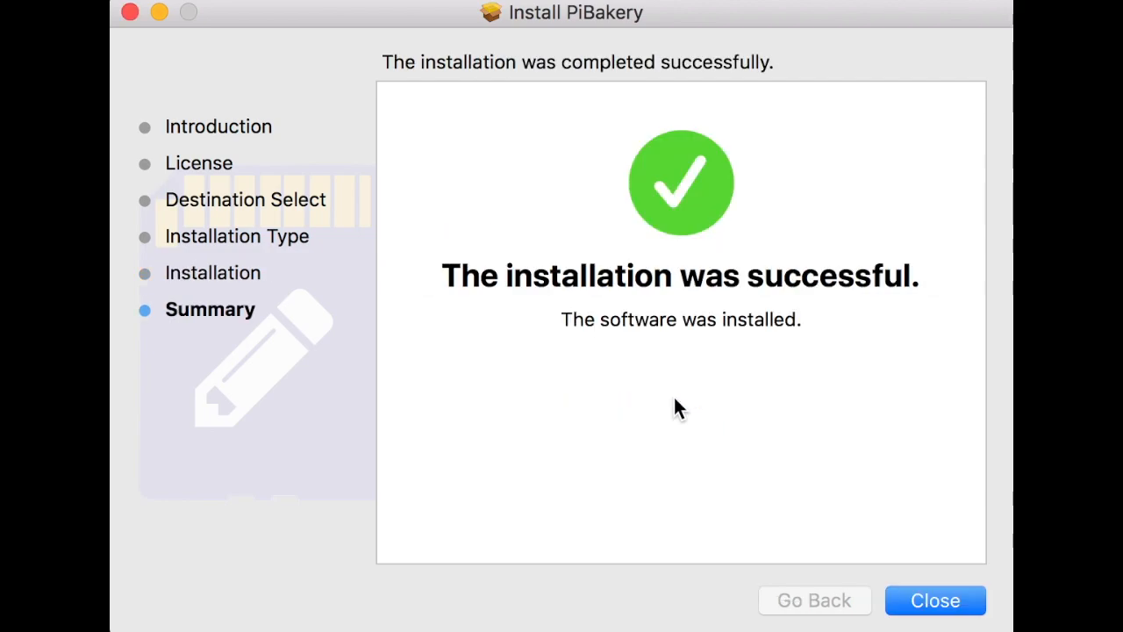
mouse_move(934, 600)
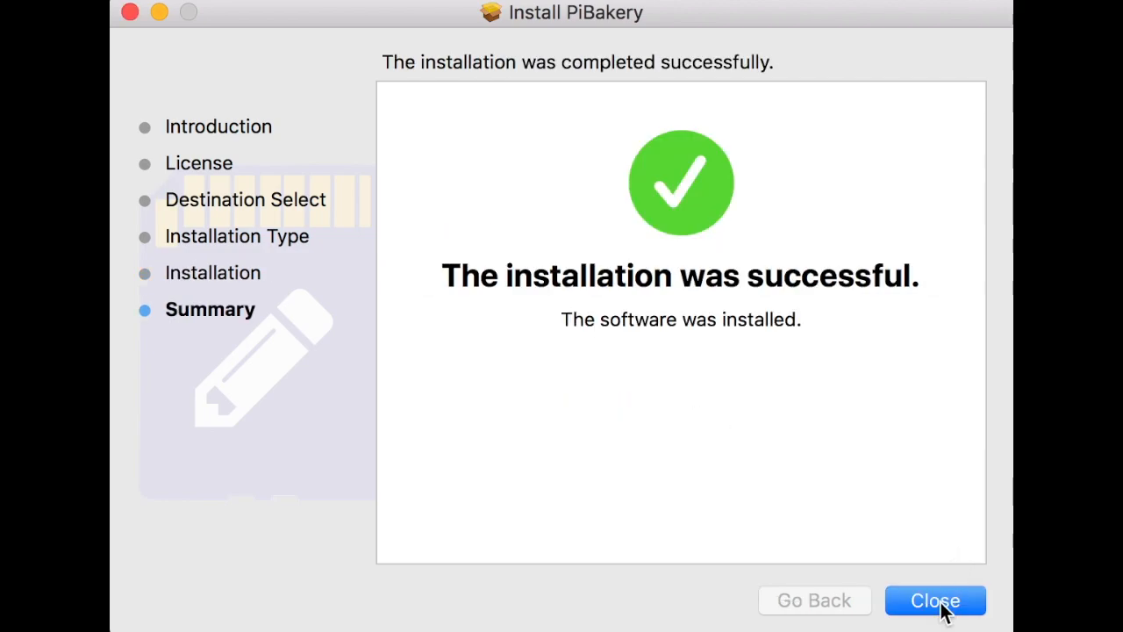
- Close the finished installer and decline the PiBakery block update
left_click(935, 600)
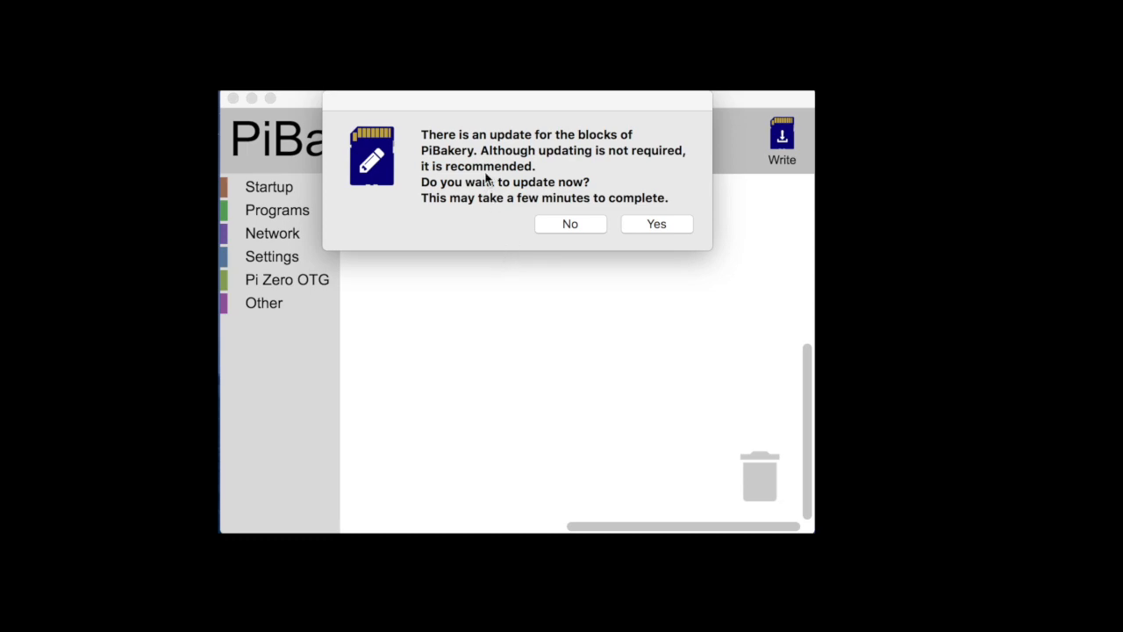
mouse_move(490, 210)
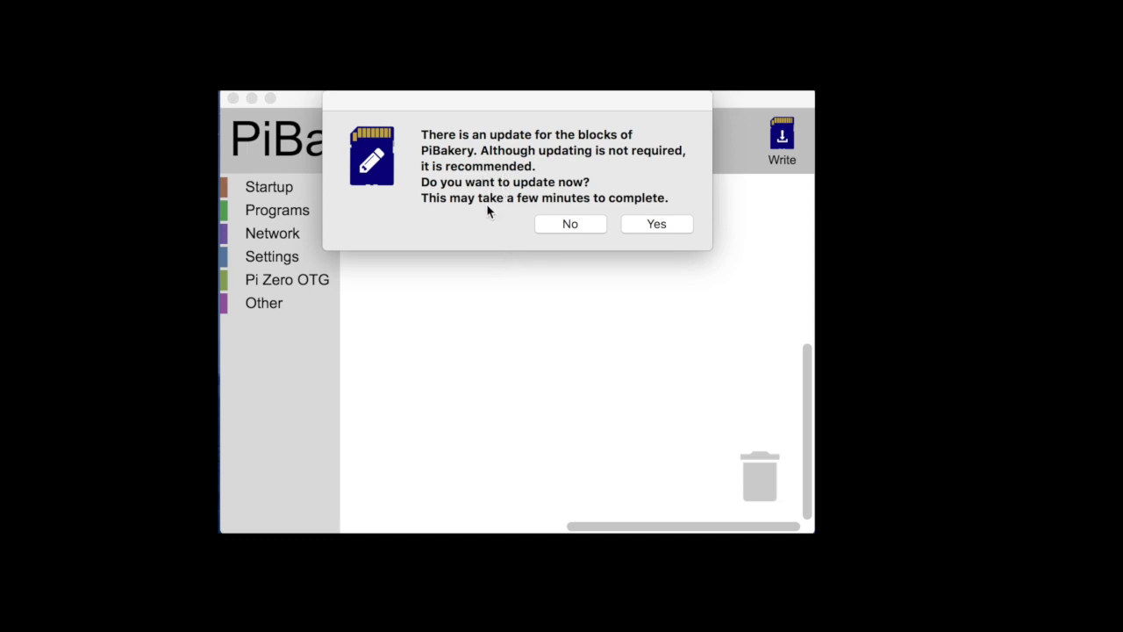
mouse_move(561, 247)
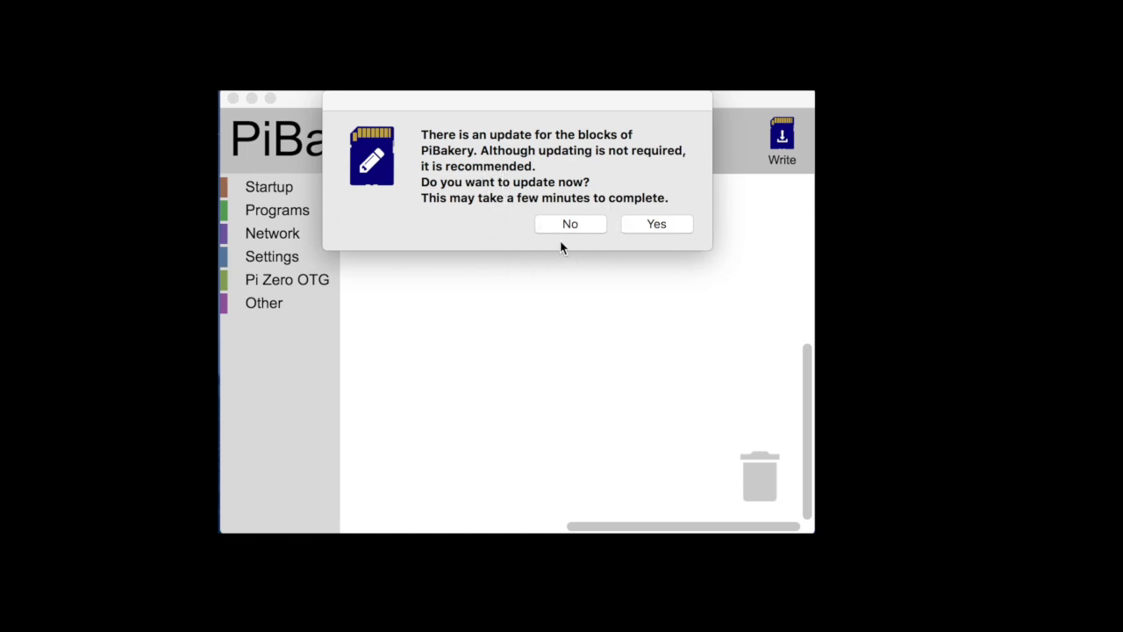
mouse_move(570, 226)
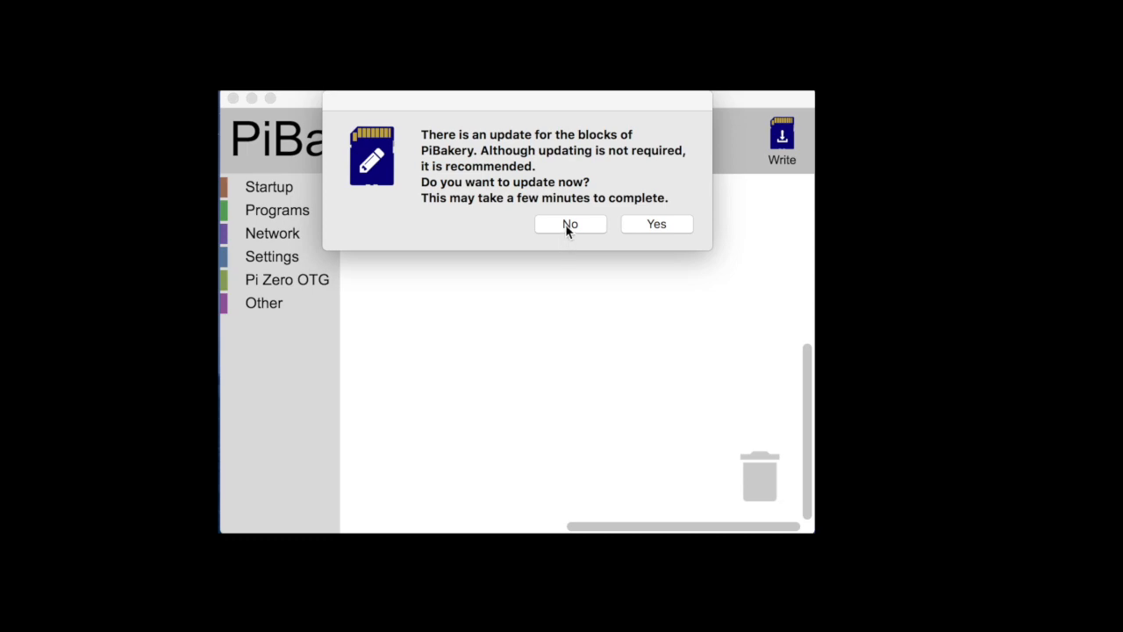
left_click(571, 224)
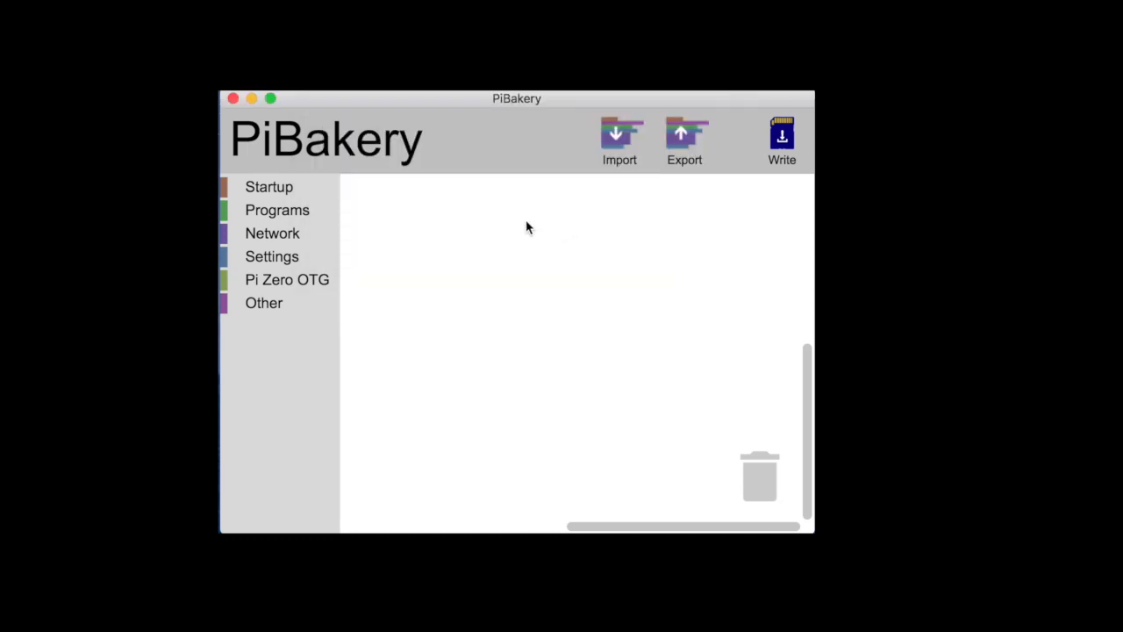
mouse_move(579, 307)
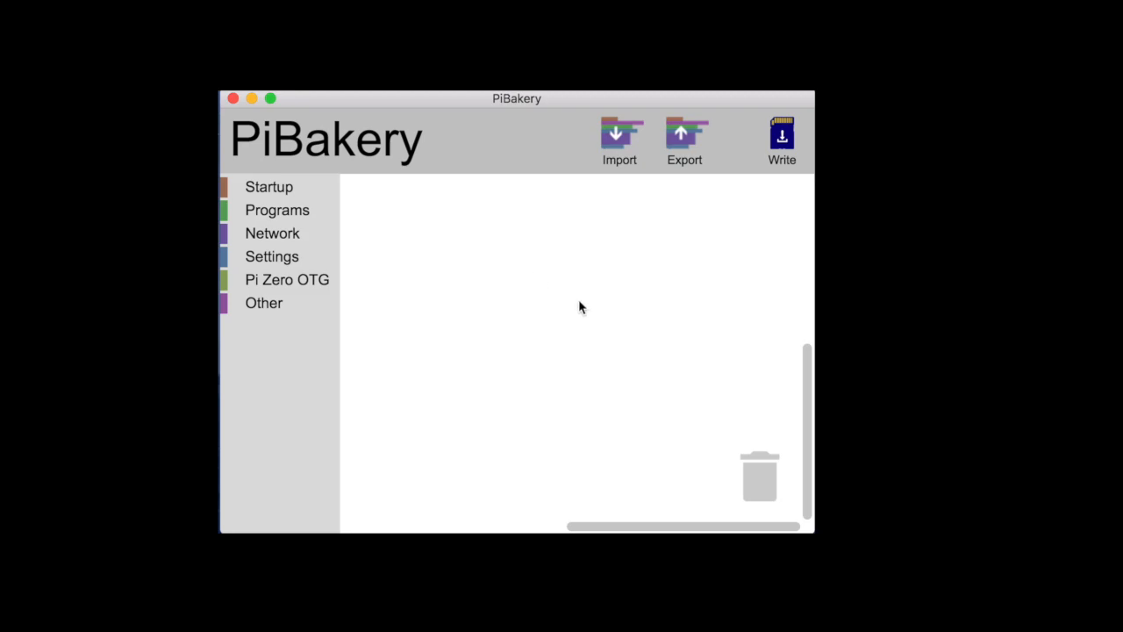
mouse_move(457, 215)
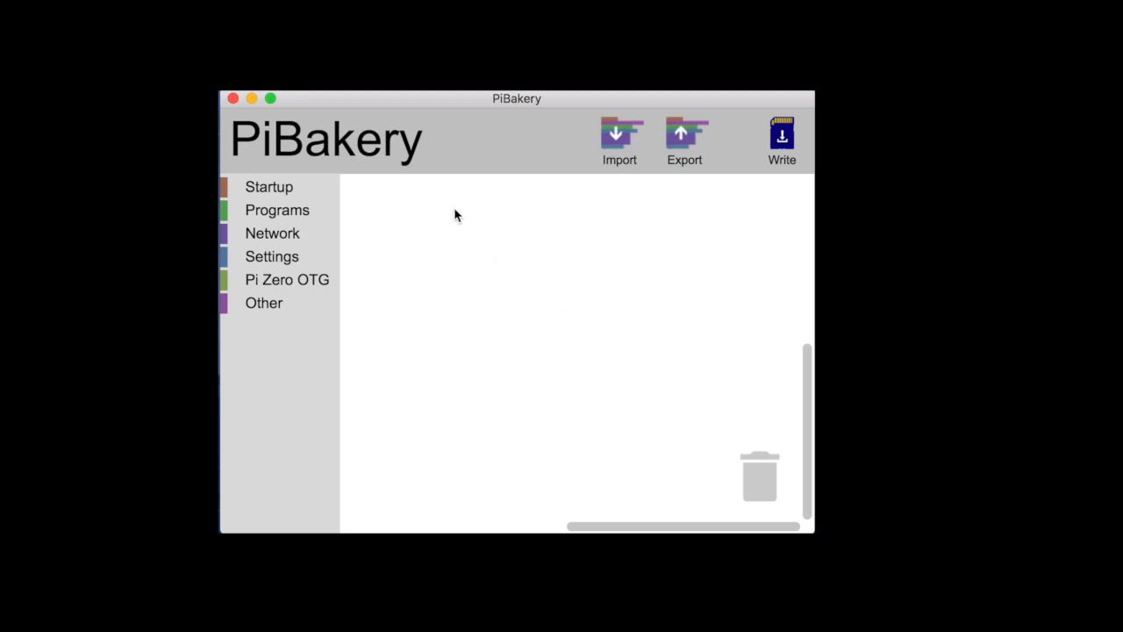
mouse_move(746, 173)
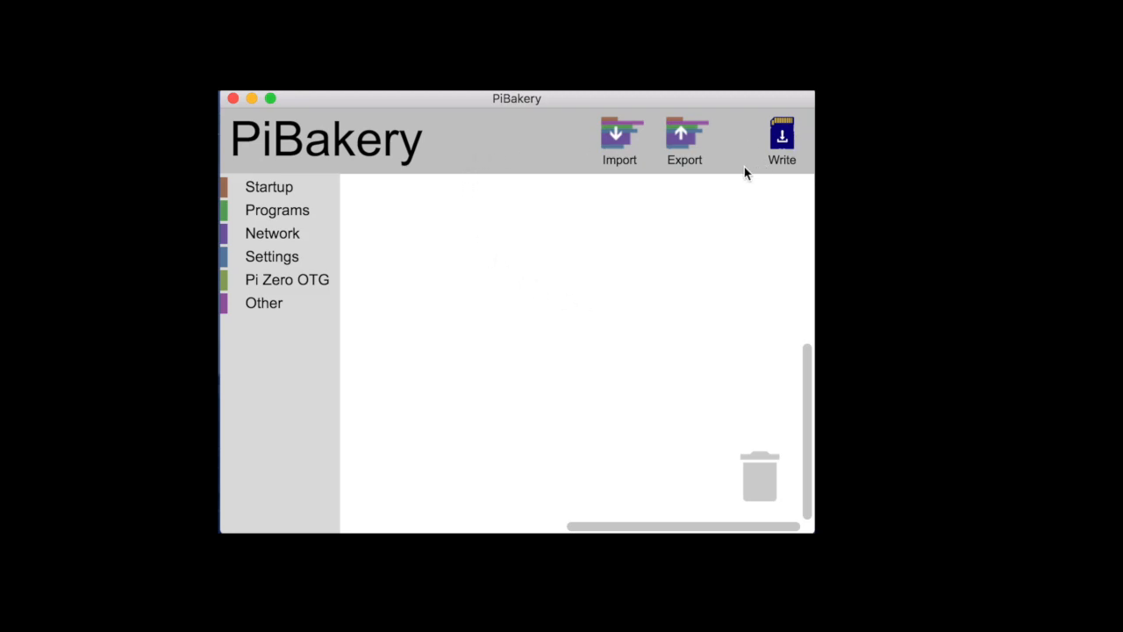
mouse_move(684, 140)
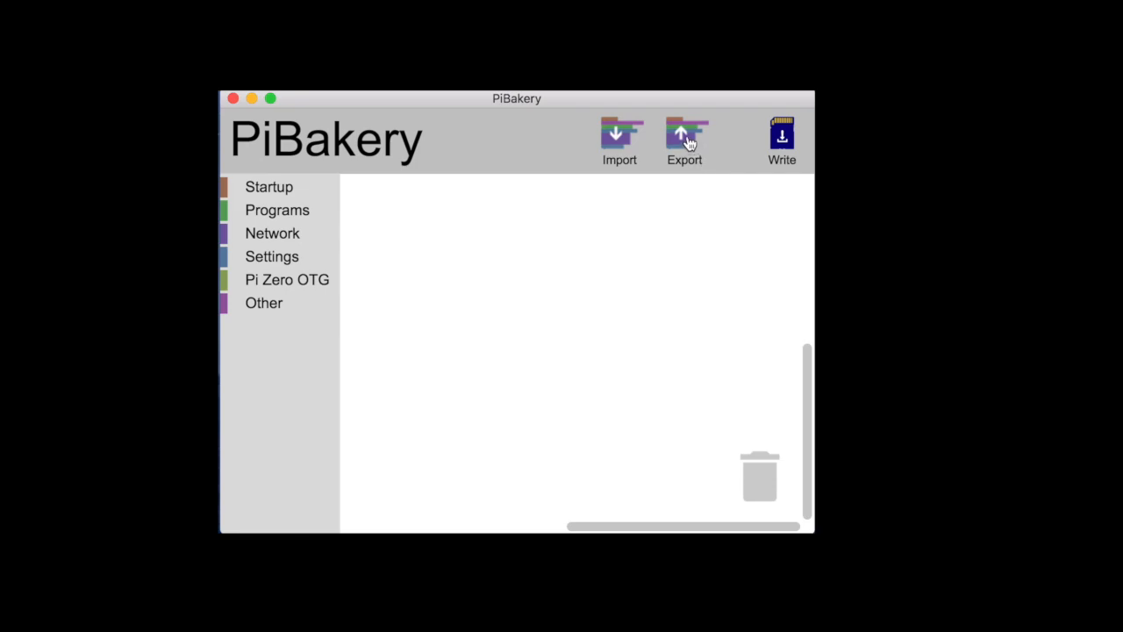
mouse_move(693, 306)
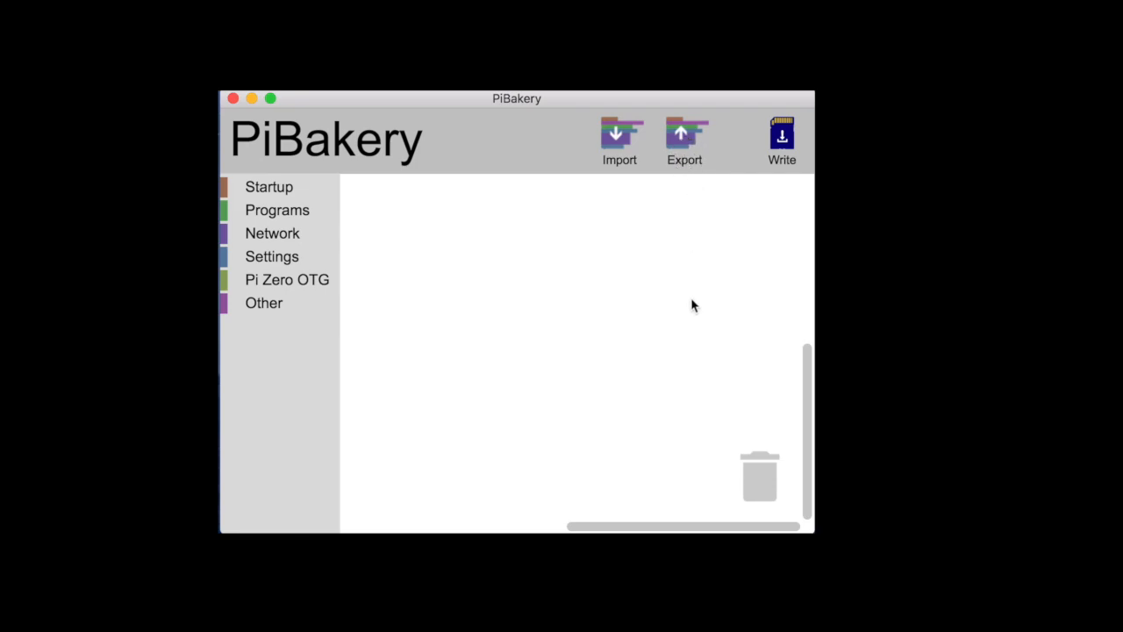
mouse_move(623, 140)
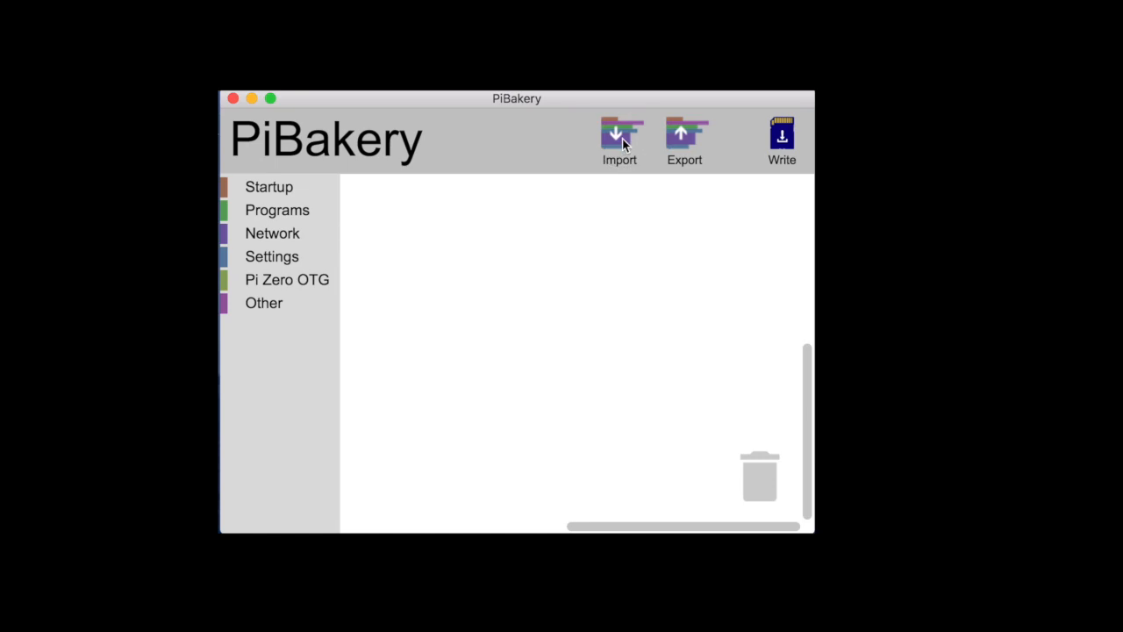
- Import laserRecipe.xml from the Desktop into the PiBakery workspace
left_click(620, 141)
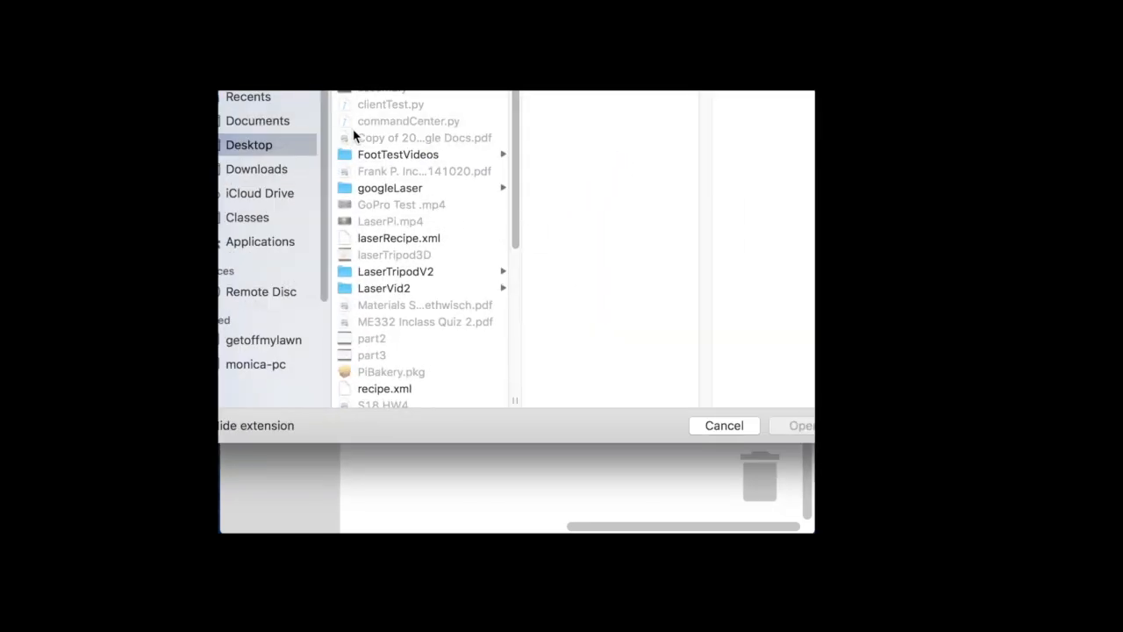
mouse_move(410, 249)
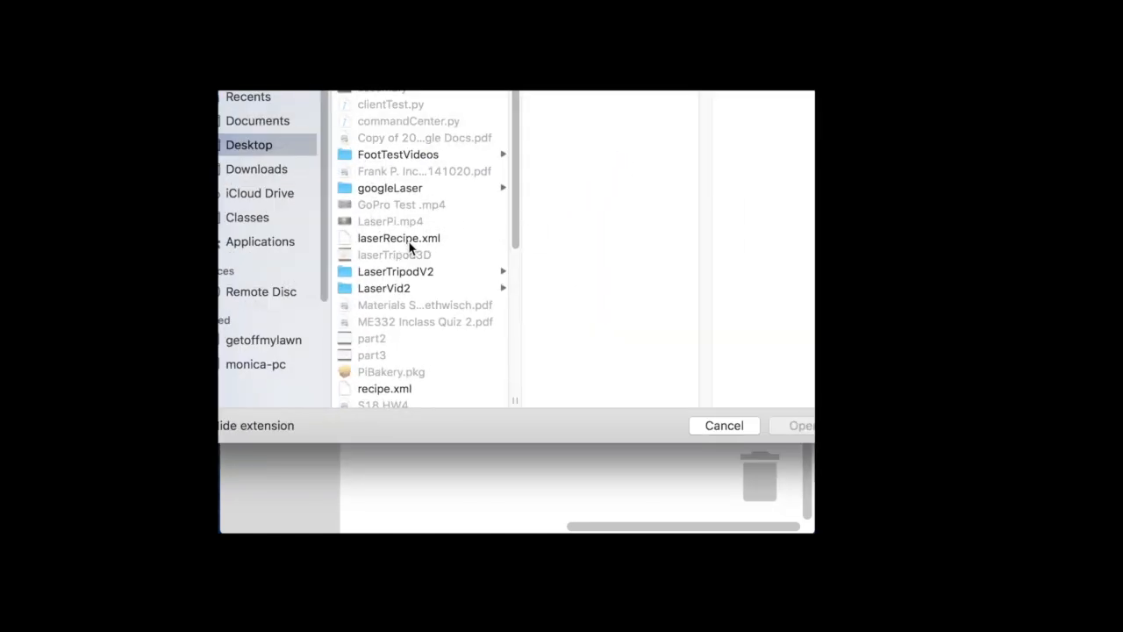
left_click(398, 238)
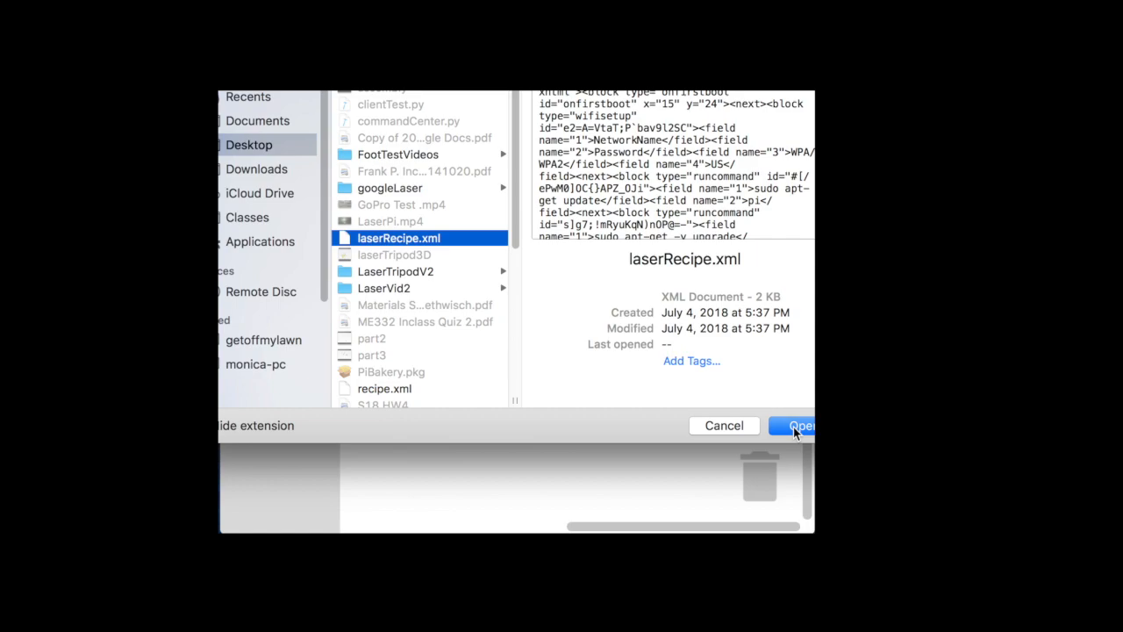
left_click(792, 425)
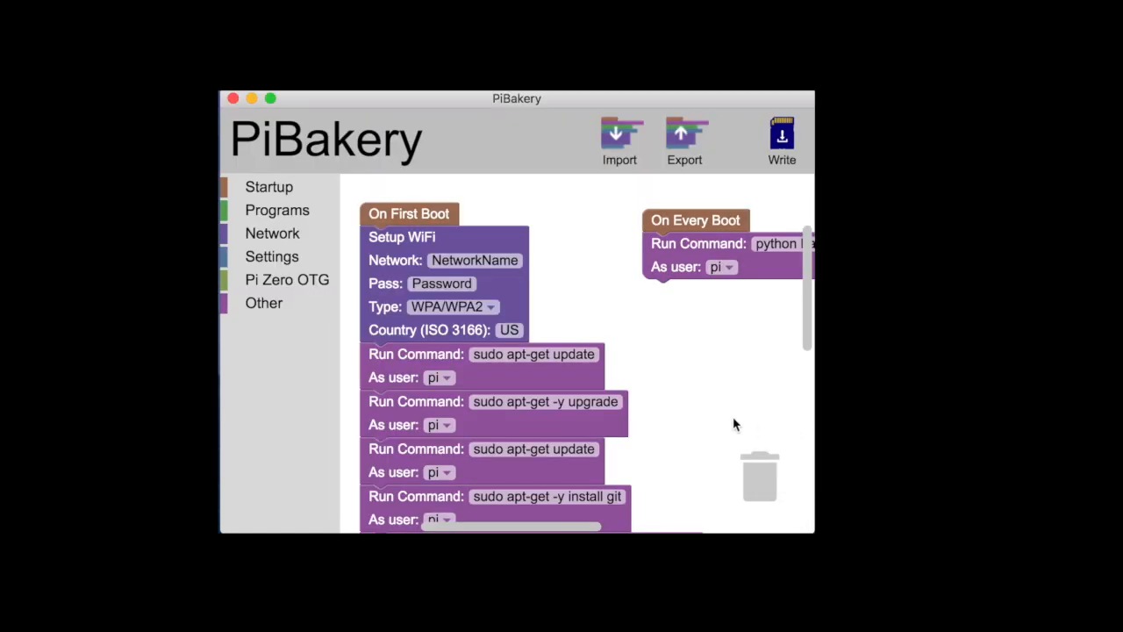
mouse_move(430, 226)
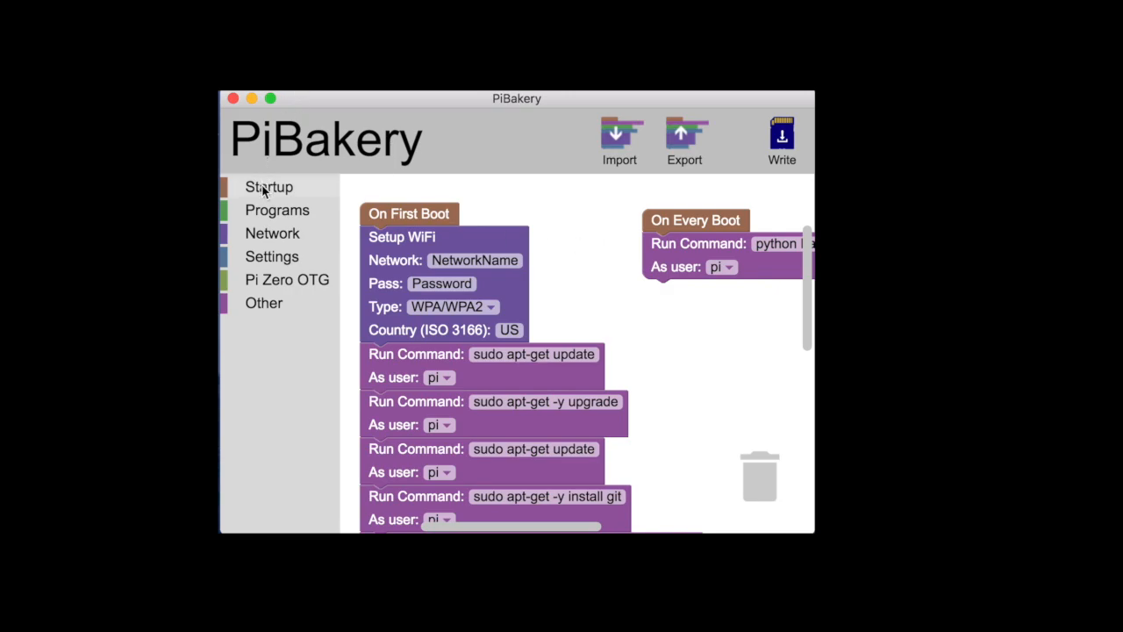
mouse_move(342, 203)
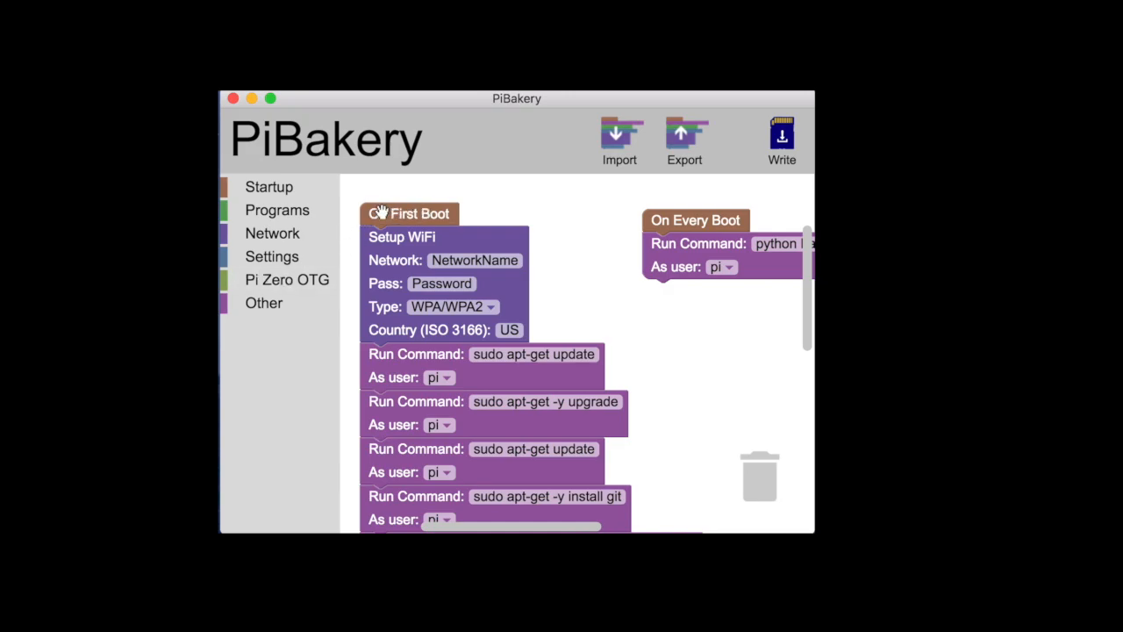
left_click(474, 260)
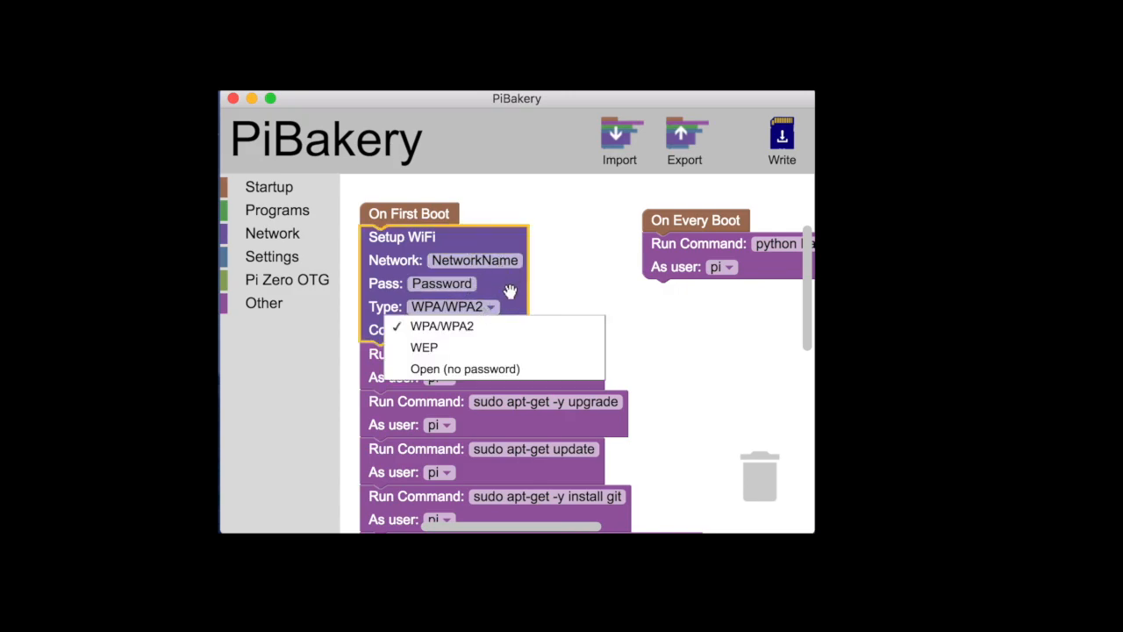
left_click(441, 325)
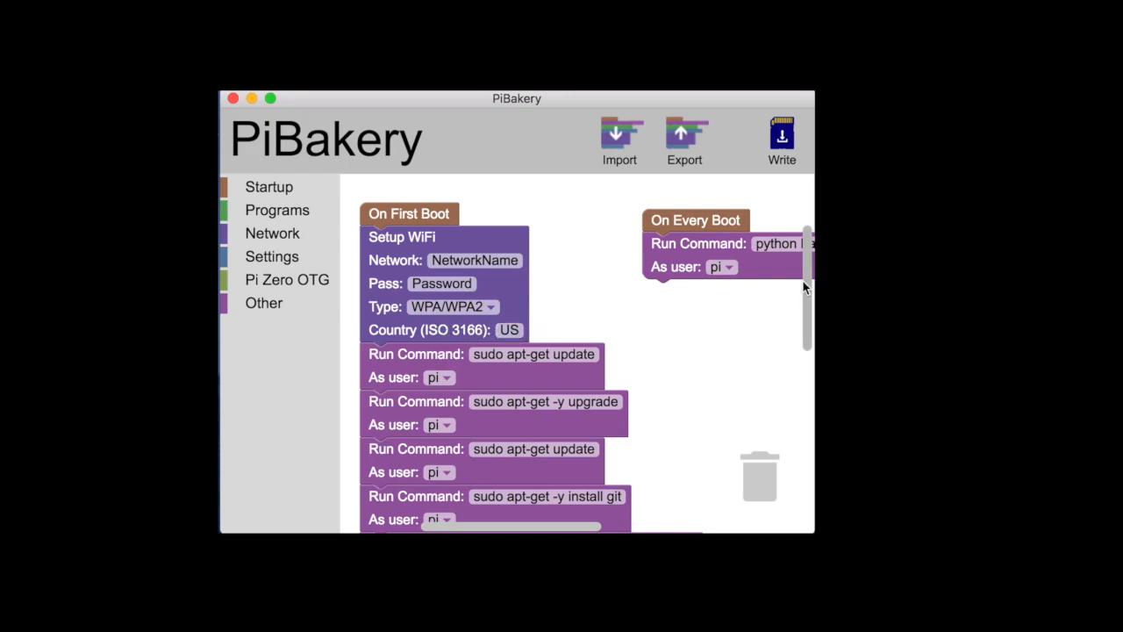
- Review the recipe blocks, leaving the raspberry user password unchanged
scroll("down", 3)
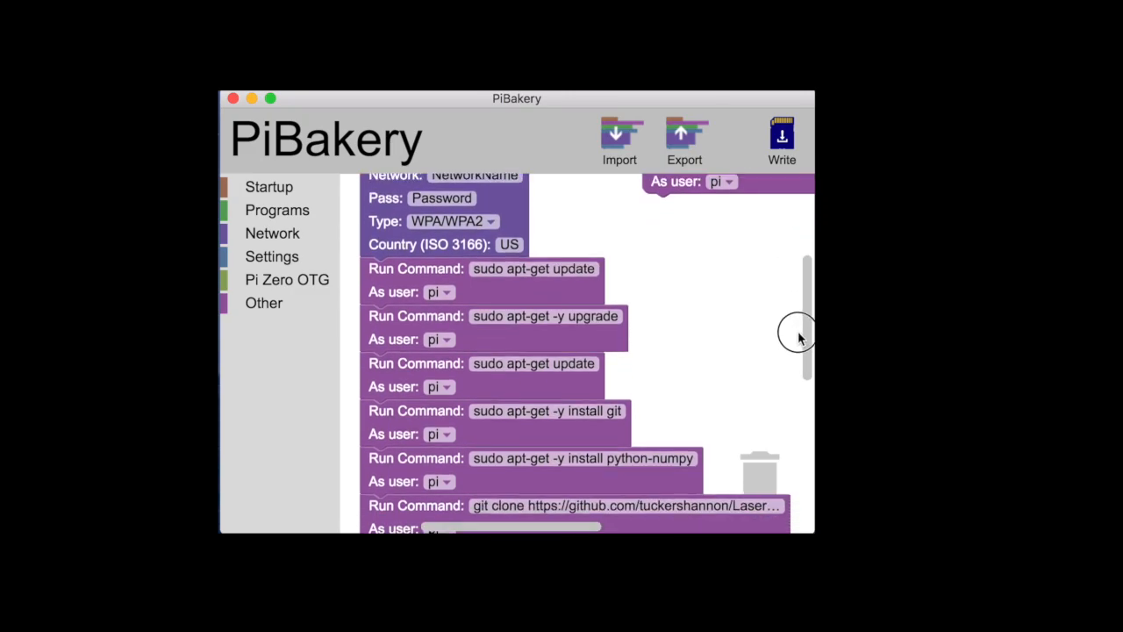
scroll("down", 3)
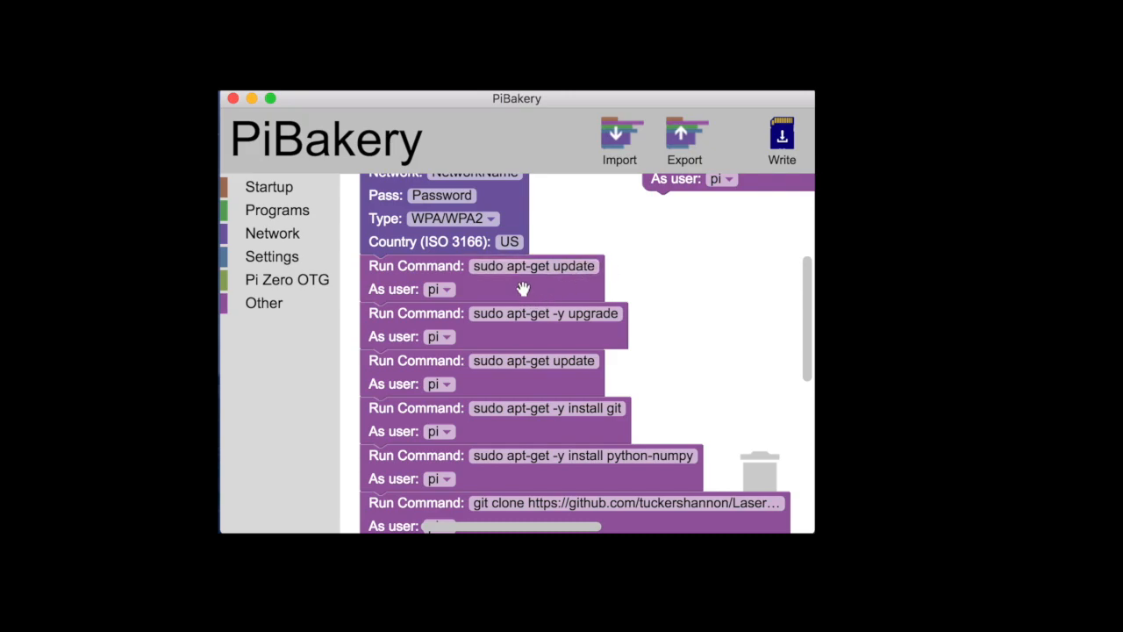
mouse_move(768, 296)
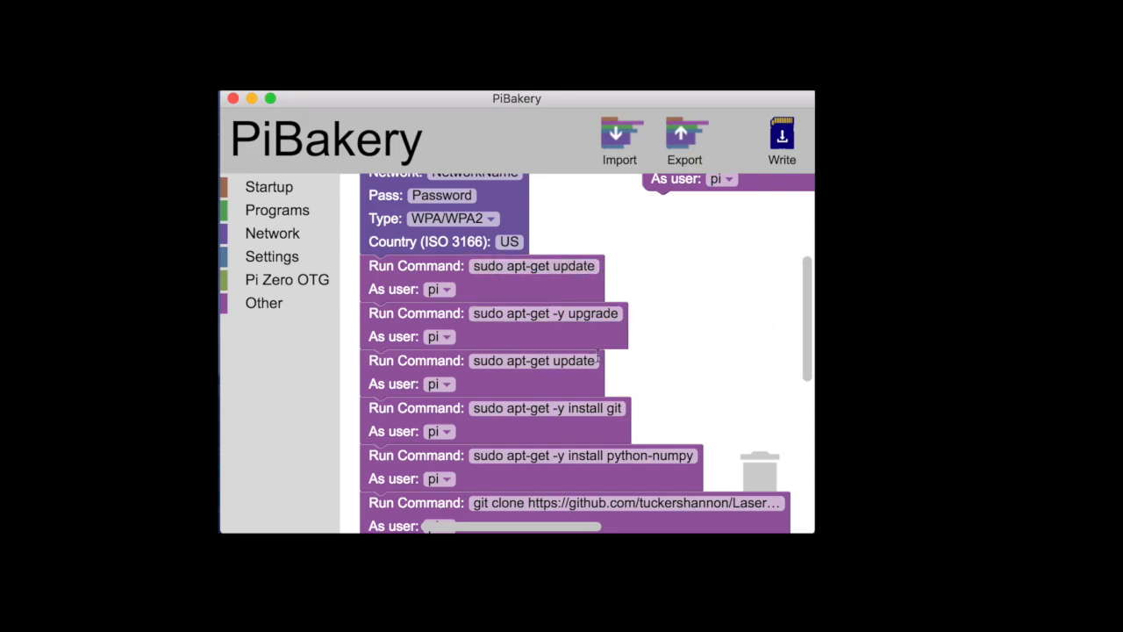
mouse_move(792, 340)
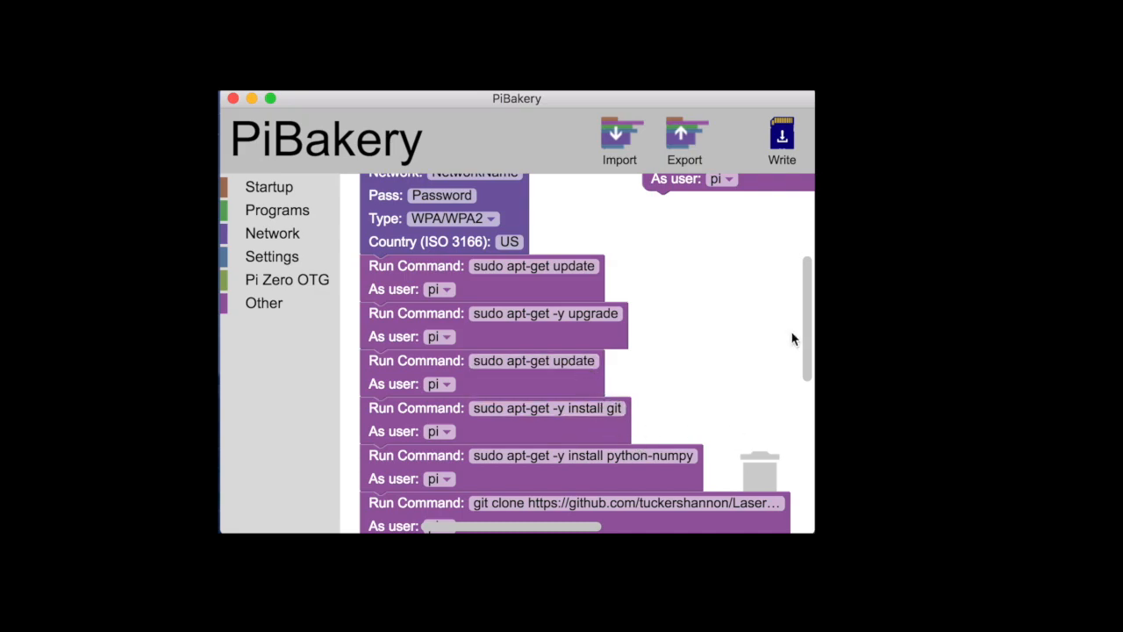
scroll("down", 3)
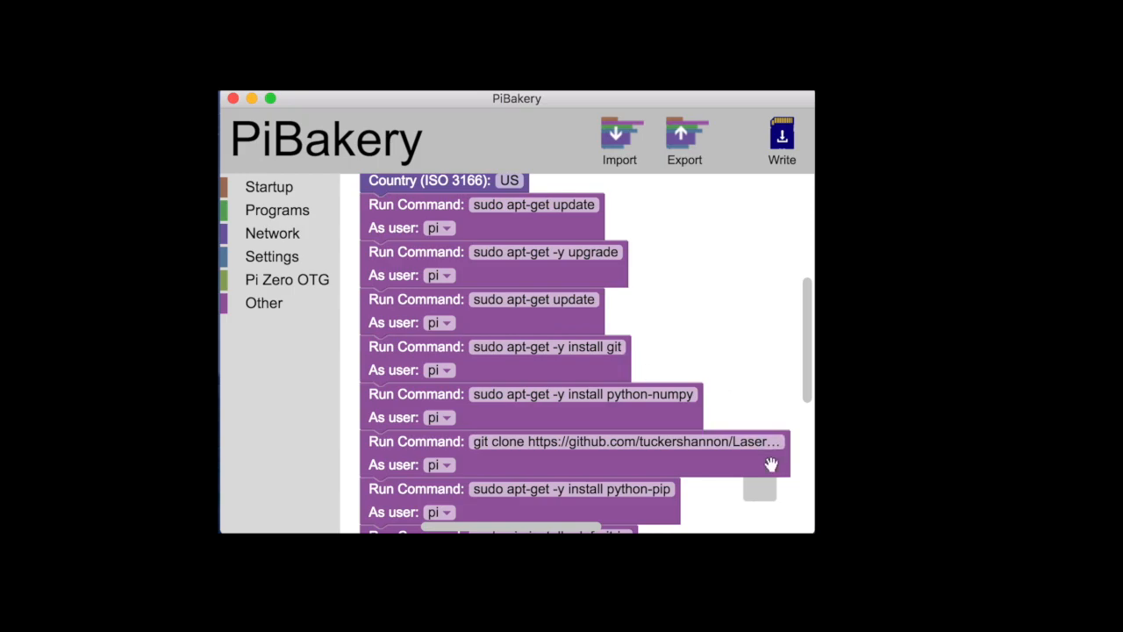
mouse_move(674, 405)
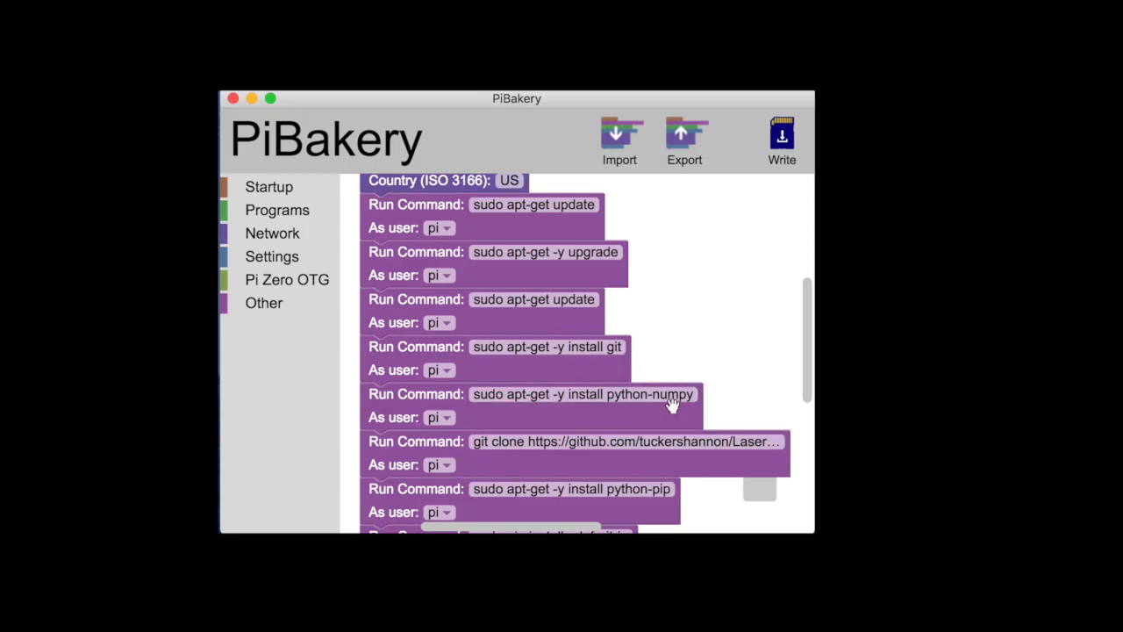
scroll("down", 3)
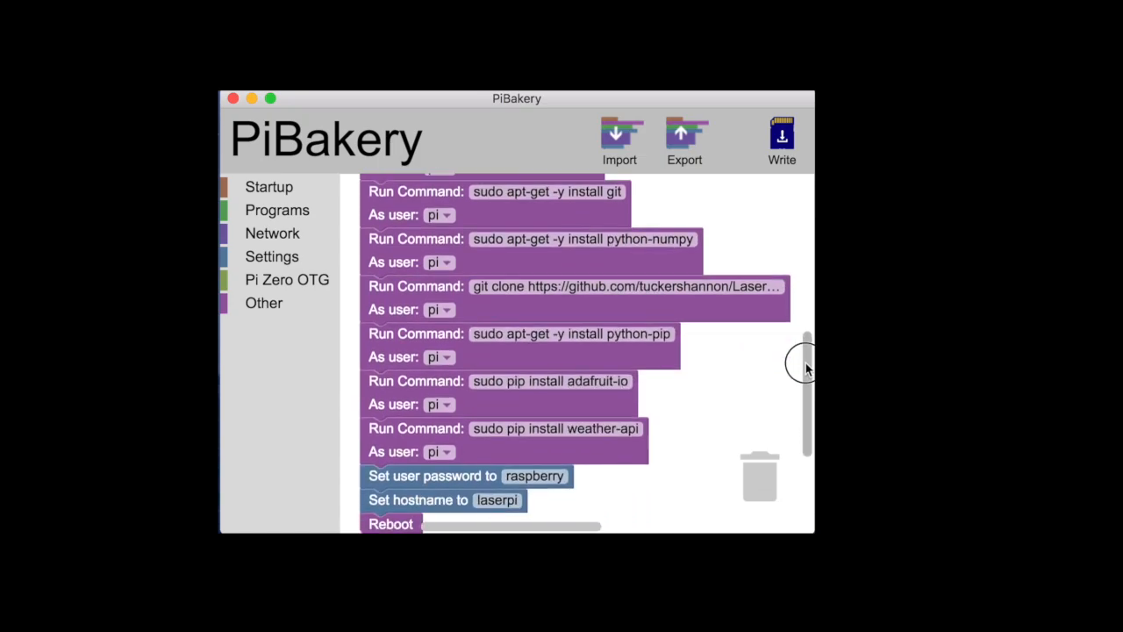
scroll("down", 3)
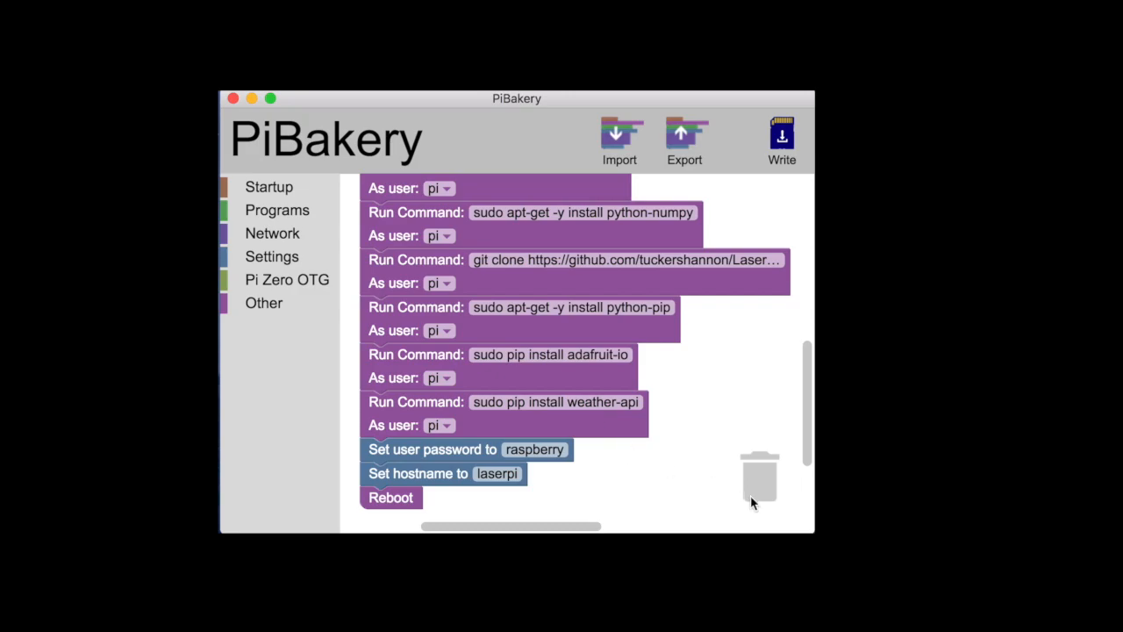
left_click(536, 449)
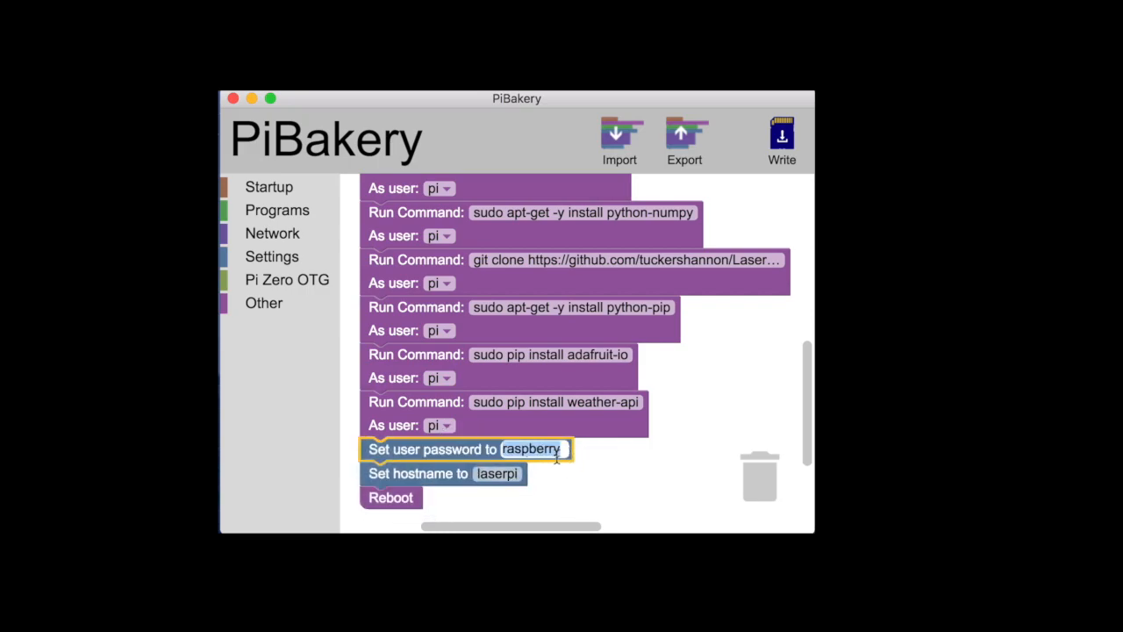
left_click(601, 507)
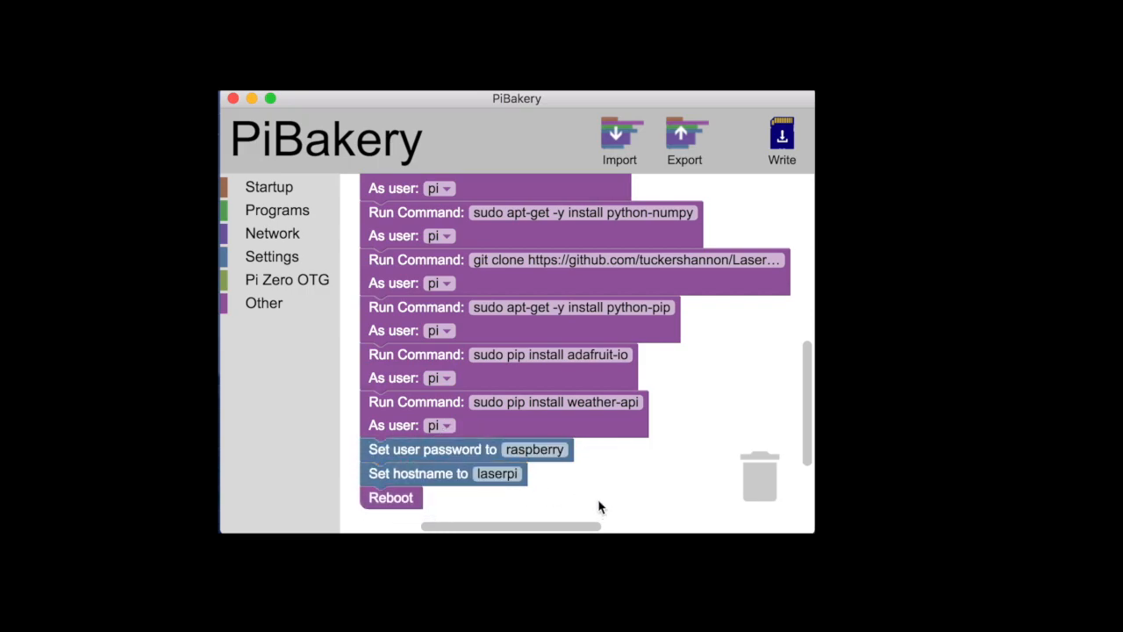
left_click(536, 448)
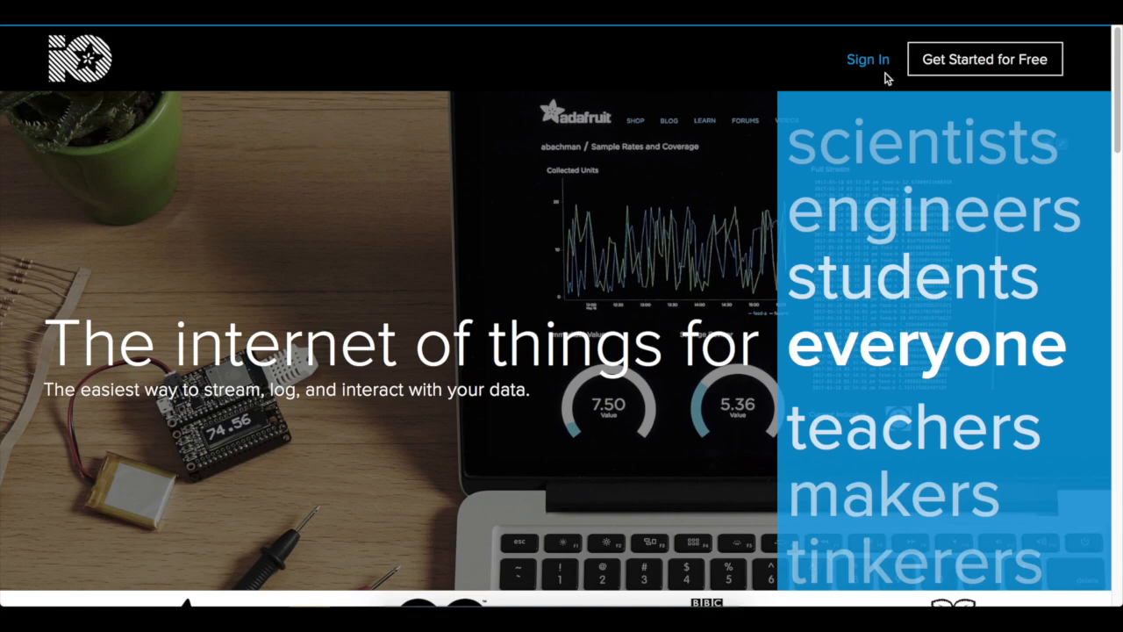
- Sign in to Adafruit IO and show the Feeds actions menu
left_click(984, 59)
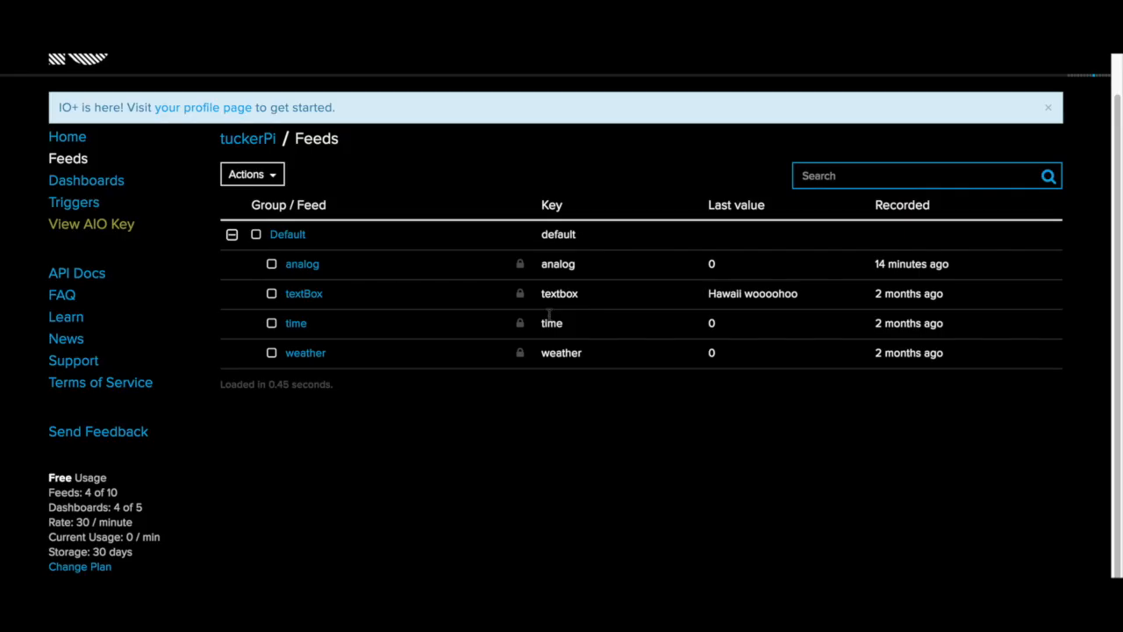
mouse_move(140, 146)
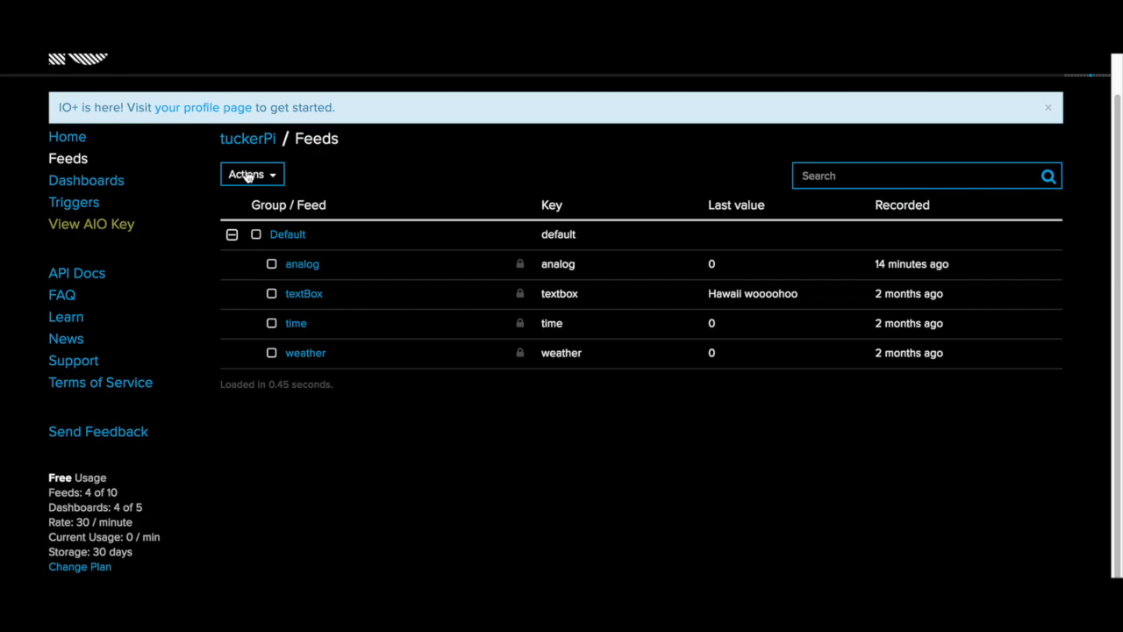
left_click(251, 174)
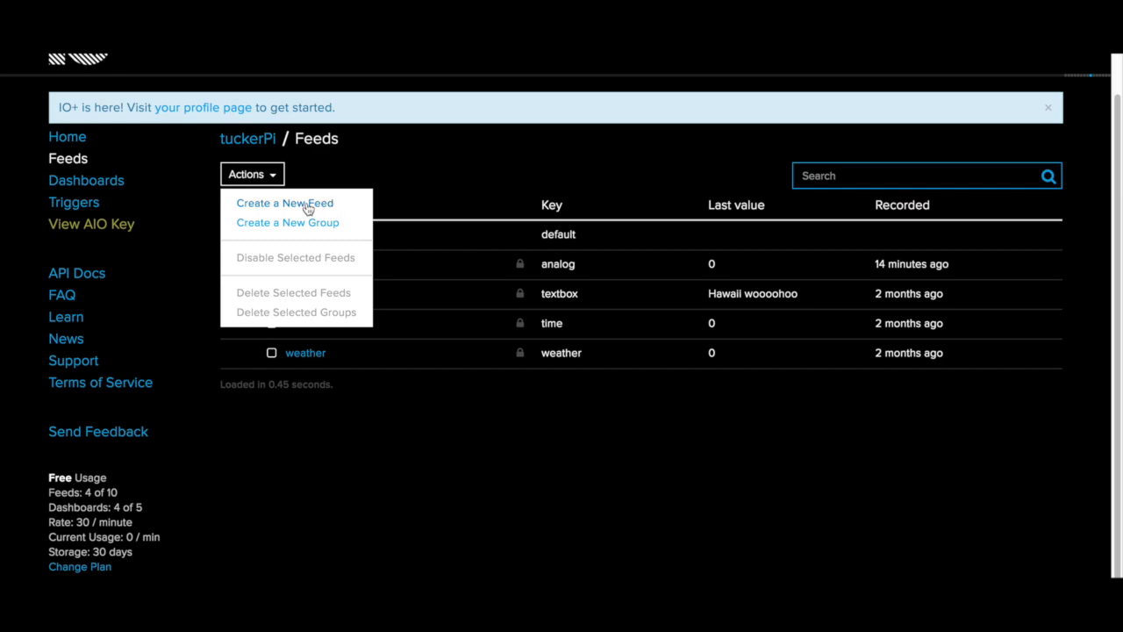
- Create a 'laser' feed described as LaserPi and open its page
left_click(285, 203)
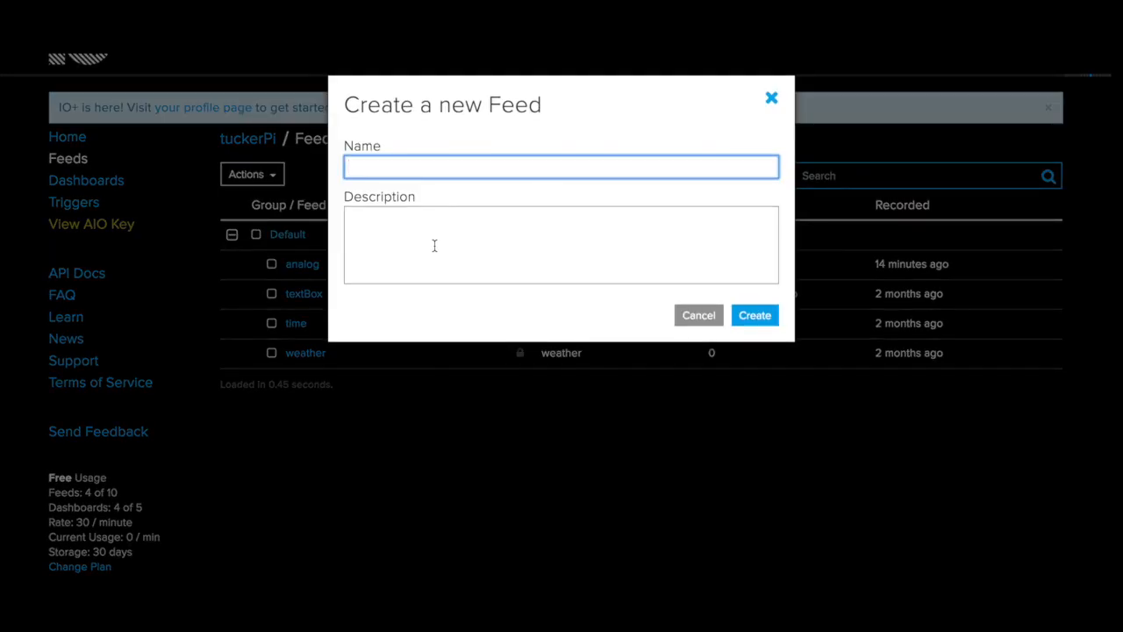
type("laser")
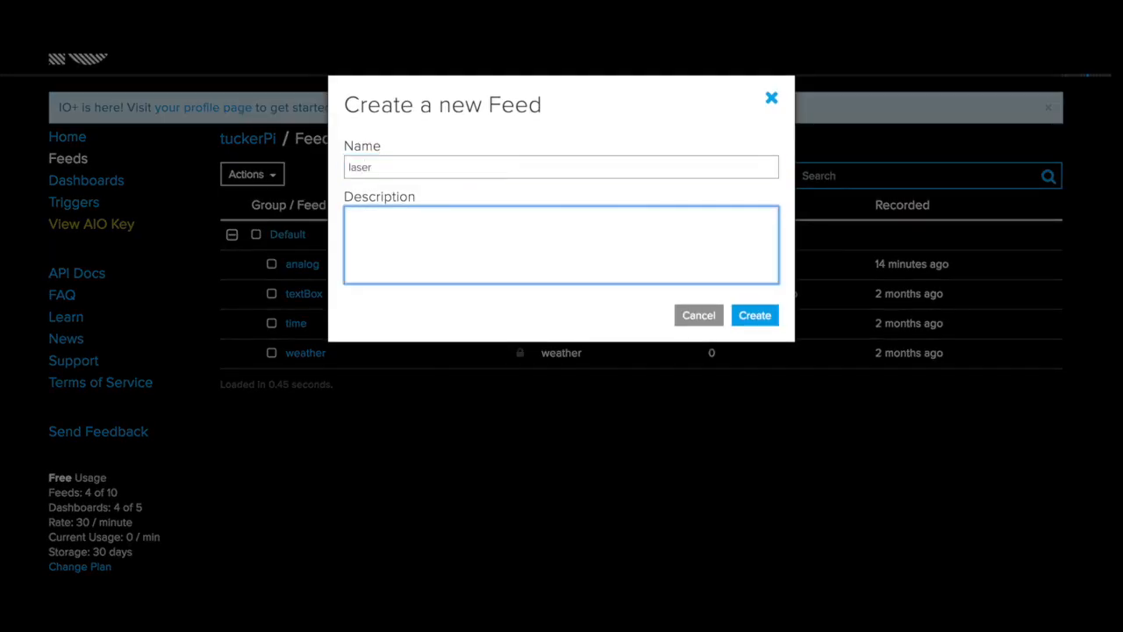
type("Lasd")
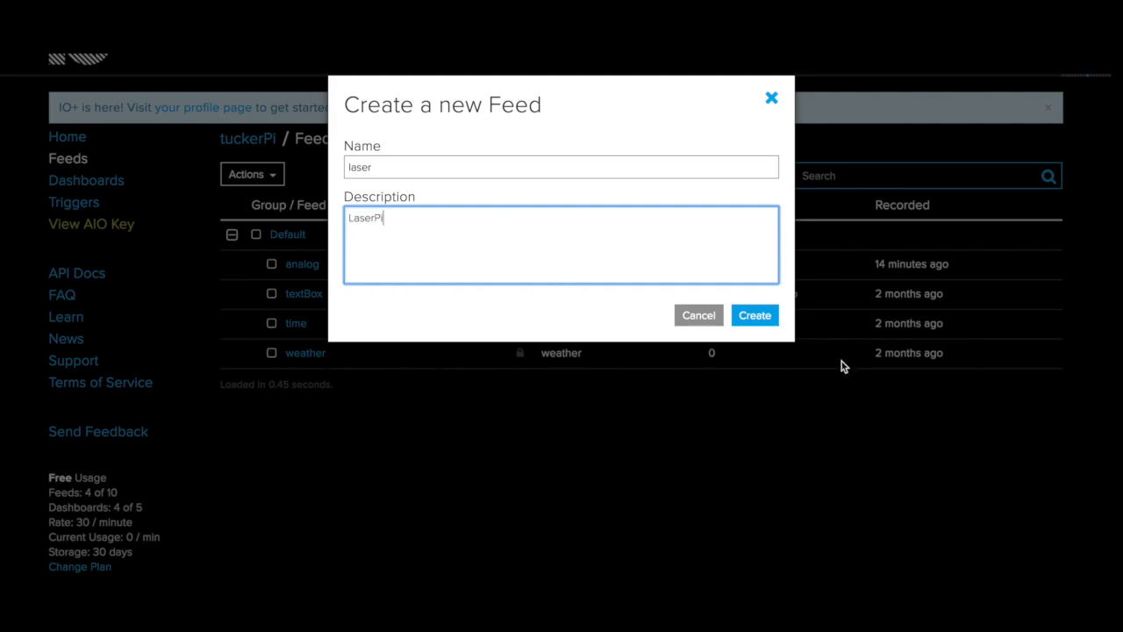
left_click(754, 315)
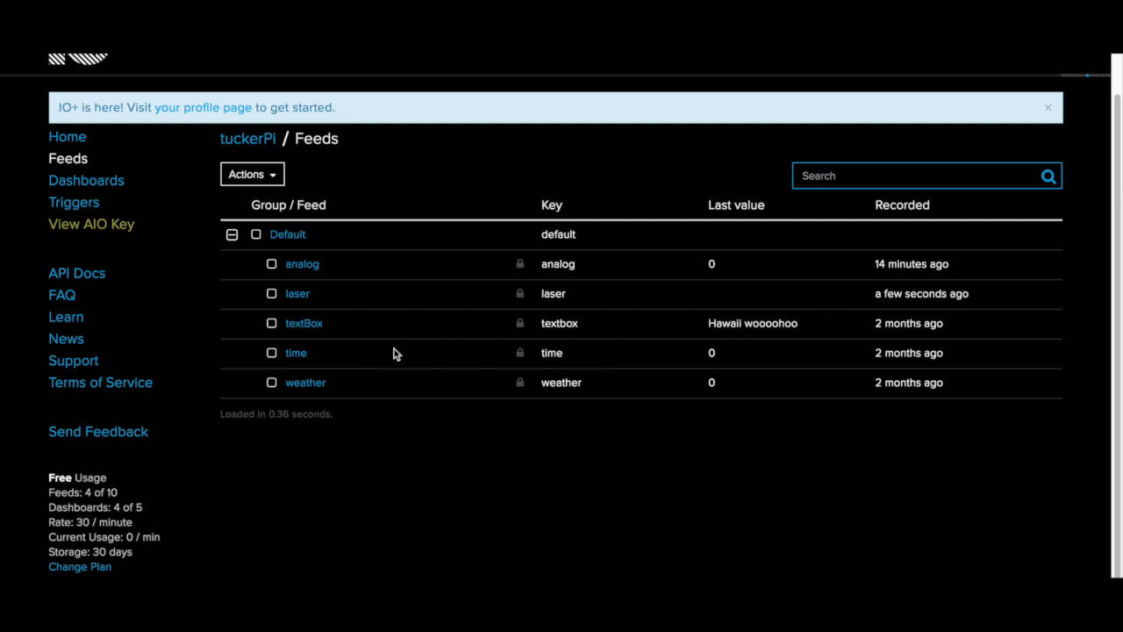
left_click(296, 293)
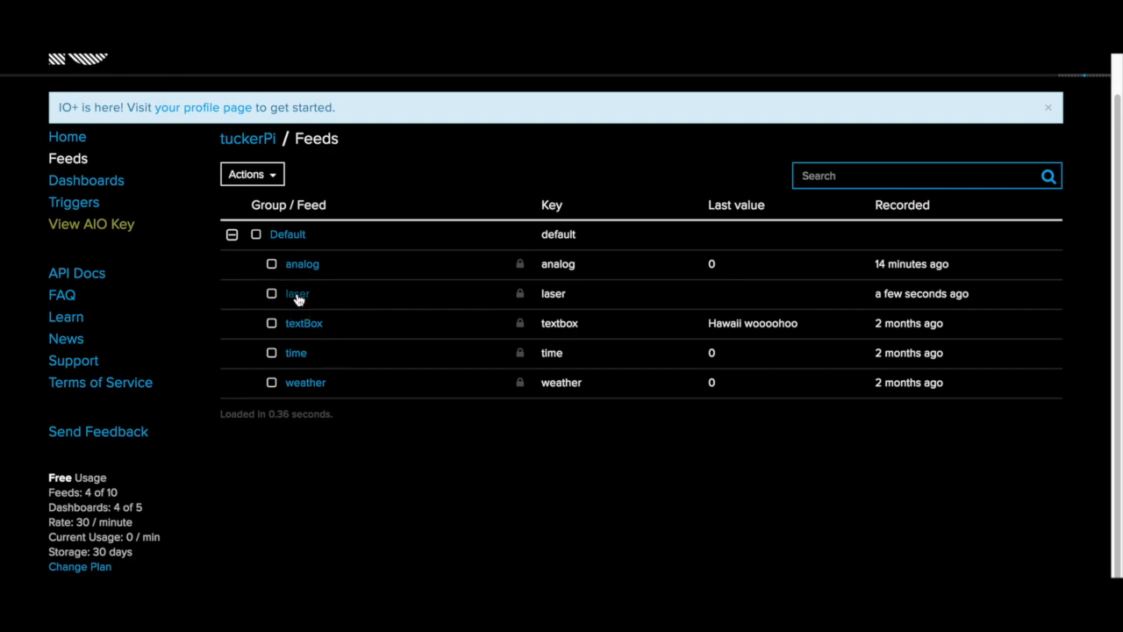
left_click(297, 293)
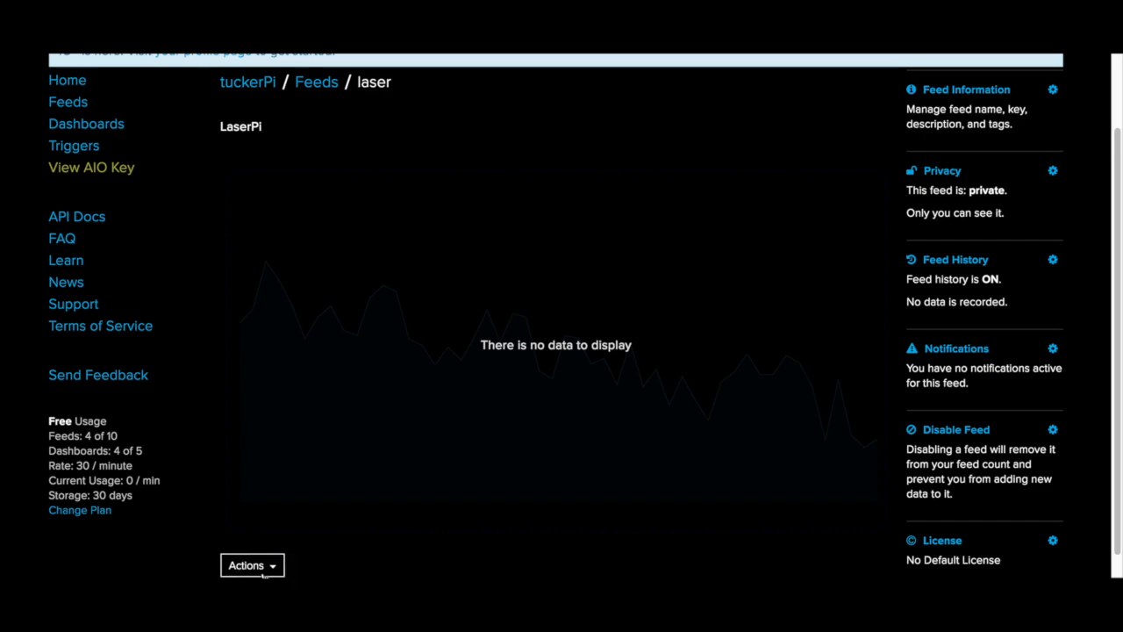
- Start adding a value to the laser feed, then erase the typed entry
left_click(251, 565)
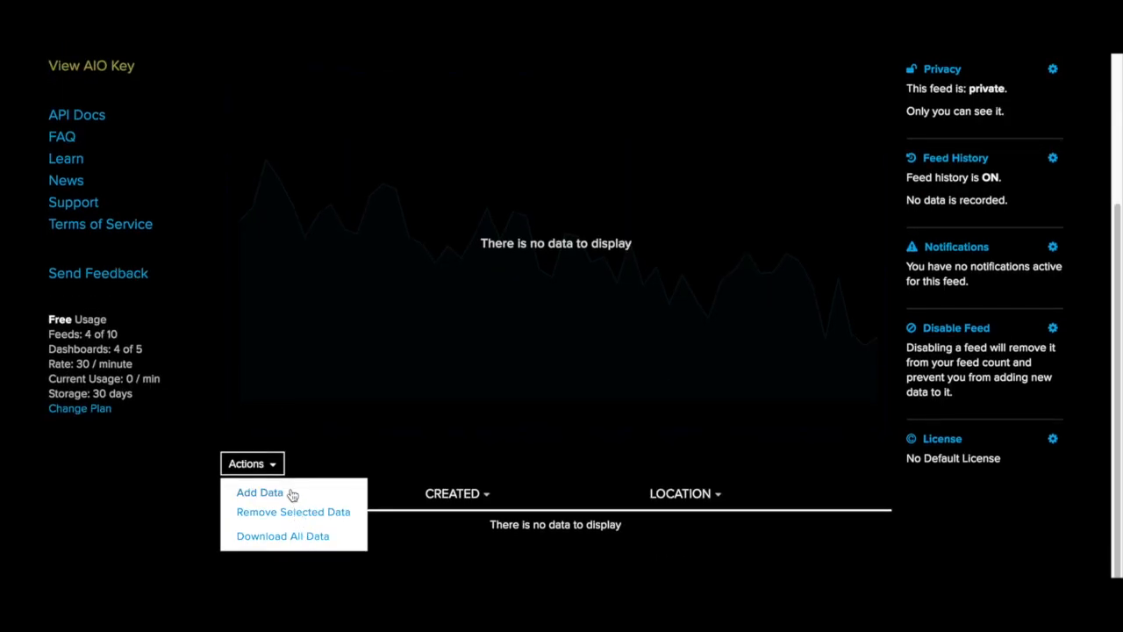
left_click(260, 492)
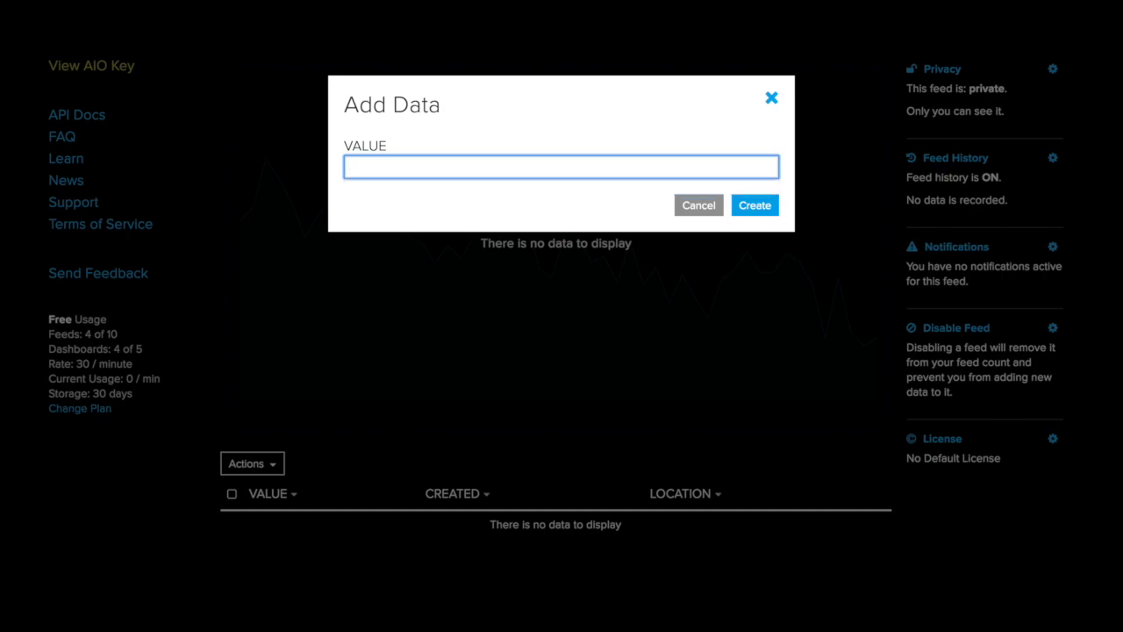
type("laser")
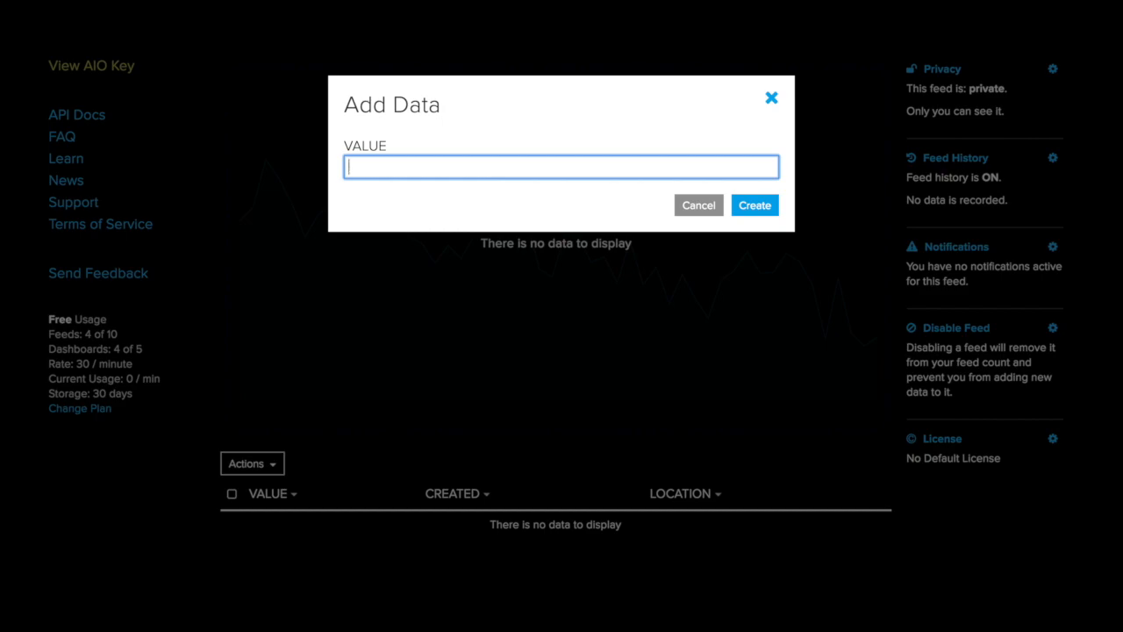
type("tucke")
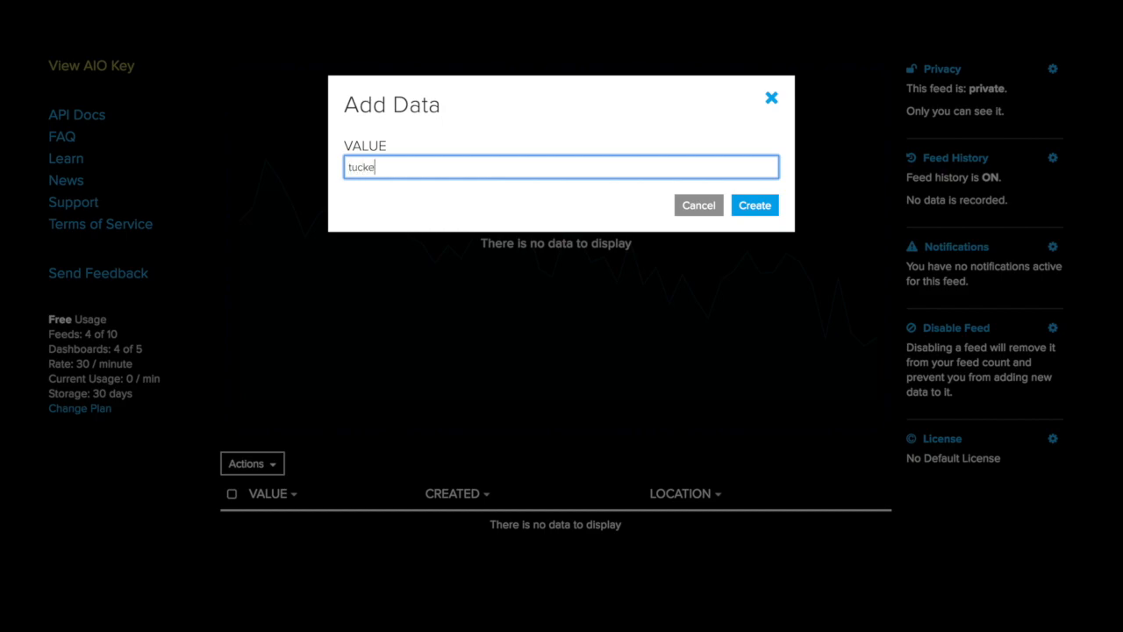
key("Ctrl+a")
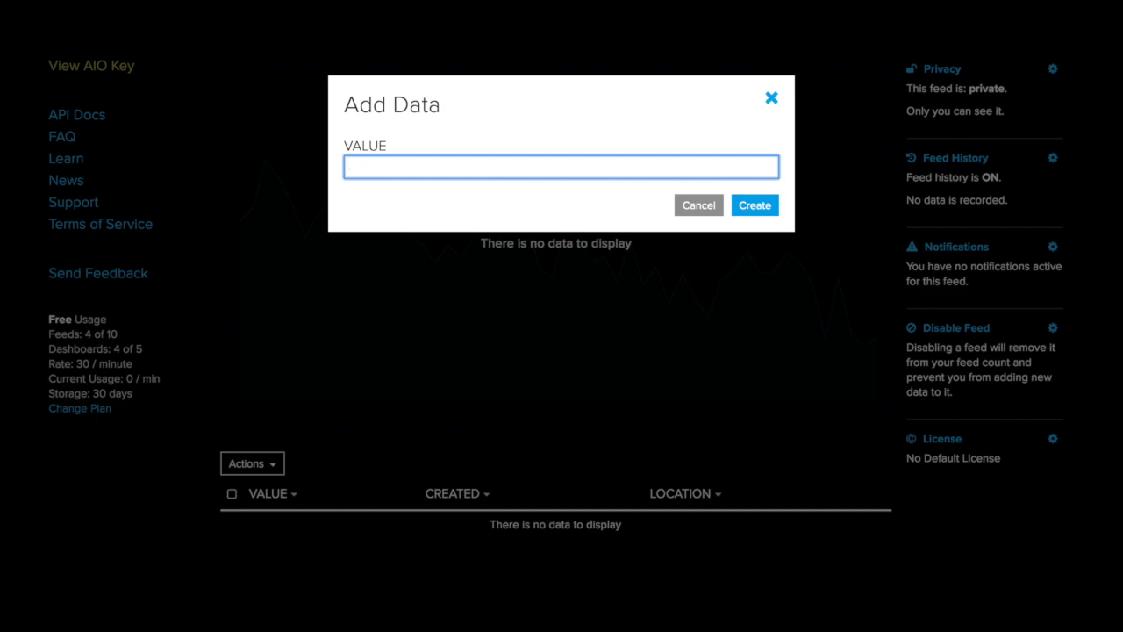
mouse_move(798, 123)
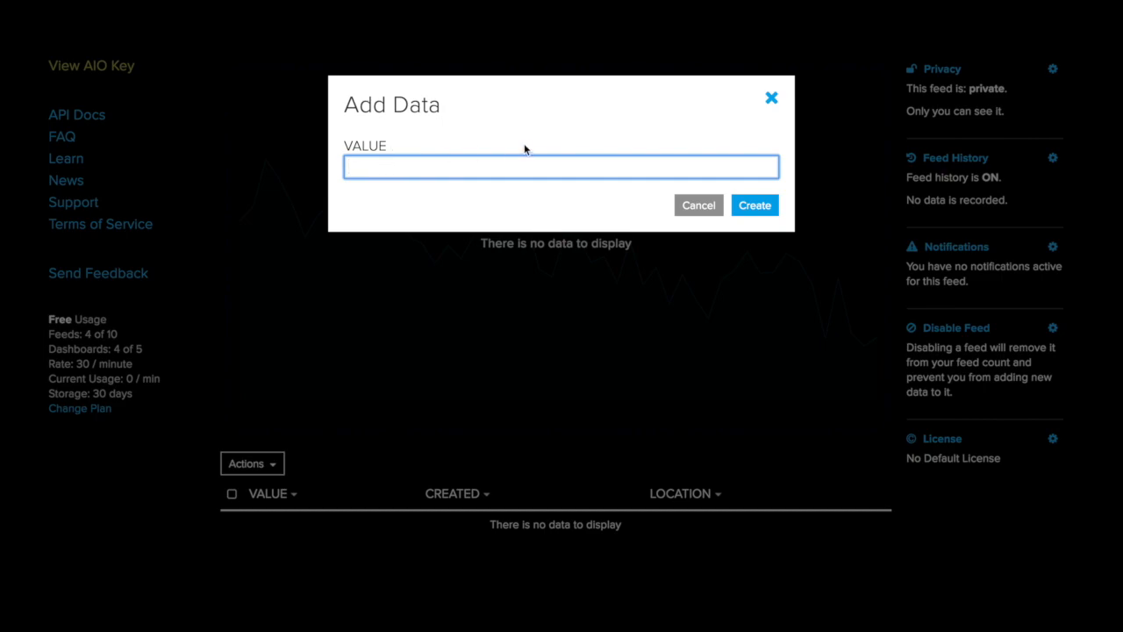
mouse_move(771, 97)
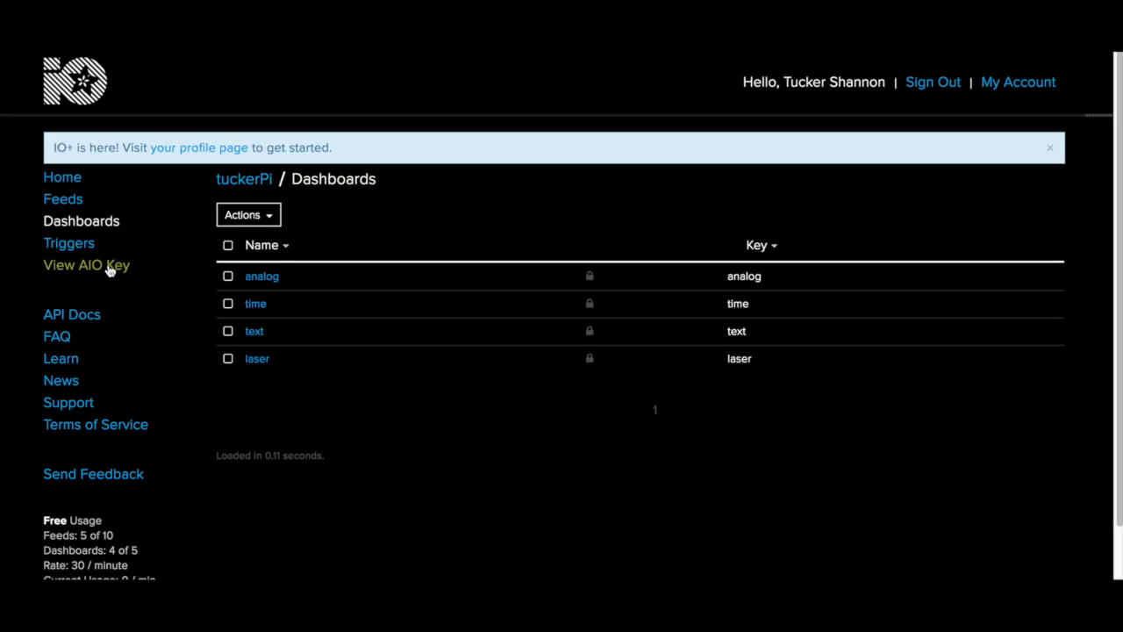
- Open the View AIO Key window from the left sidebar
left_click(86, 265)
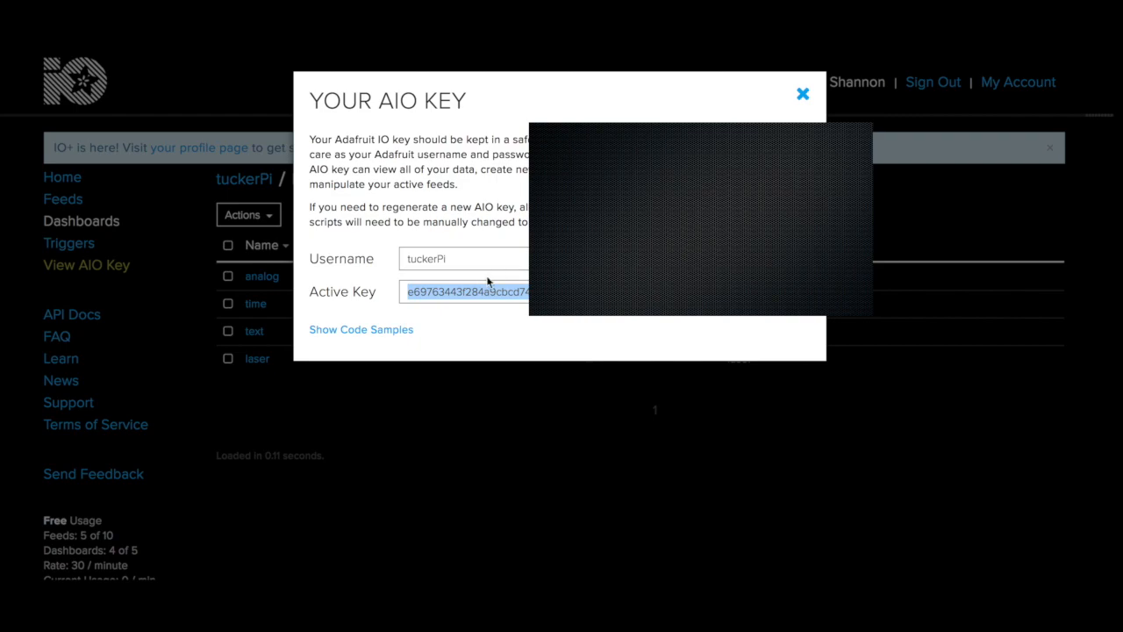
mouse_move(532, 327)
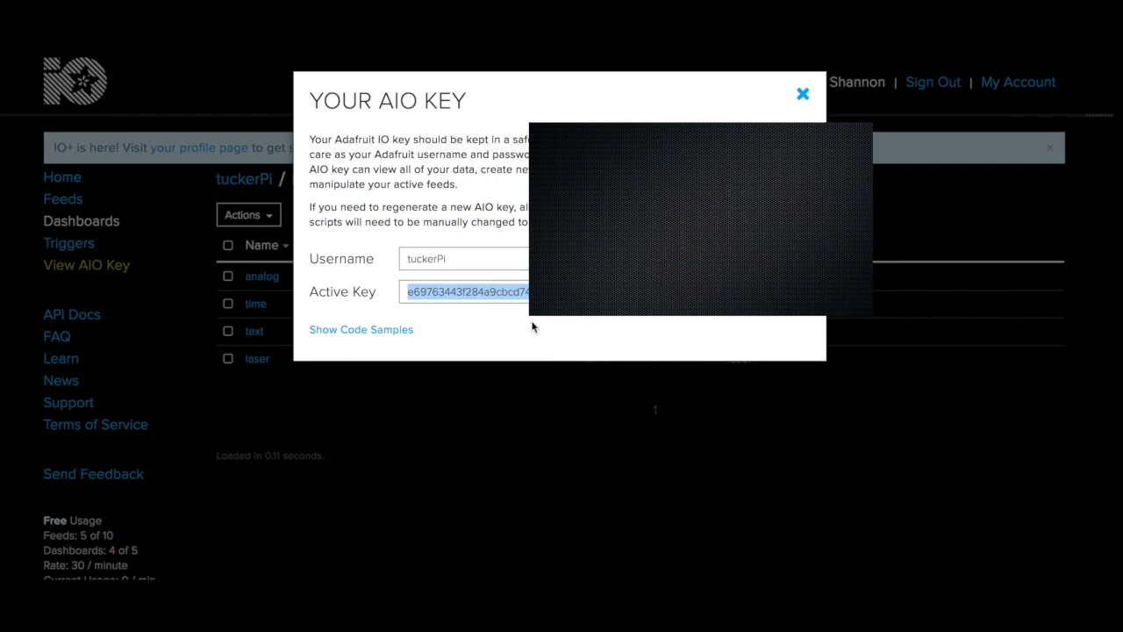
mouse_move(438, 327)
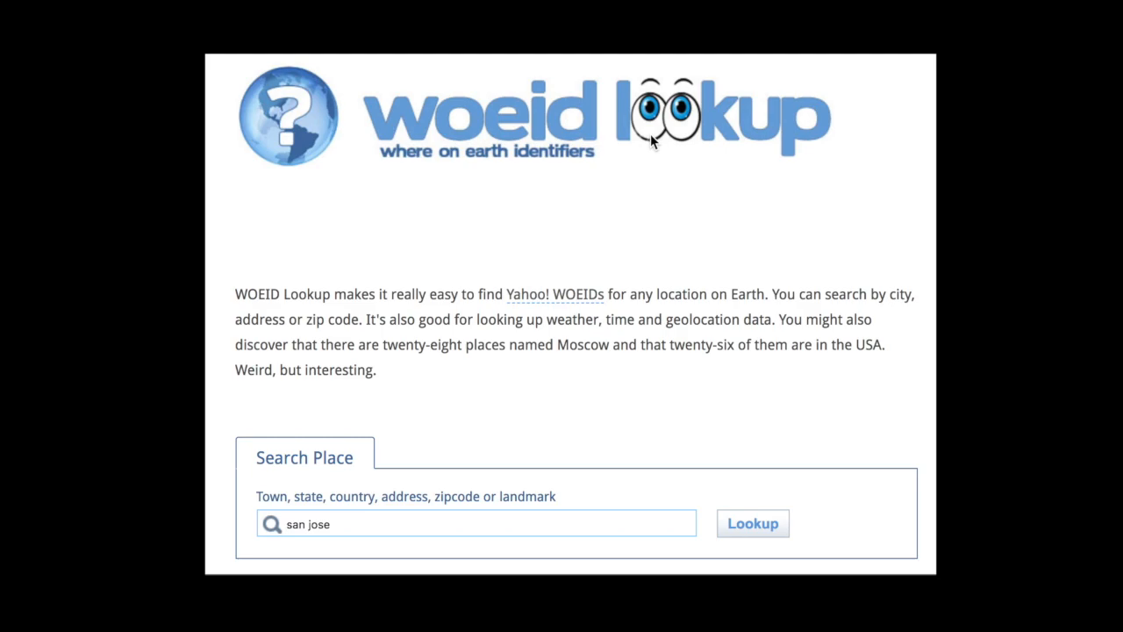
mouse_move(525, 174)
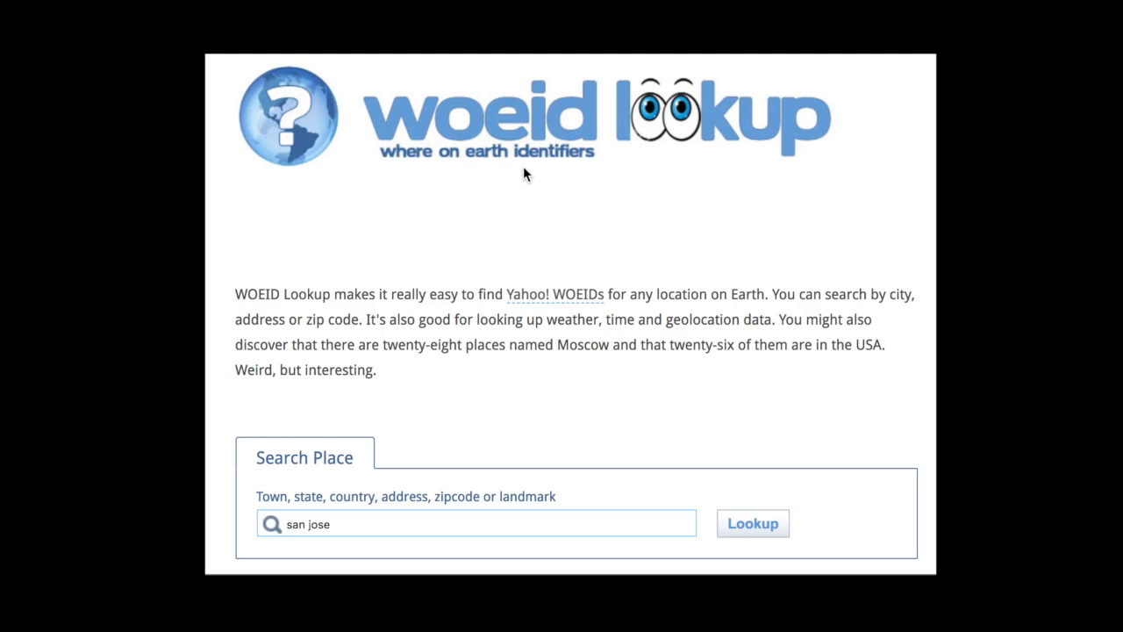
mouse_move(744, 212)
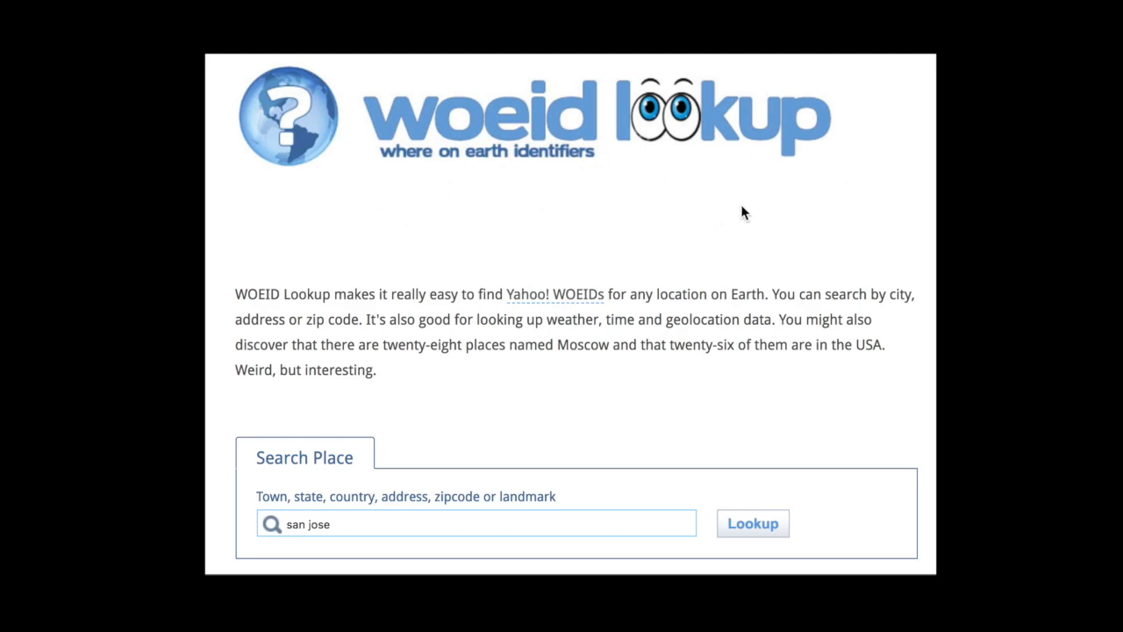
mouse_move(375, 198)
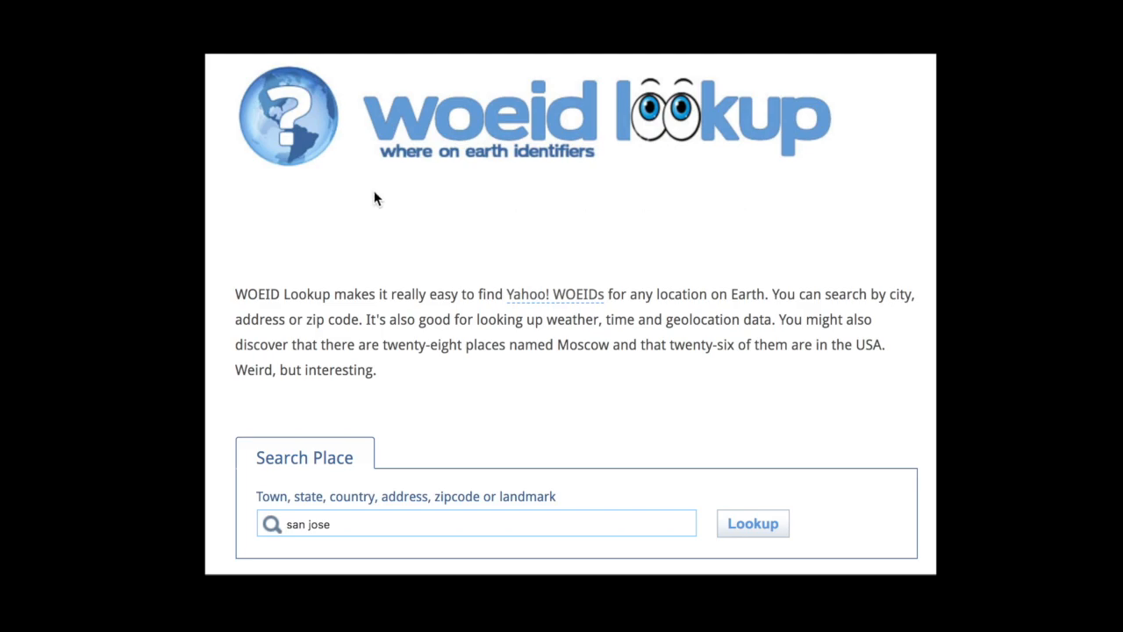
mouse_move(680, 320)
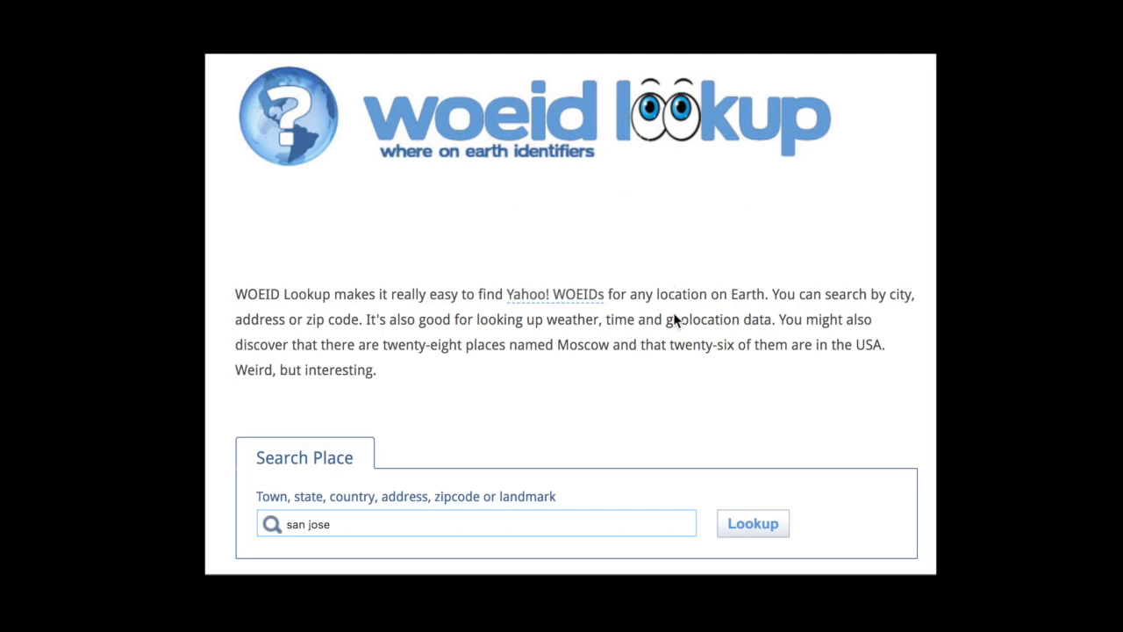
mouse_move(360, 524)
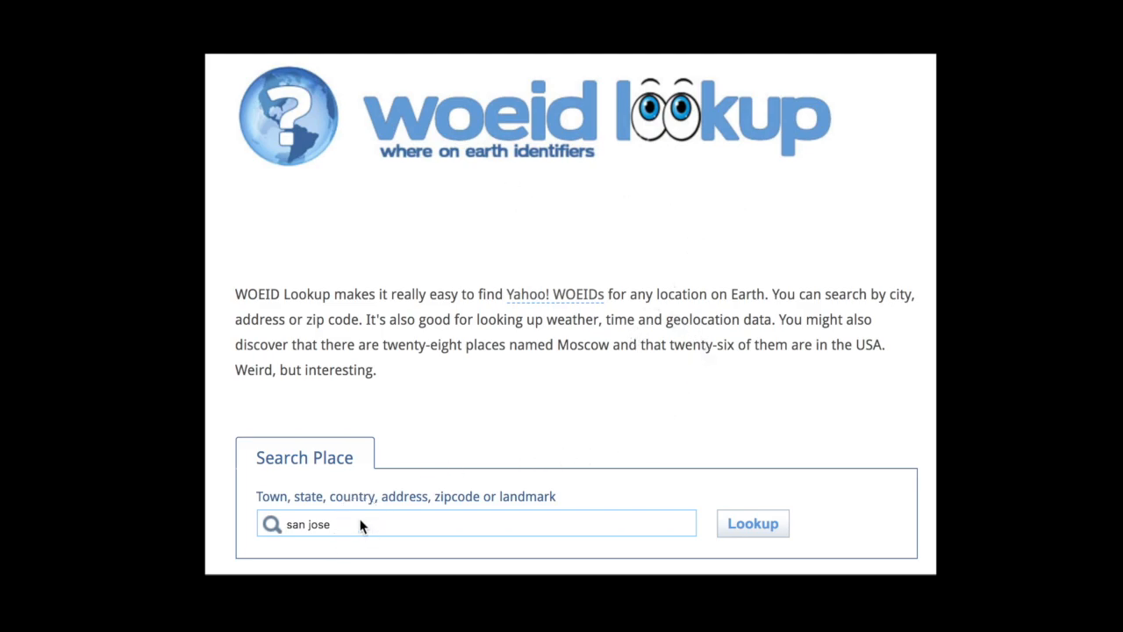
- Look up 'san jose' and scroll the results, including Santa Clara at 2488042
left_click(752, 523)
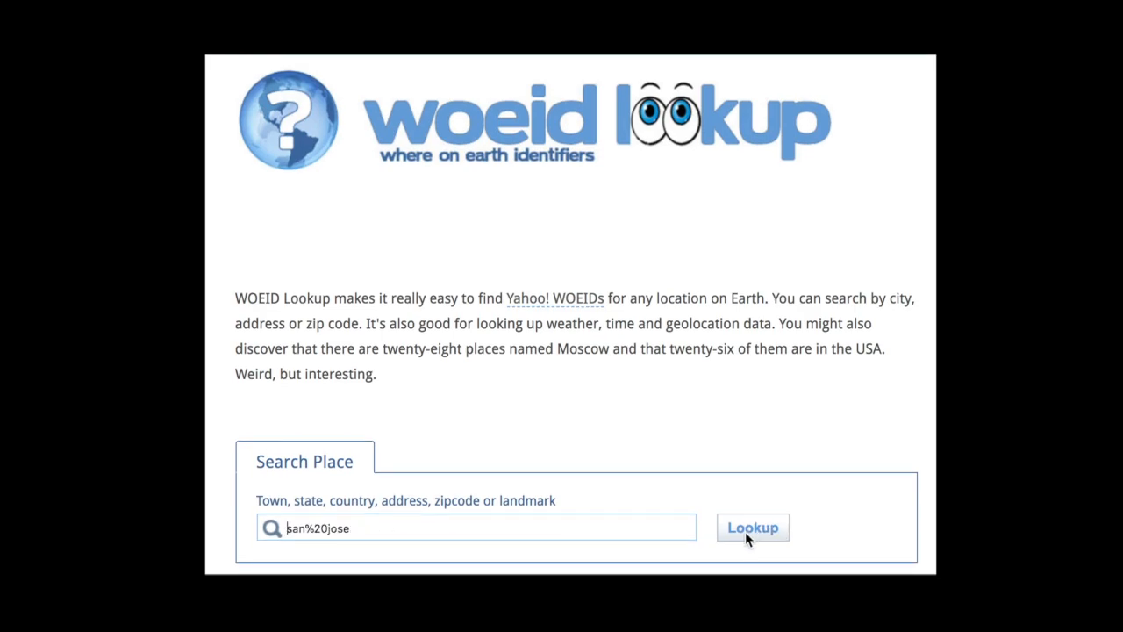
left_click(752, 527)
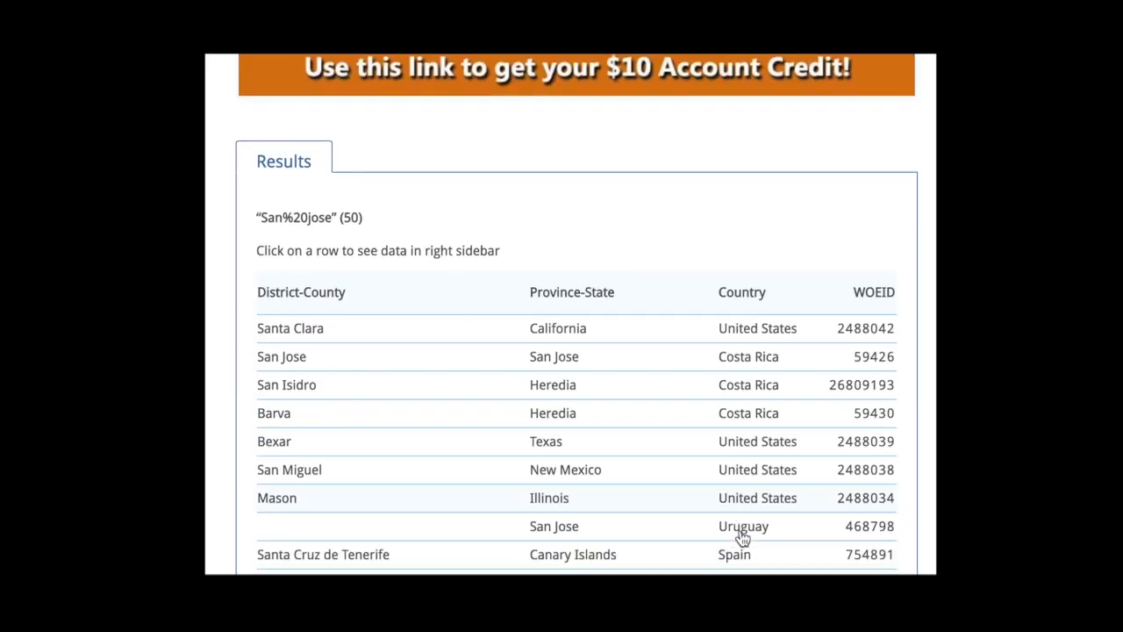
scroll("down", 3)
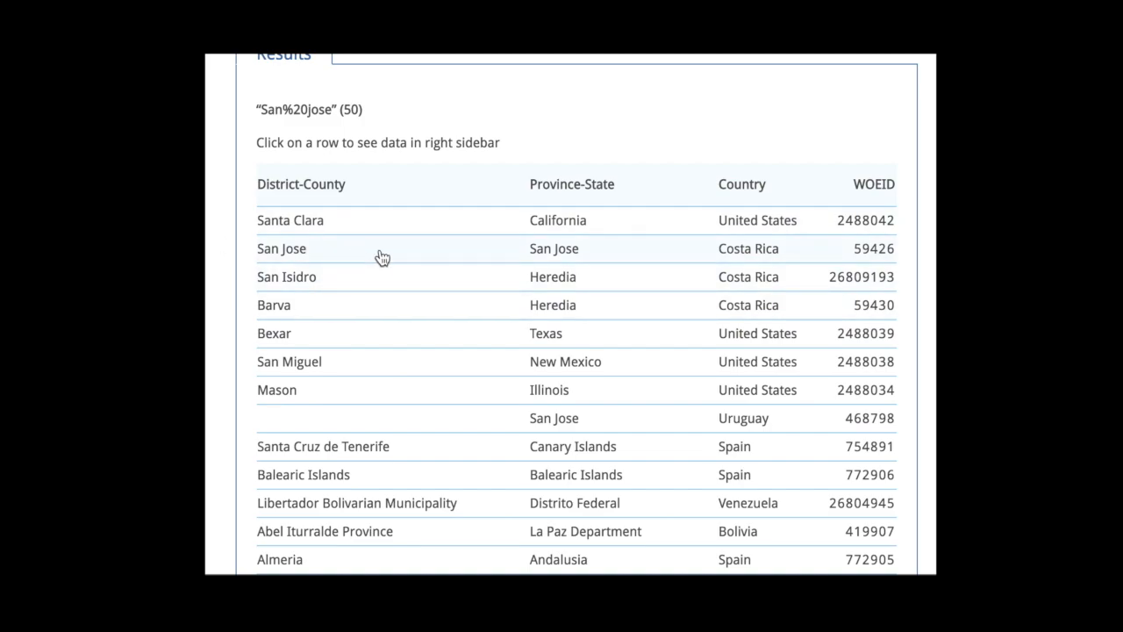
mouse_move(868, 268)
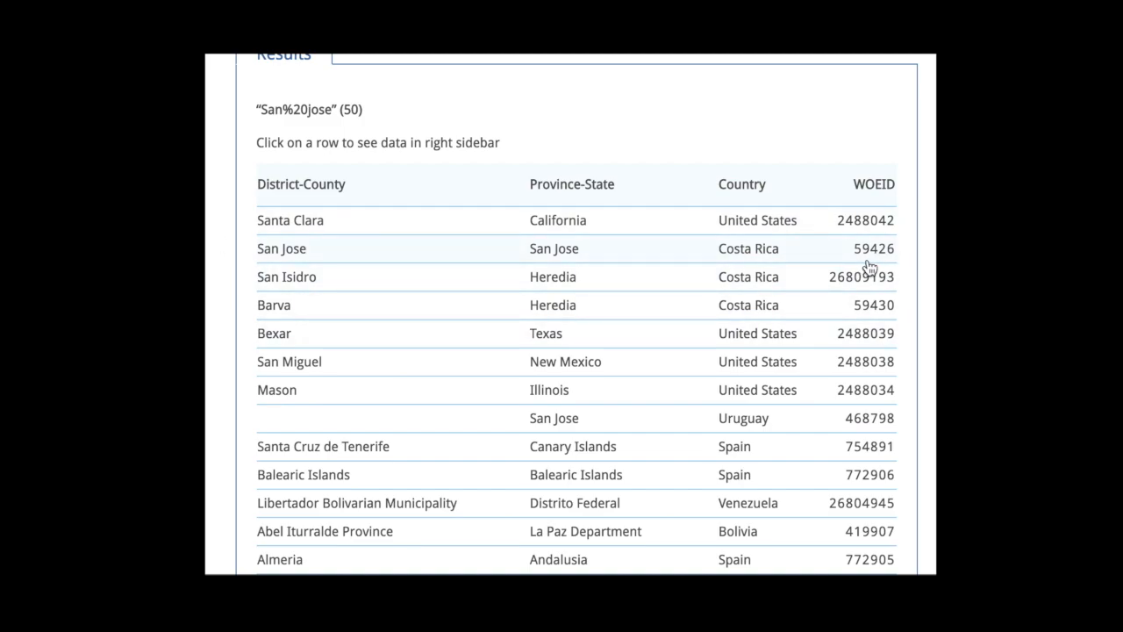
mouse_move(890, 264)
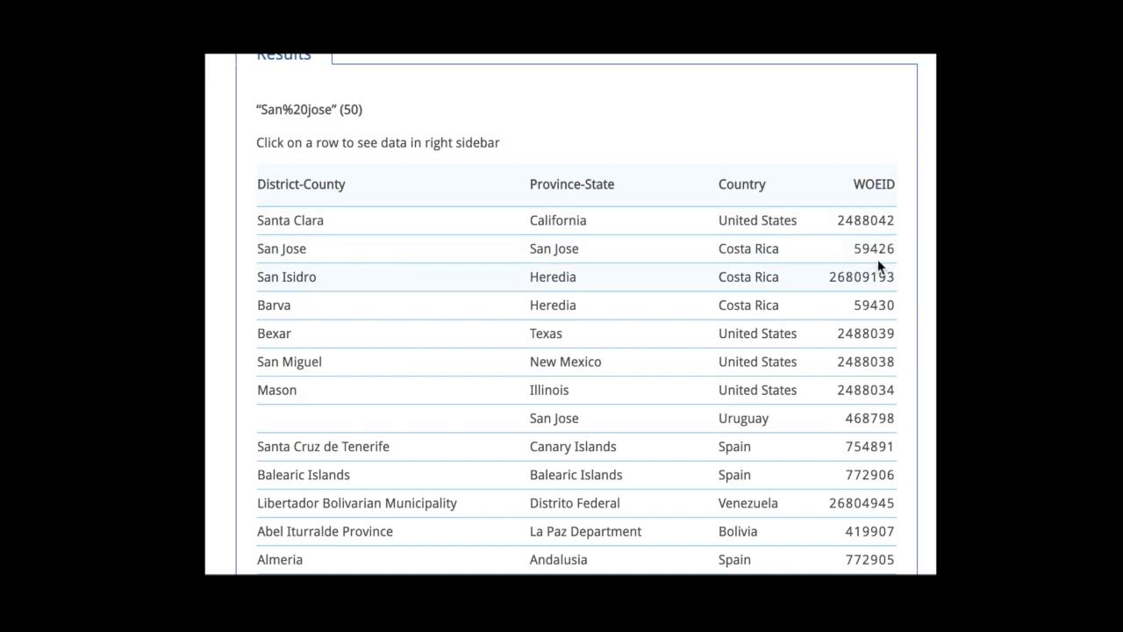
mouse_move(875, 294)
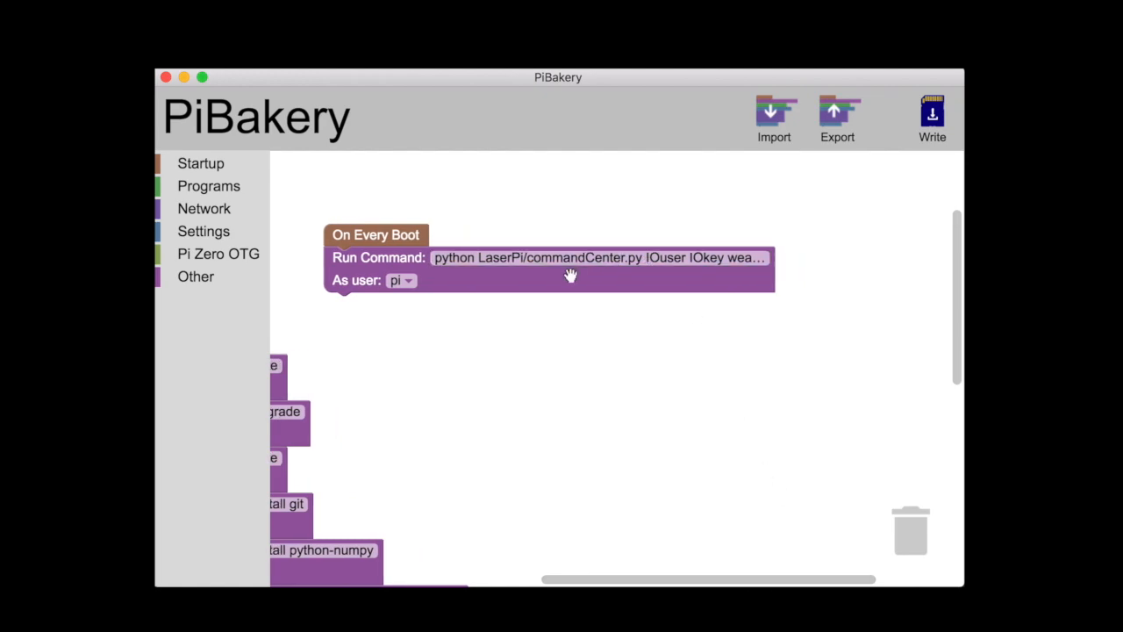
left_click(600, 257)
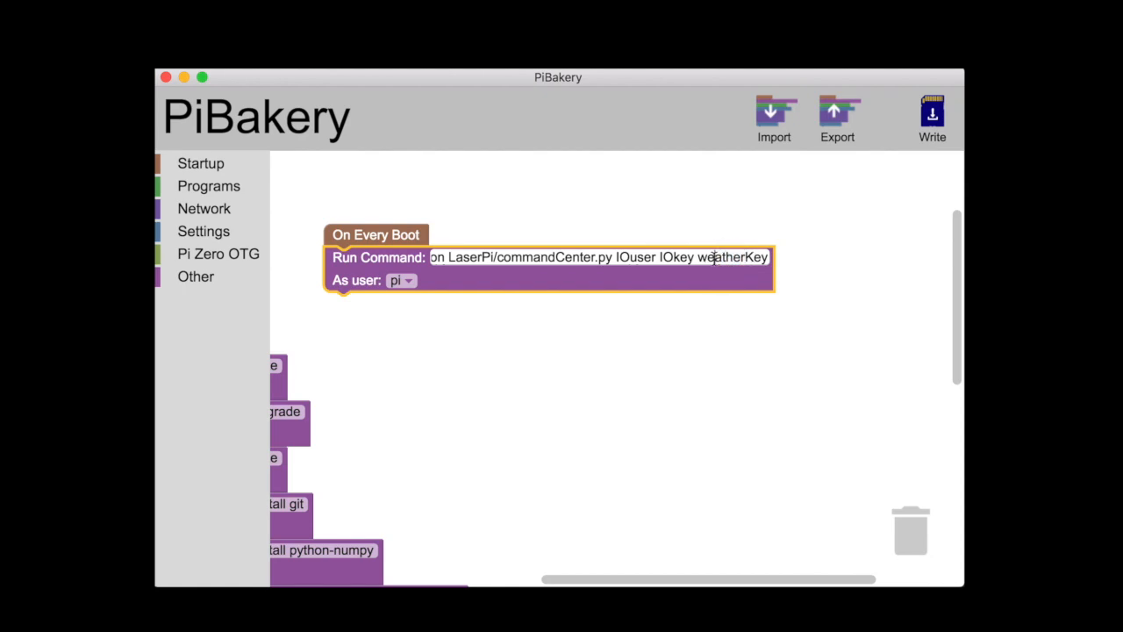
double_click(727, 258)
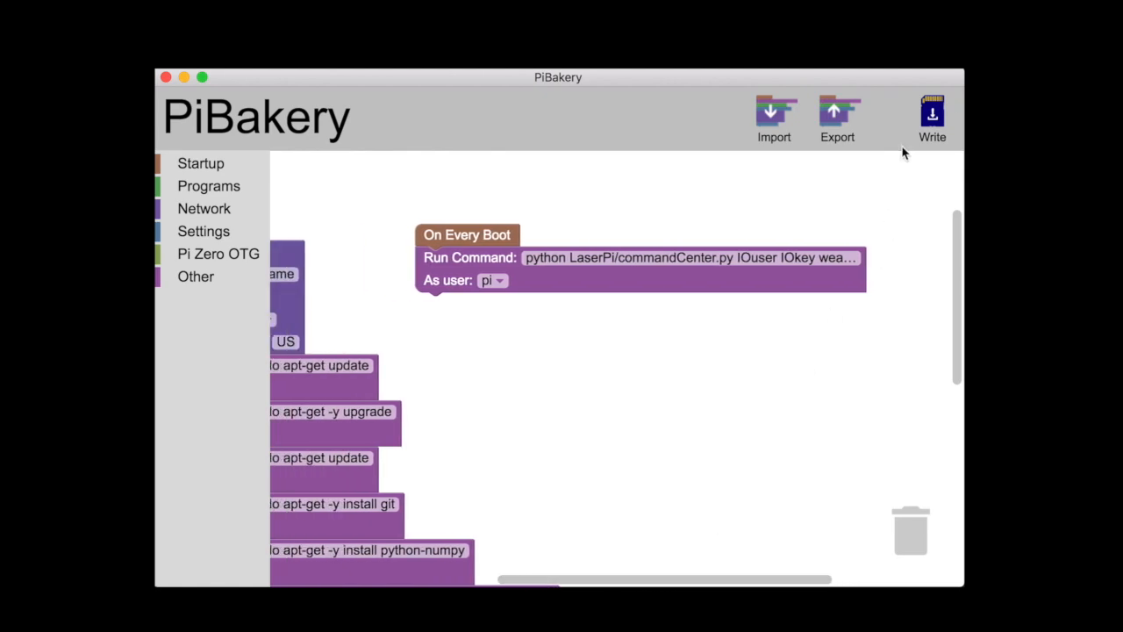
left_click(932, 118)
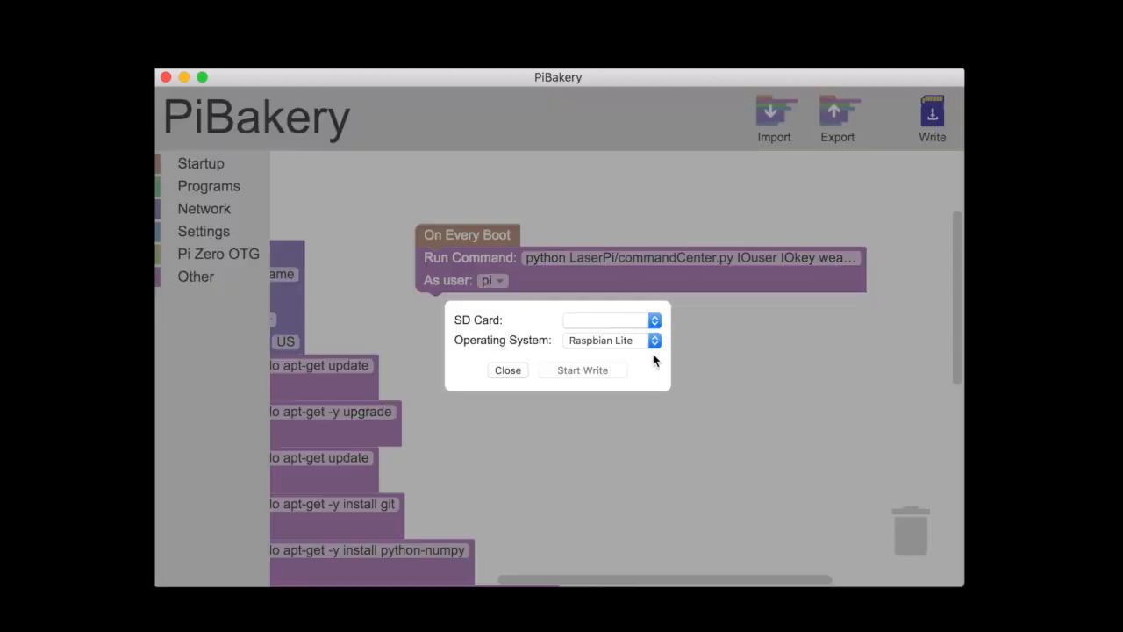
left_click(609, 319)
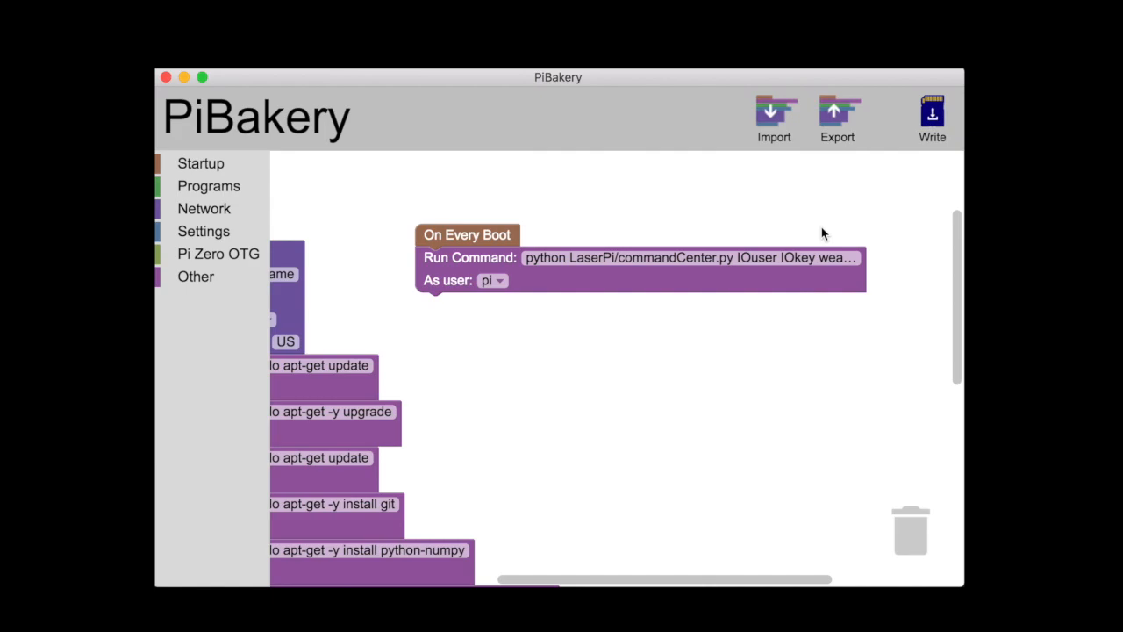
mouse_move(735, 355)
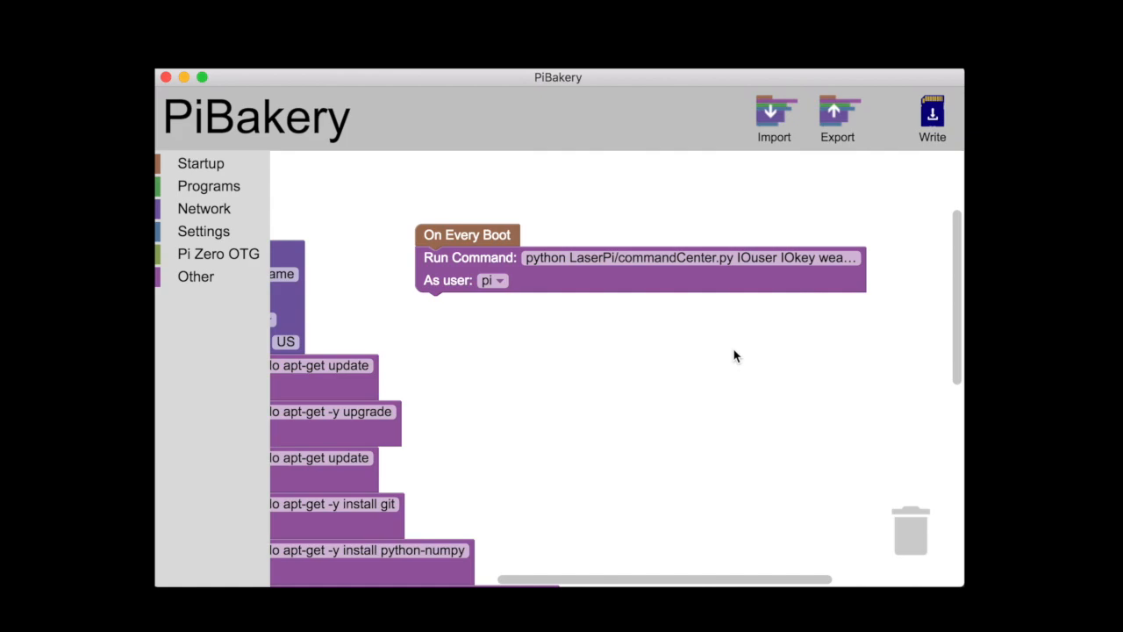
mouse_move(734, 362)
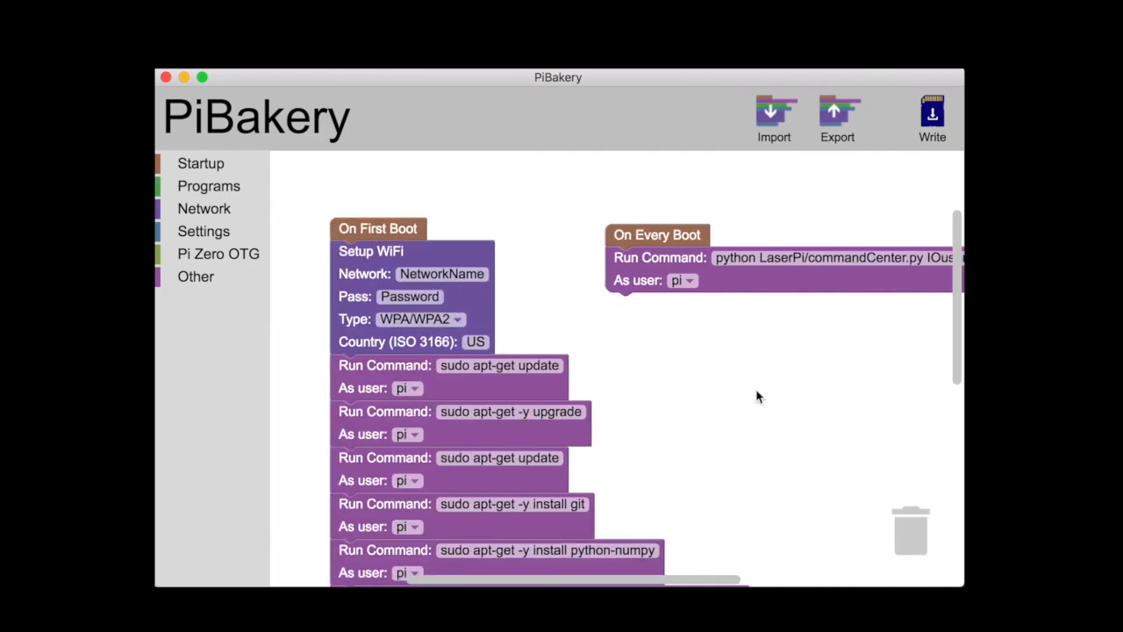
scroll("down", 3)
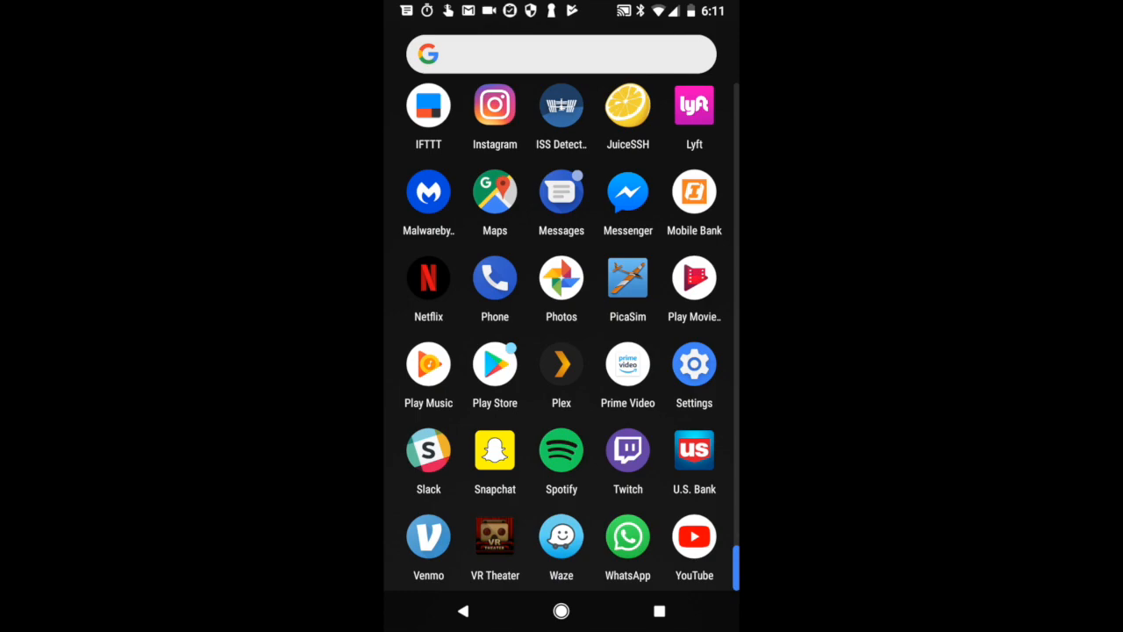
- Scroll through the Android app drawer to find and launch IFTTT
scroll("down", 3)
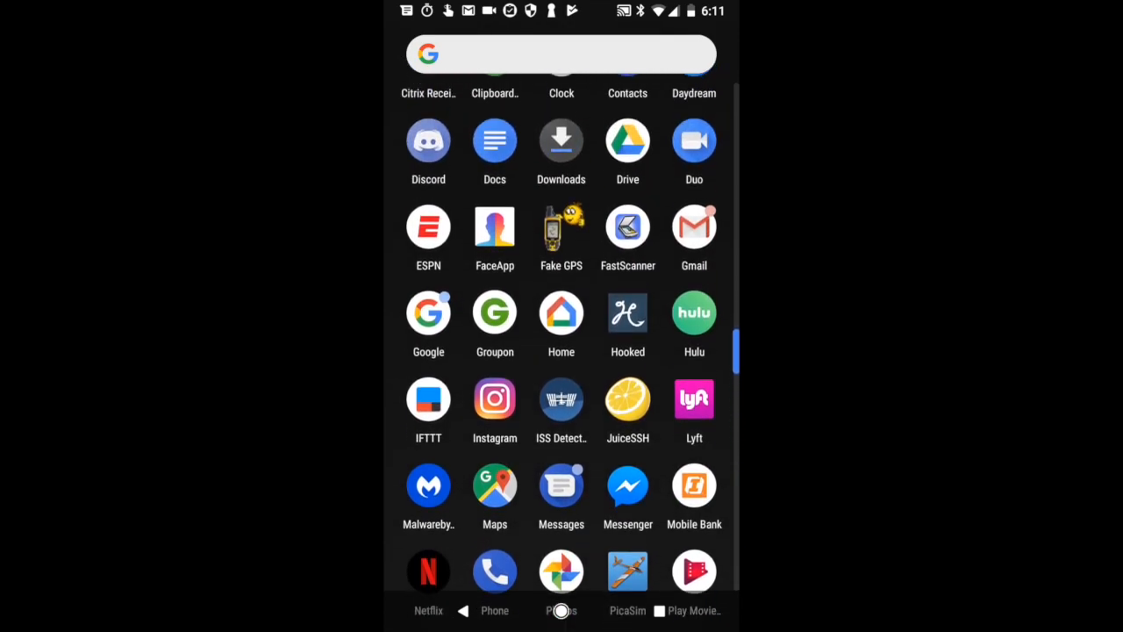
scroll("down", 3)
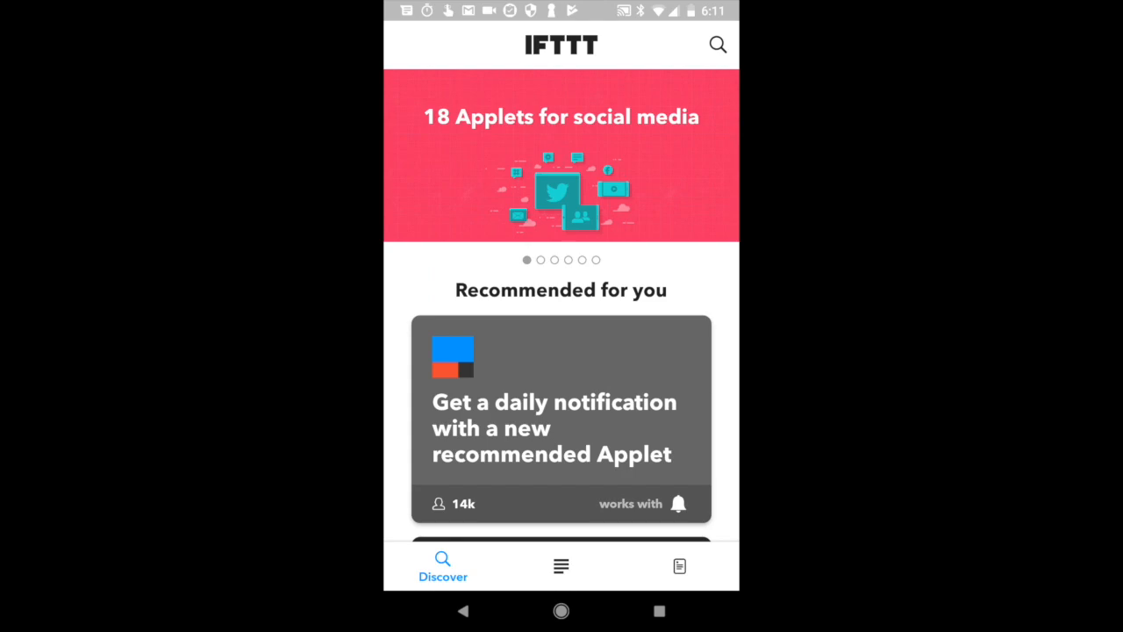
- Start a new applet from My Applets and choose Google Assistant as the trigger service
left_click(679, 566)
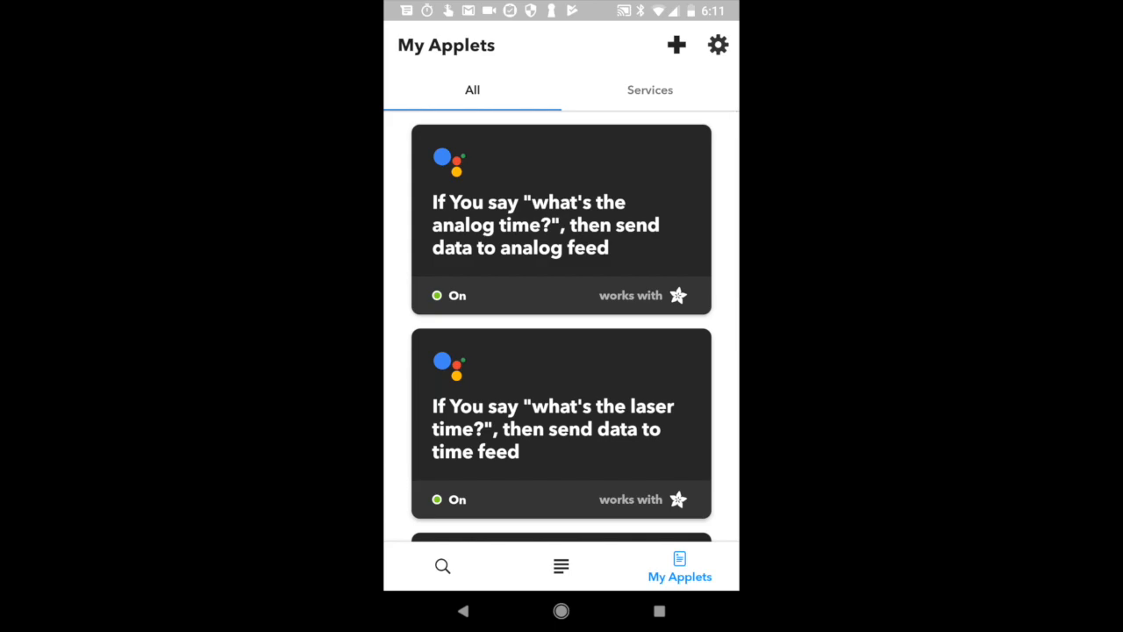
left_click(676, 44)
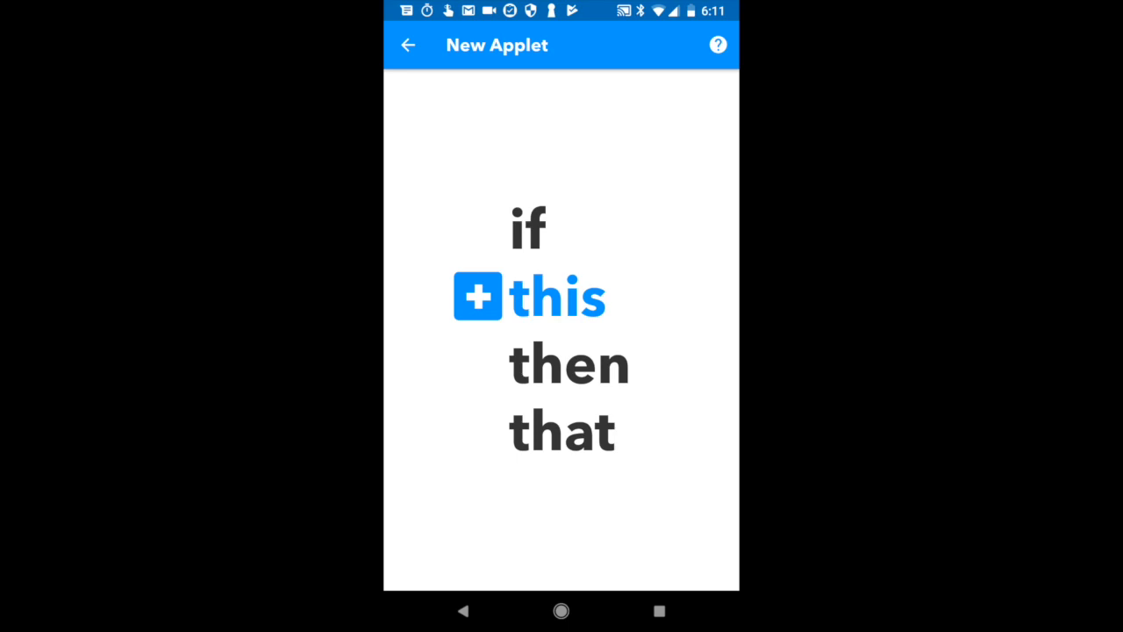
left_click(478, 296)
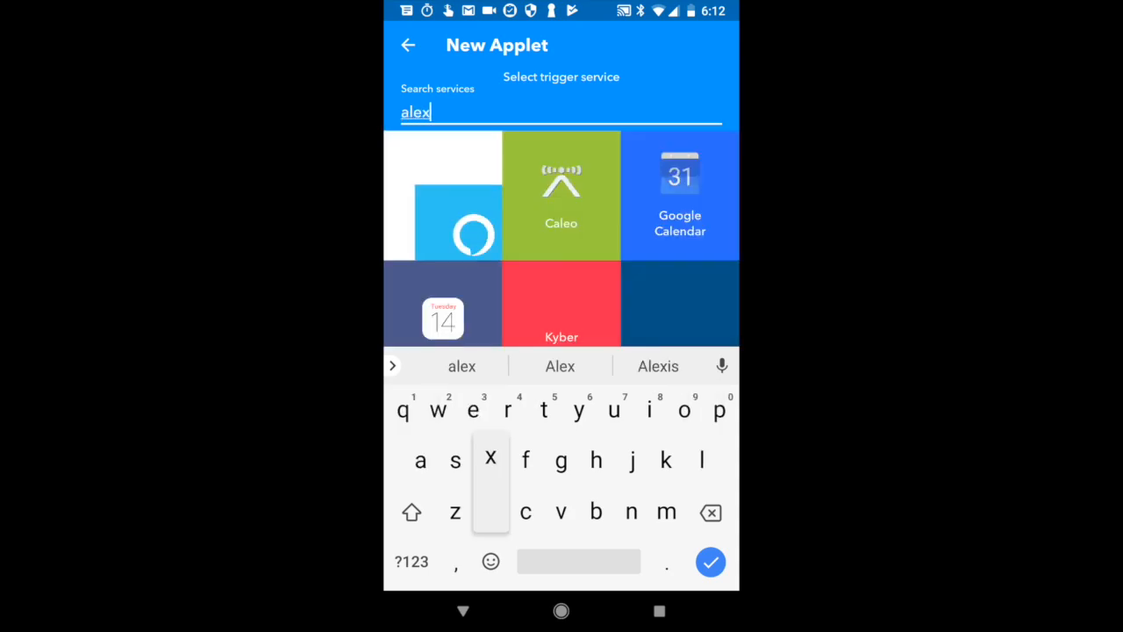
key("BackSpace")
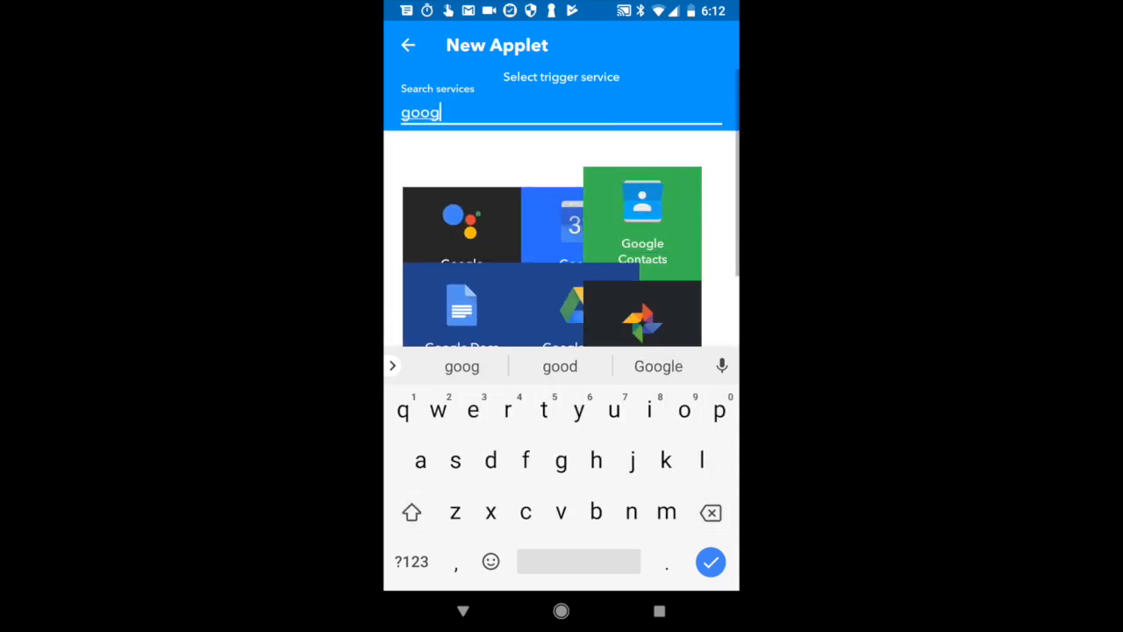
left_click(460, 224)
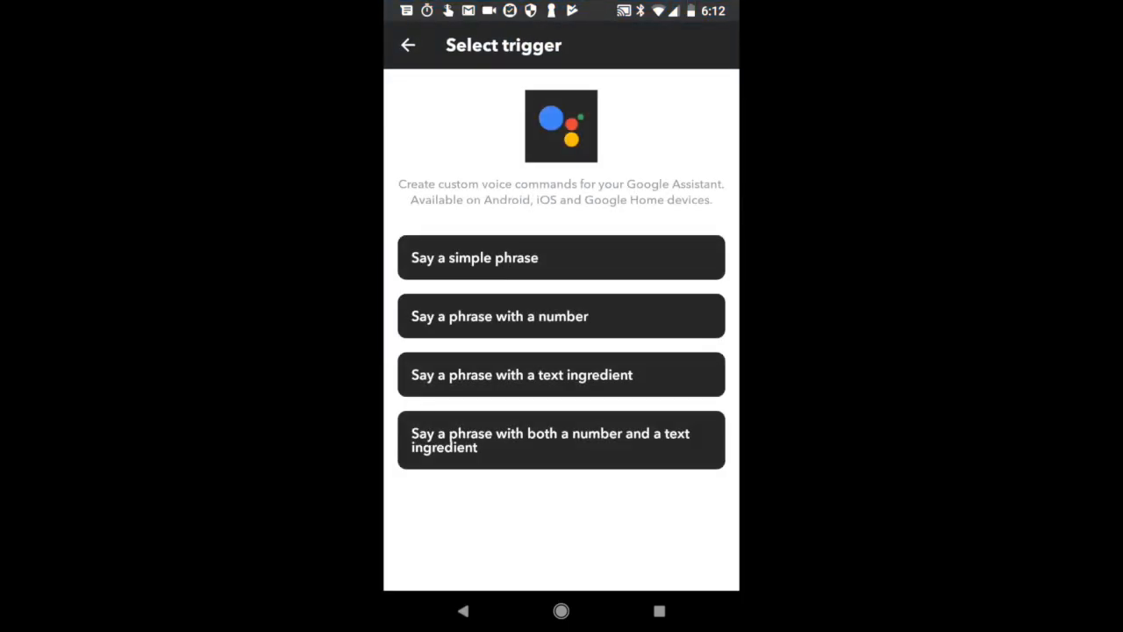
- Create a 'whats the laser weather?' phrase trigger with a laser report alternative, replying 'FIRING THE LASER'
left_click(561, 257)
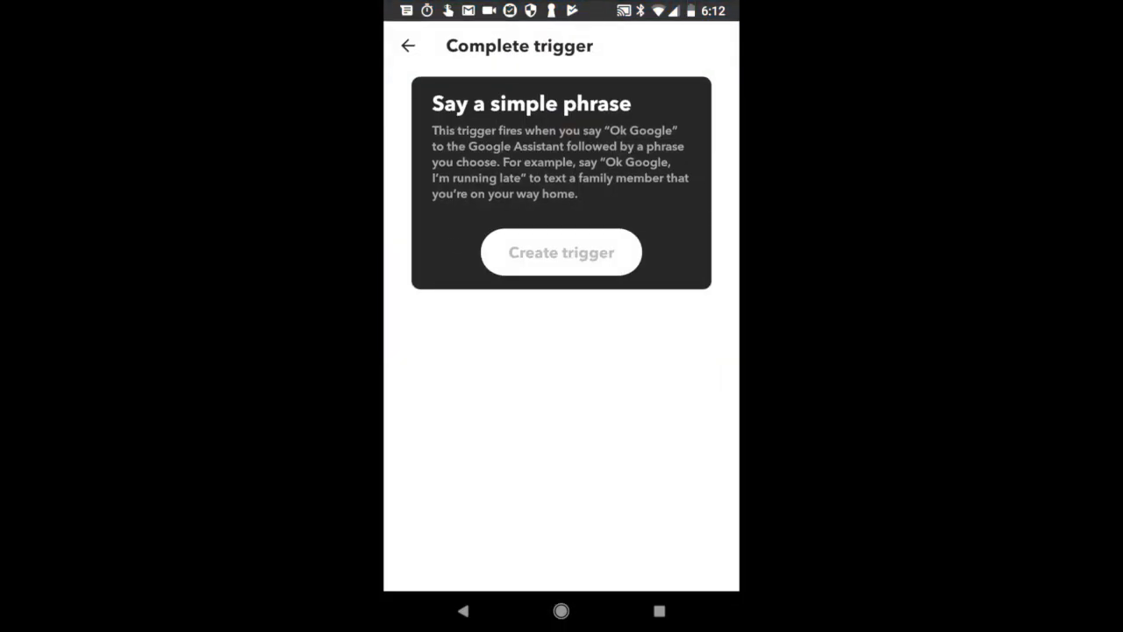
left_click(561, 252)
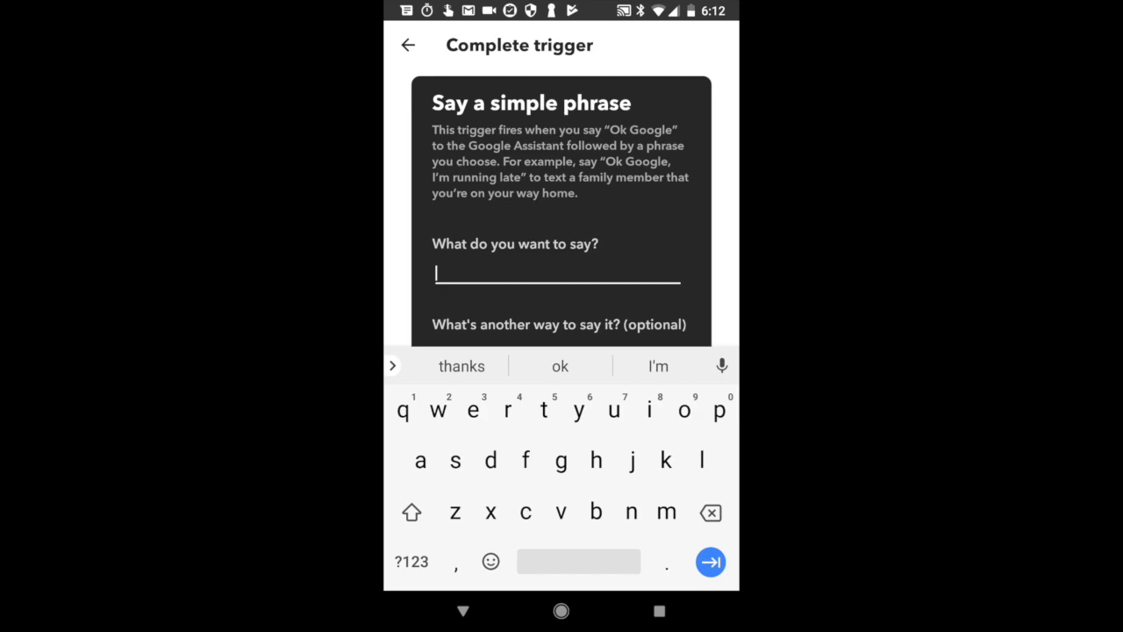
type("whats the laser weather?")
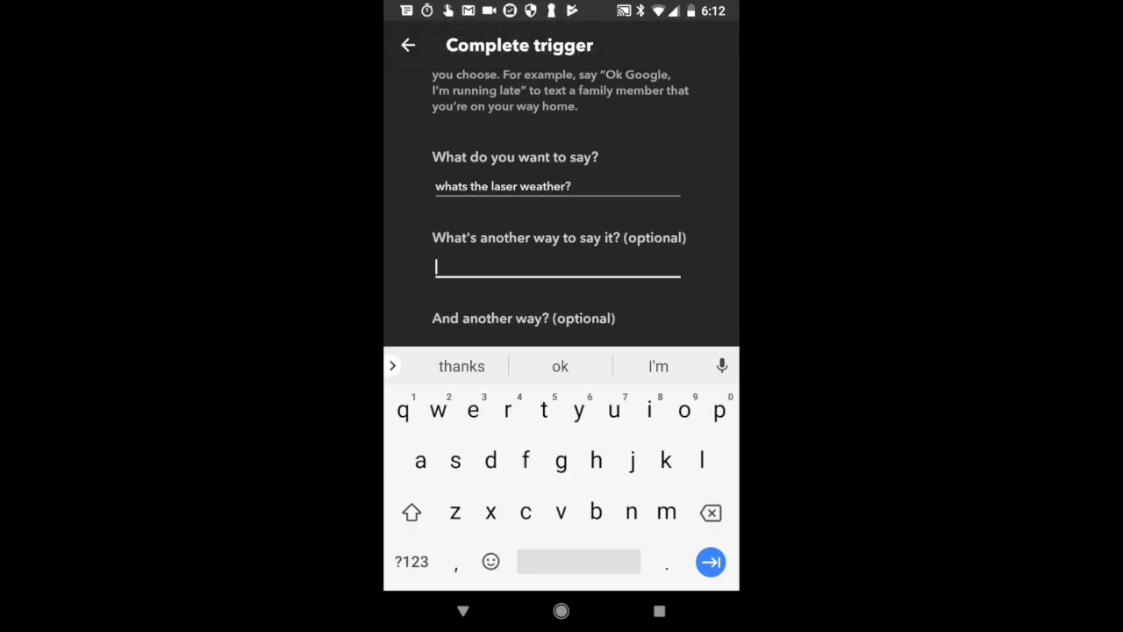
type("whats the laser report")
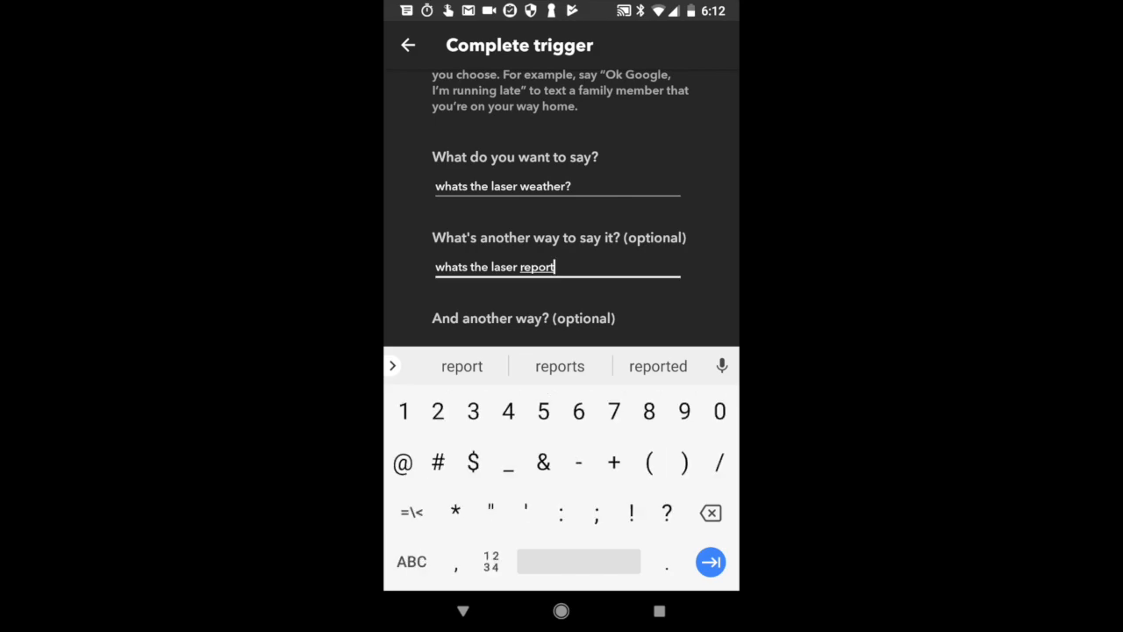
scroll("down", 3)
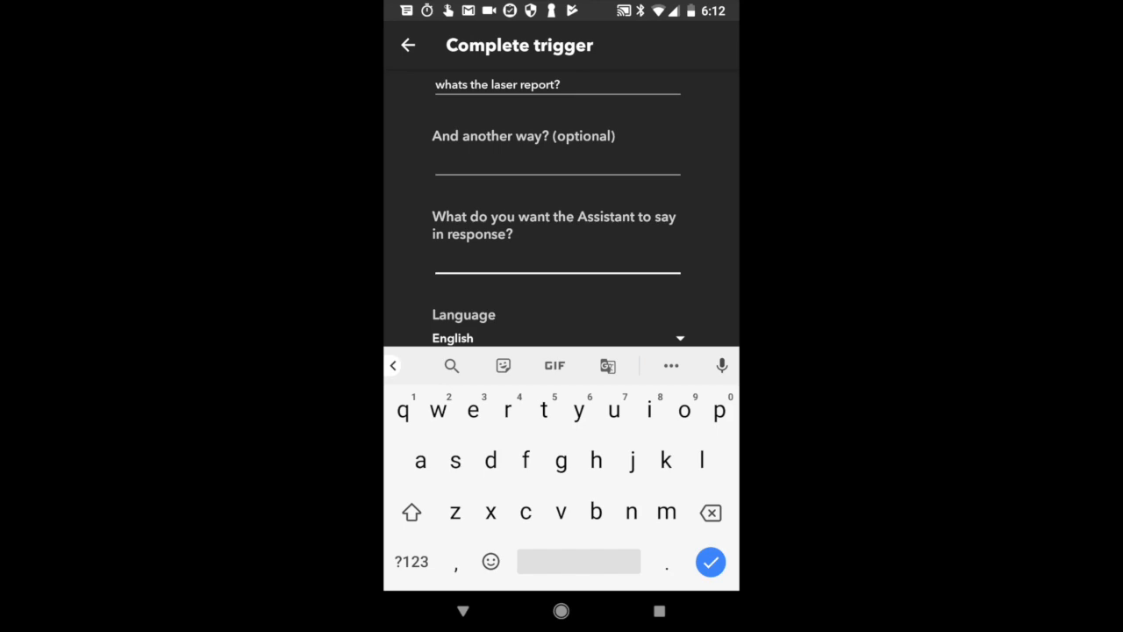
type("FI")
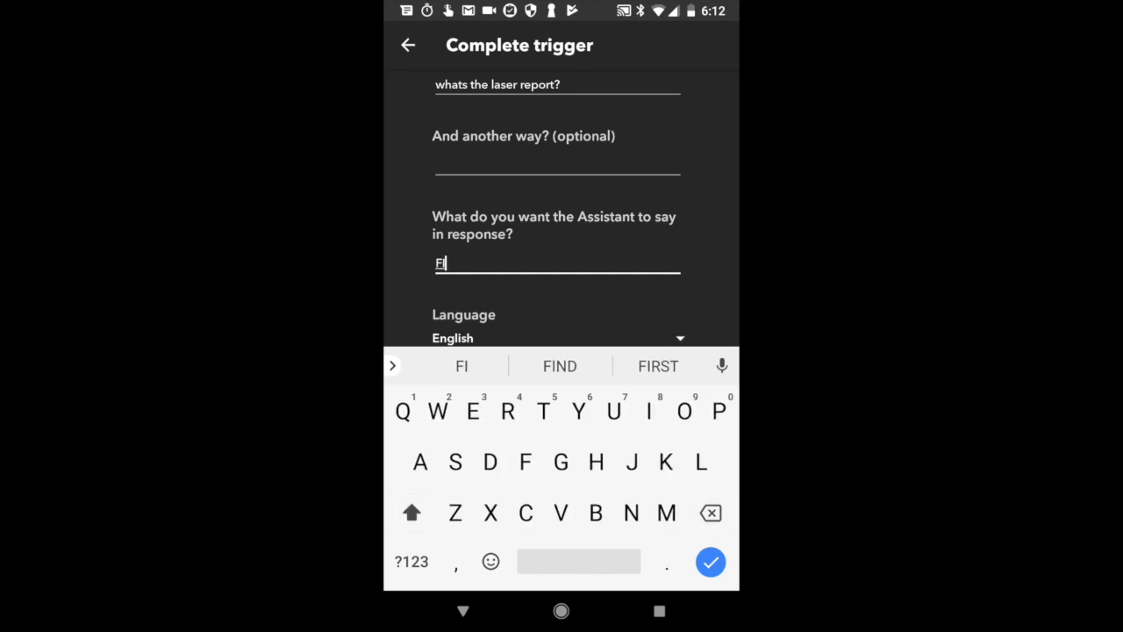
left_click(508, 410)
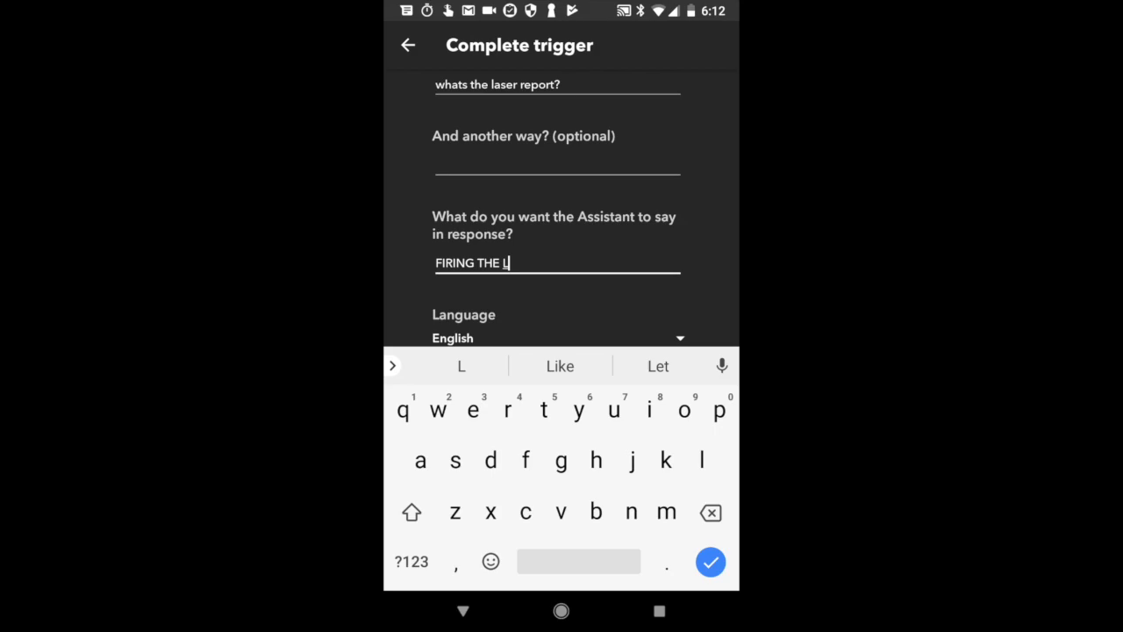
type("ASER")
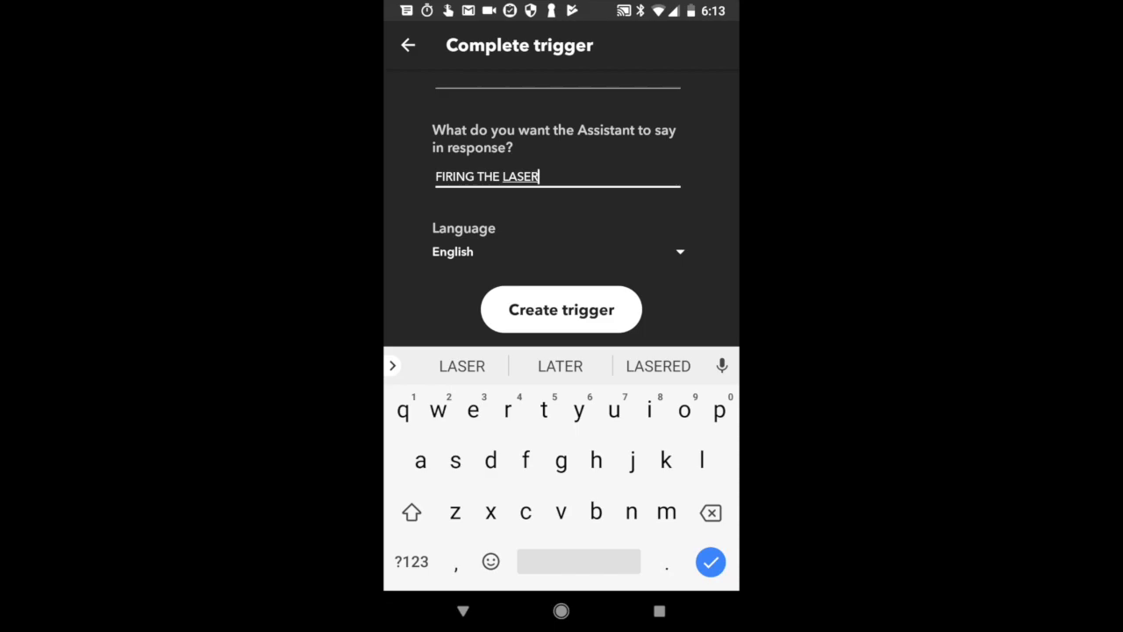
left_click(561, 309)
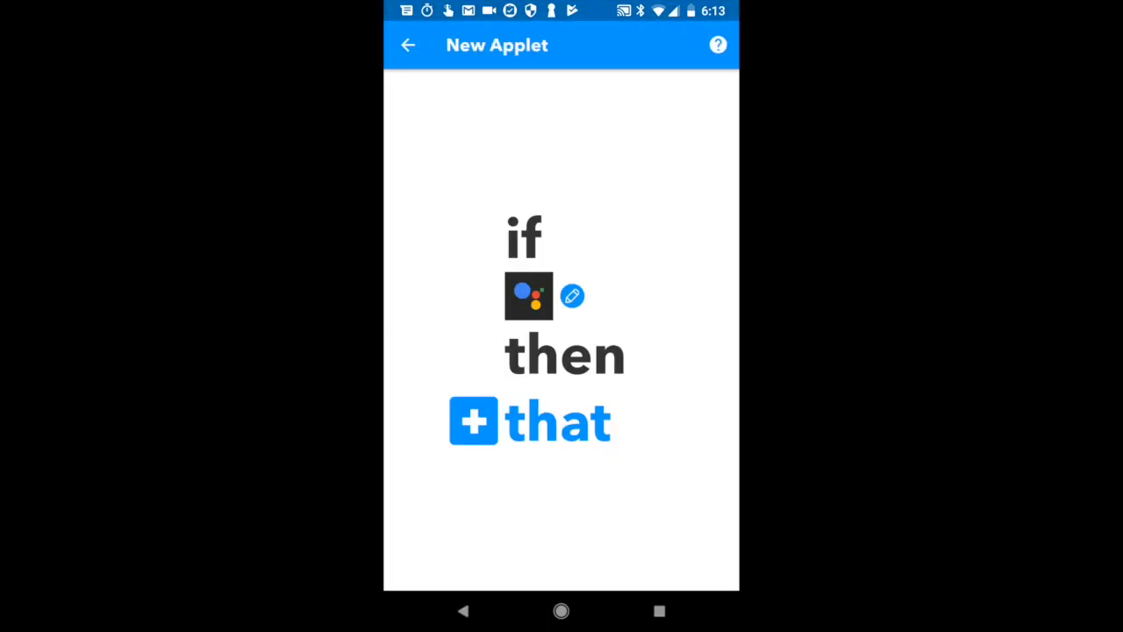
- Add an Adafruit 'Send data to Adafruit IO' action saving 0 to the laser feed, and finish
left_click(474, 420)
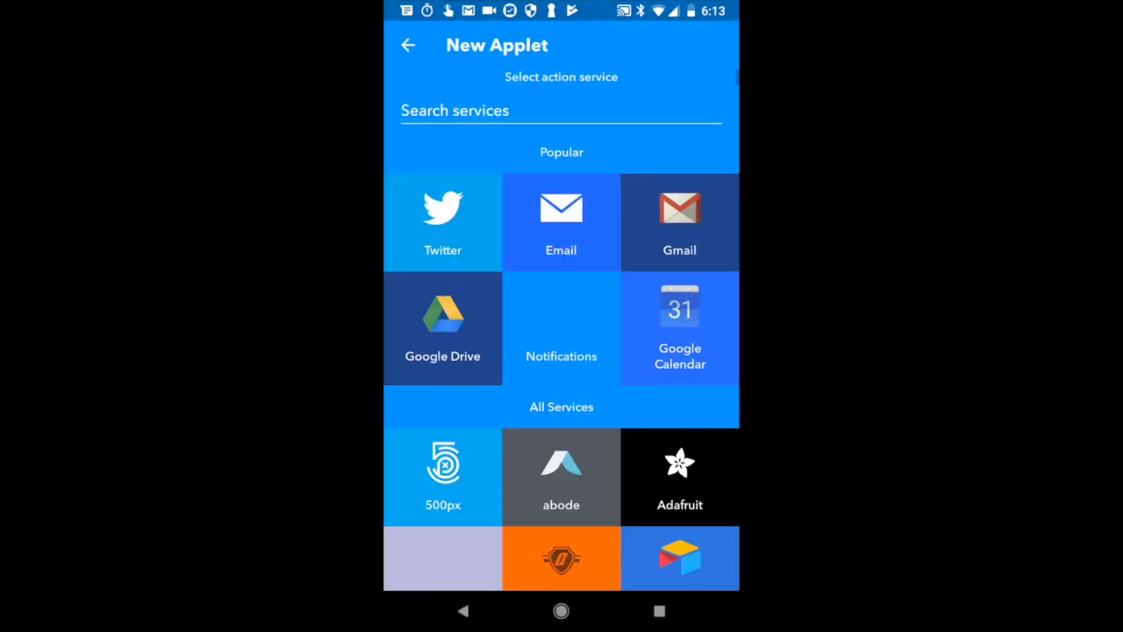
type("ad")
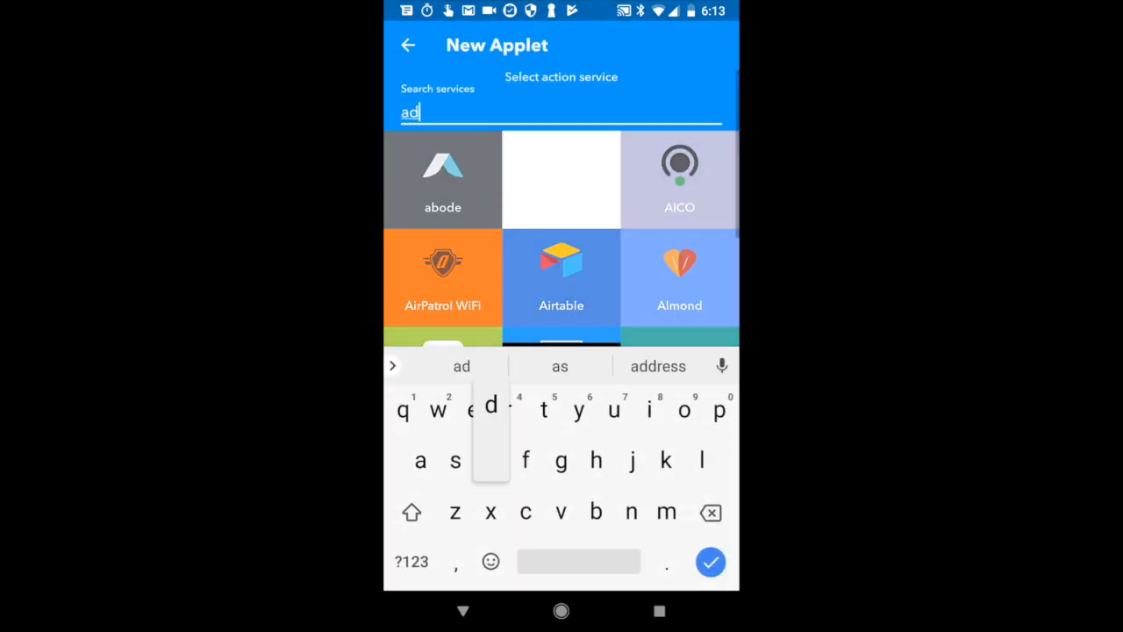
left_click(561, 179)
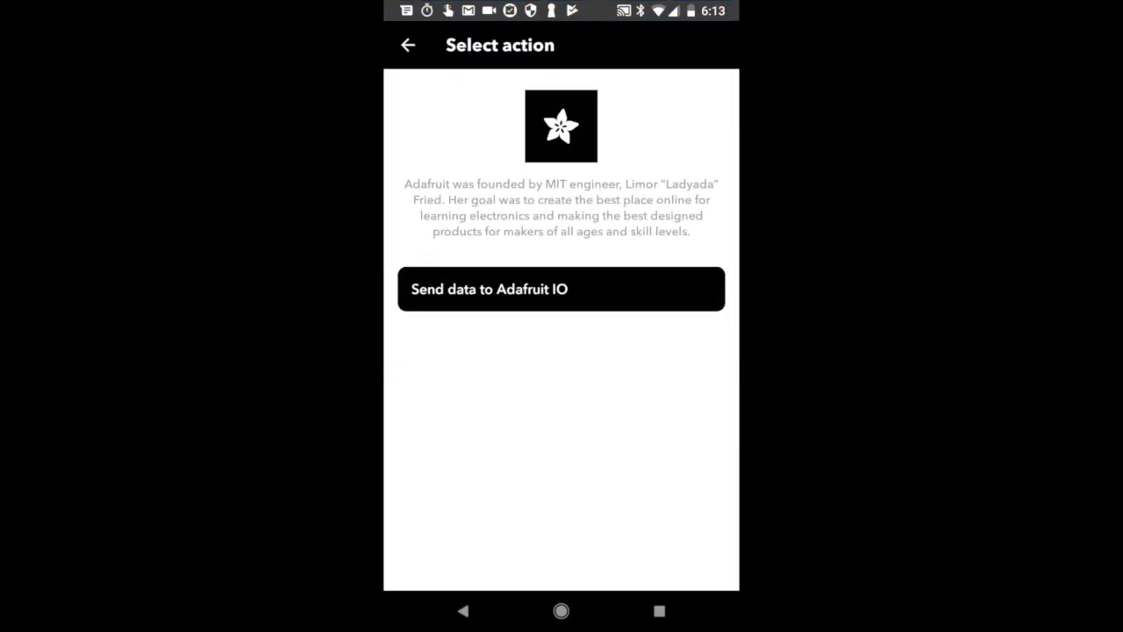
left_click(560, 289)
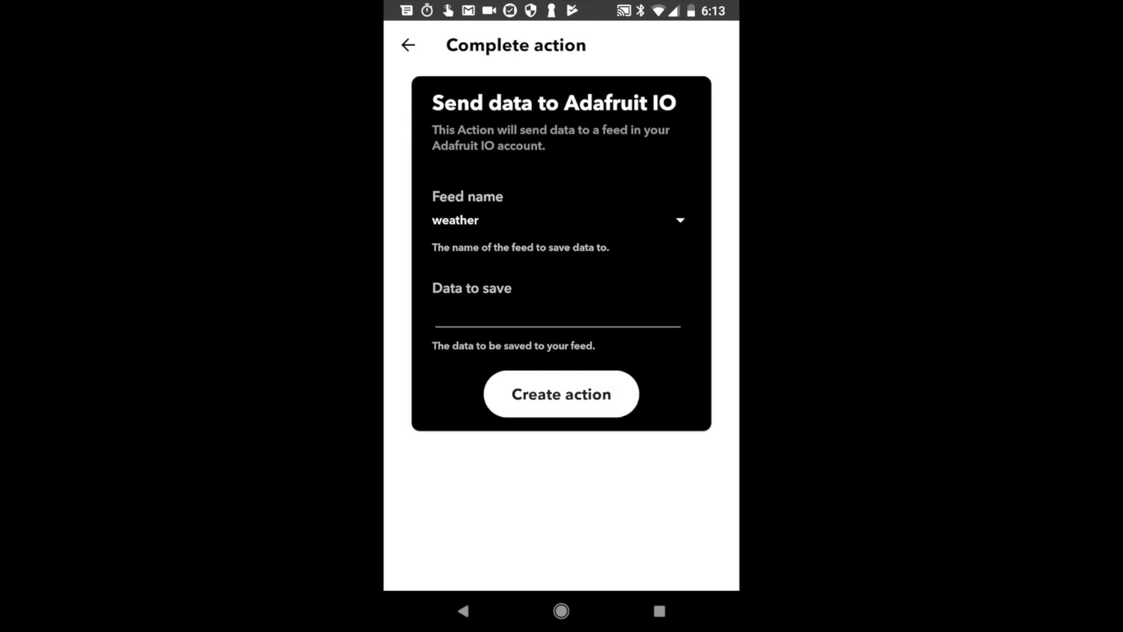
left_click(557, 323)
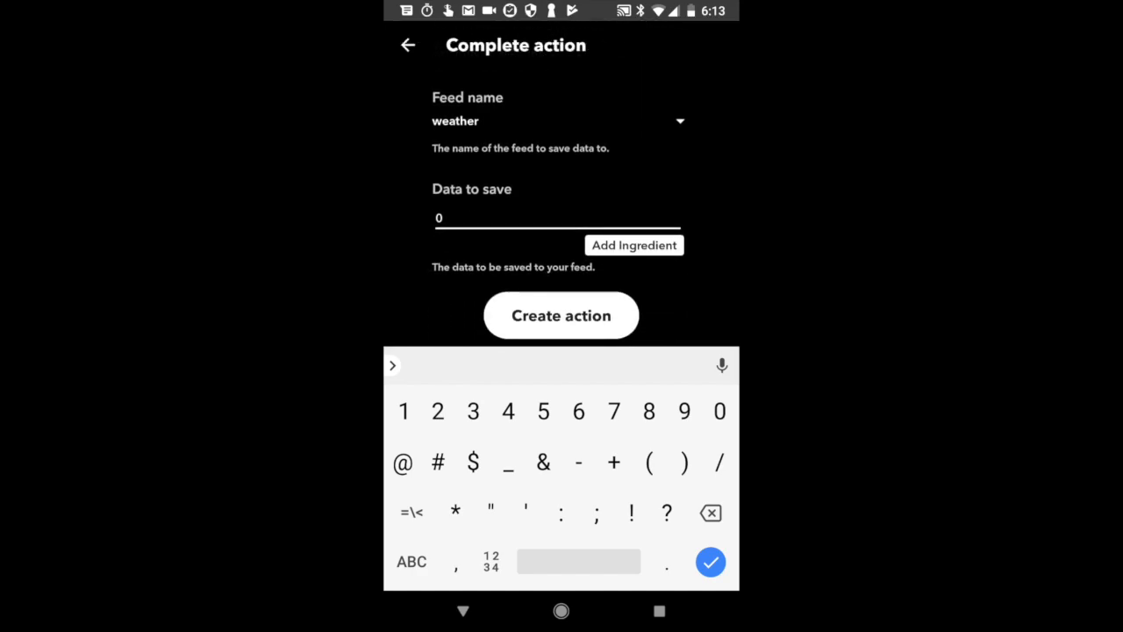
left_click(558, 120)
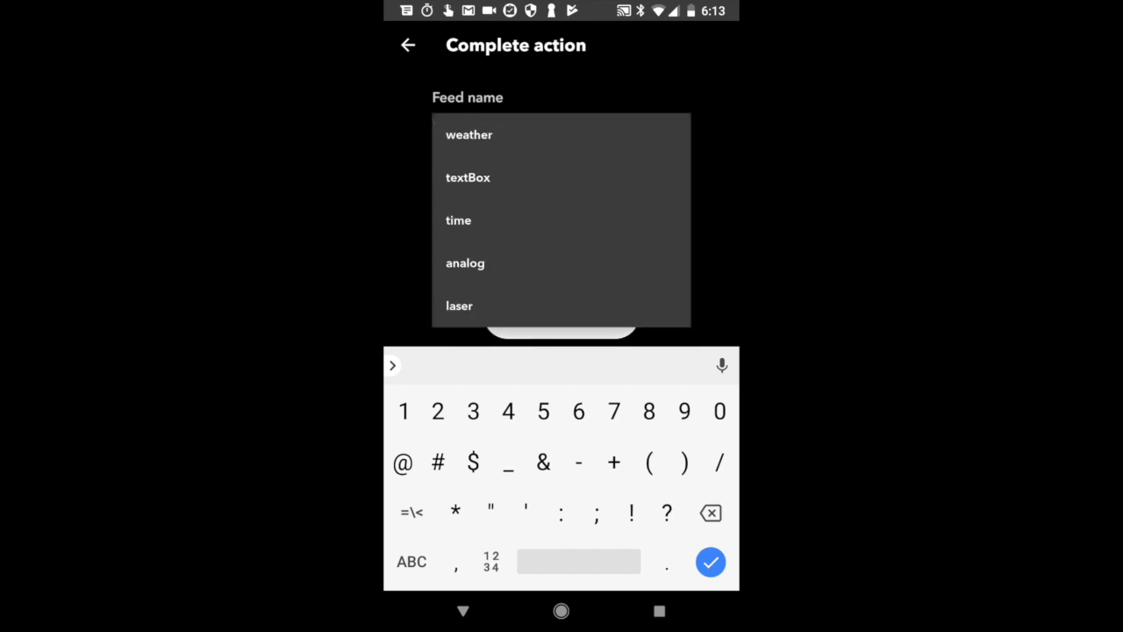
left_click(459, 305)
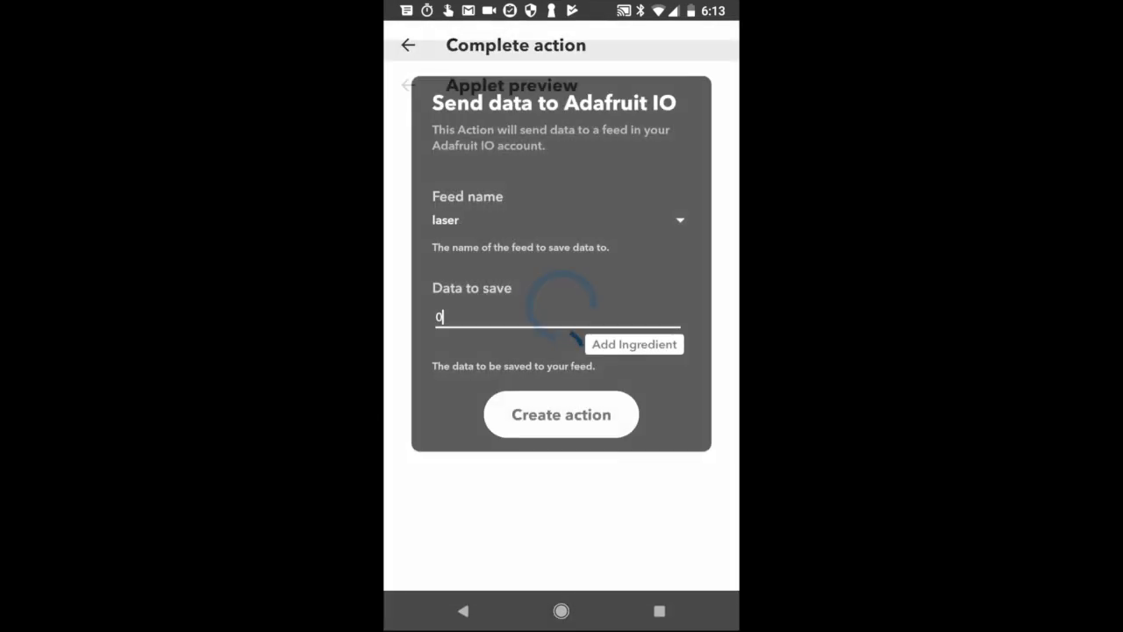
left_click(561, 414)
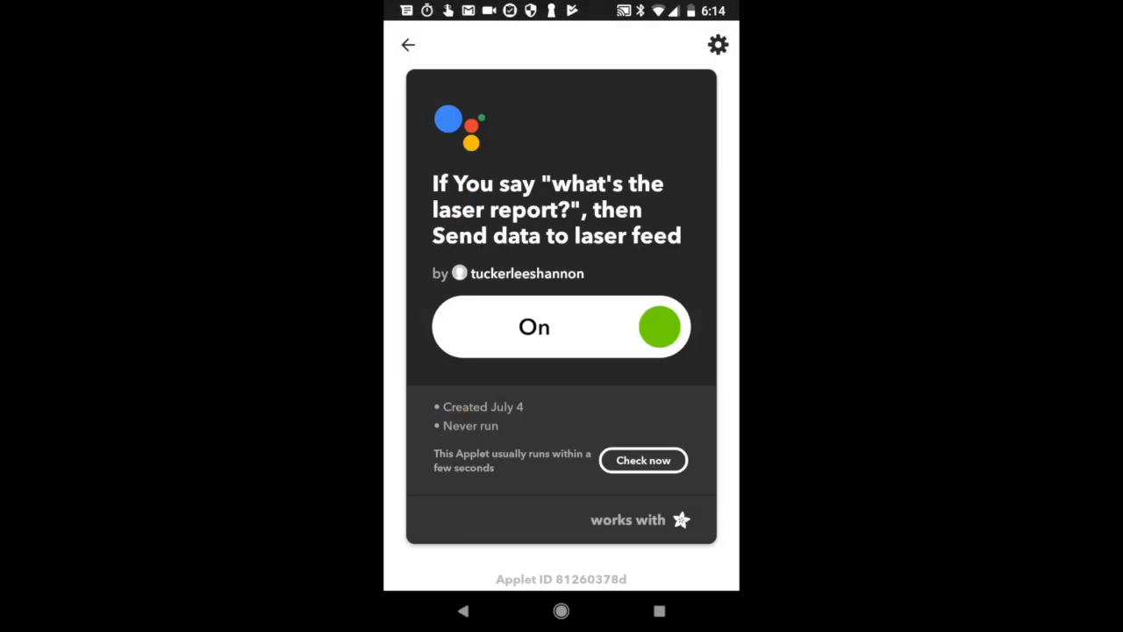
- Start another applet with a Google Assistant 'what's the analog time?' phrase trigger
left_click(408, 44)
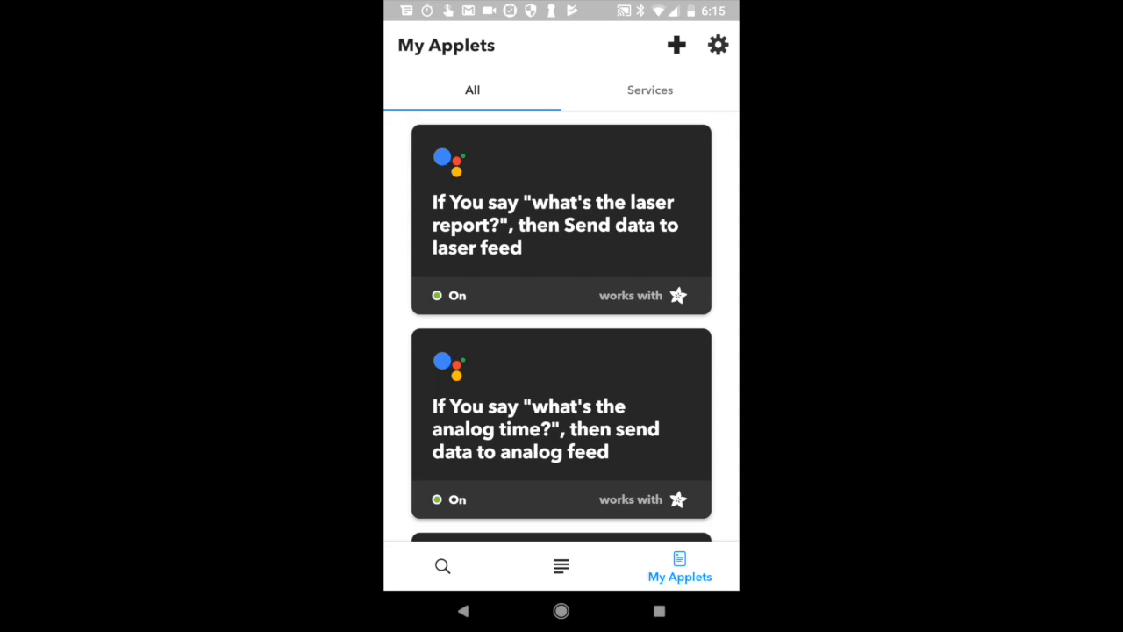
left_click(676, 45)
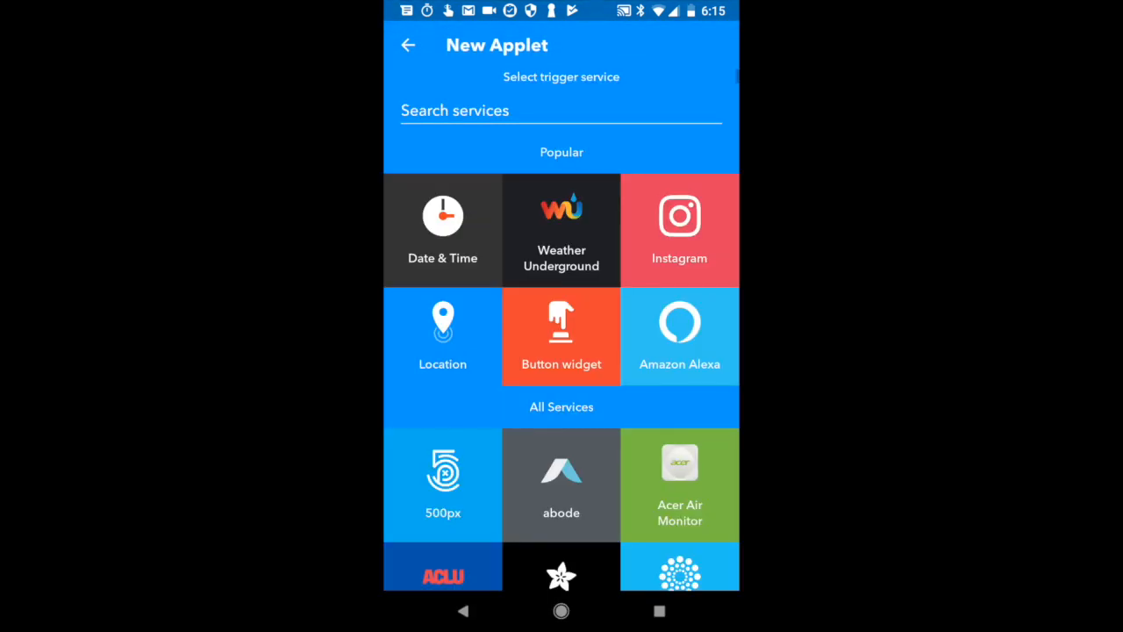
type("goog")
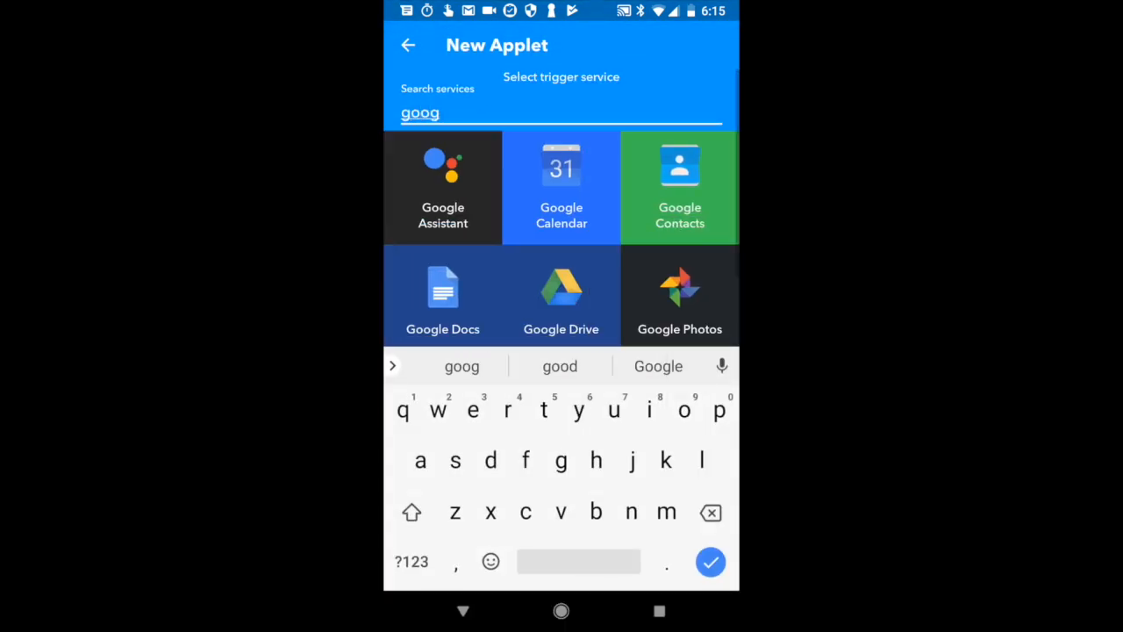
left_click(442, 186)
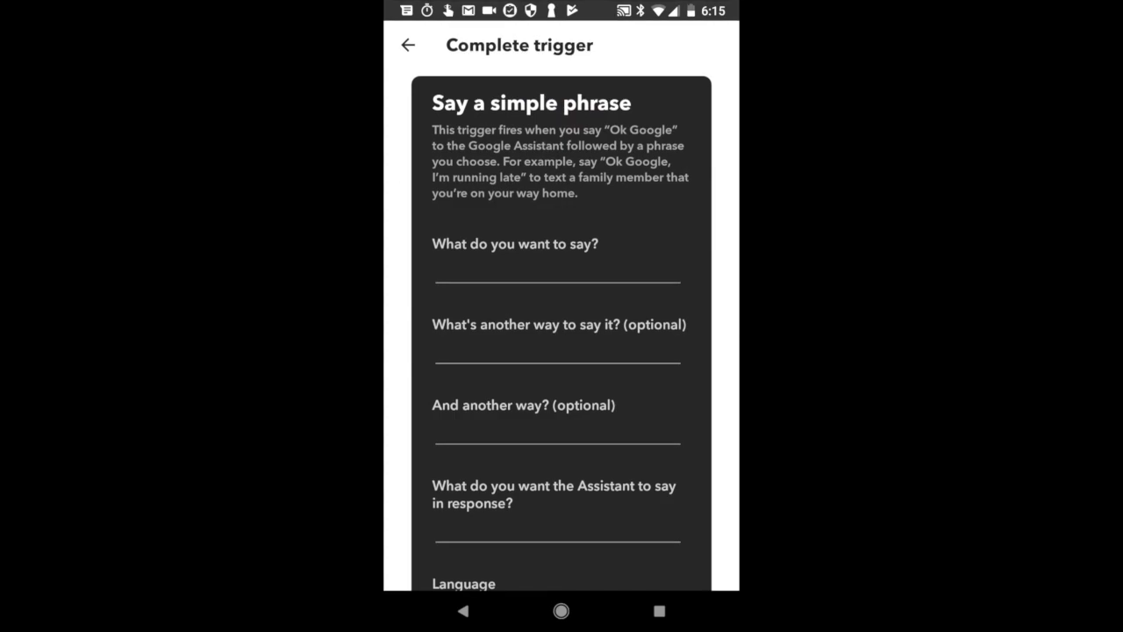
left_click(558, 281)
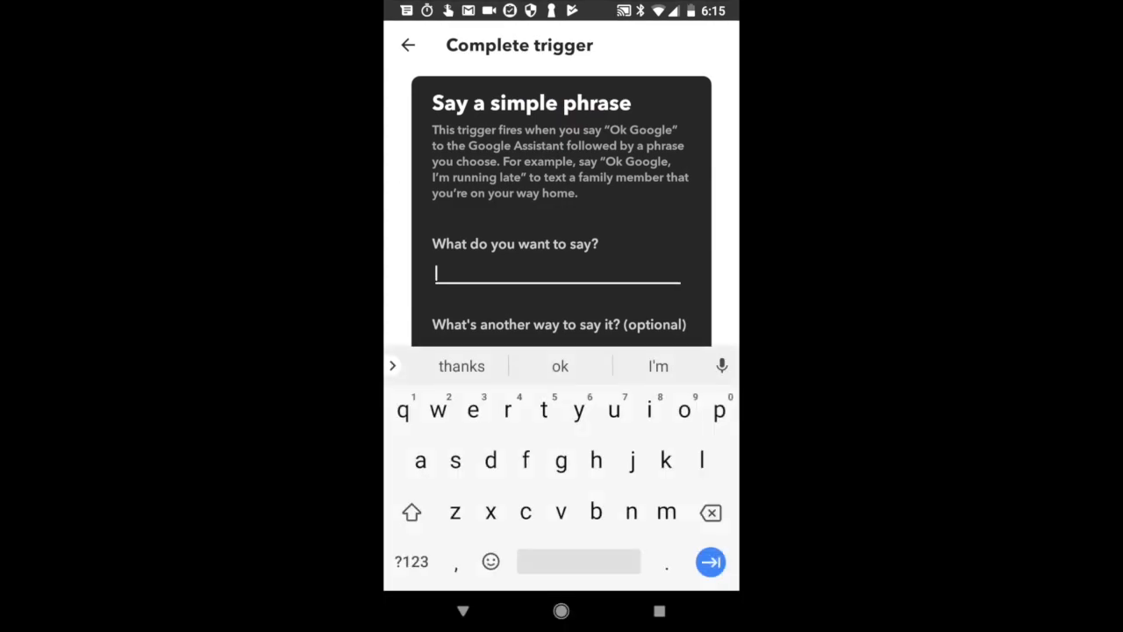
type("whays th")
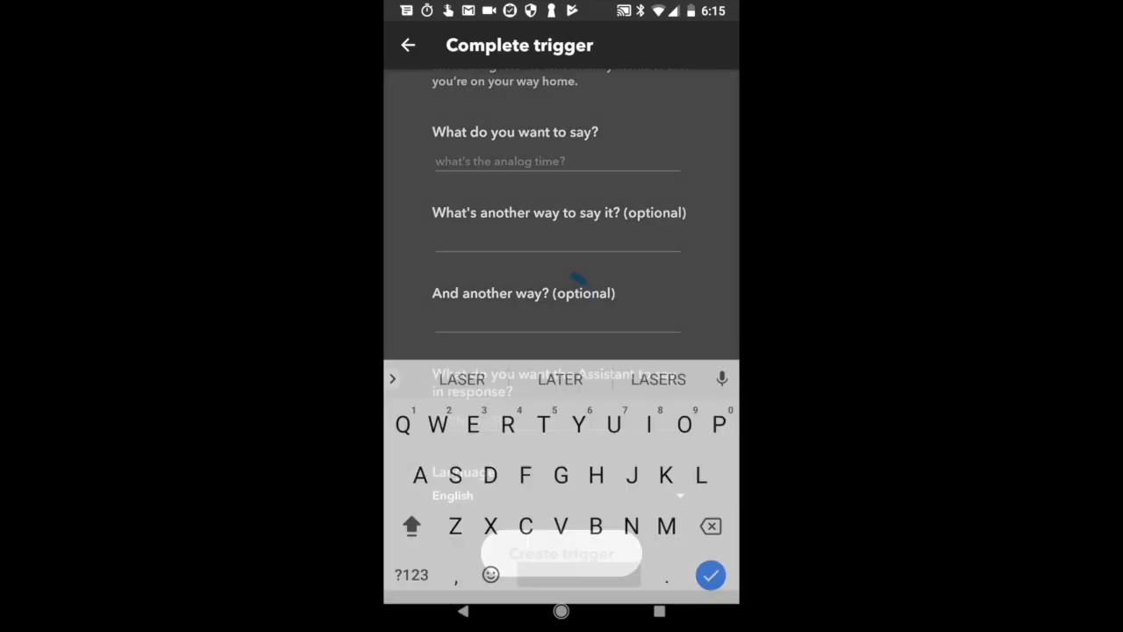
left_click(711, 574)
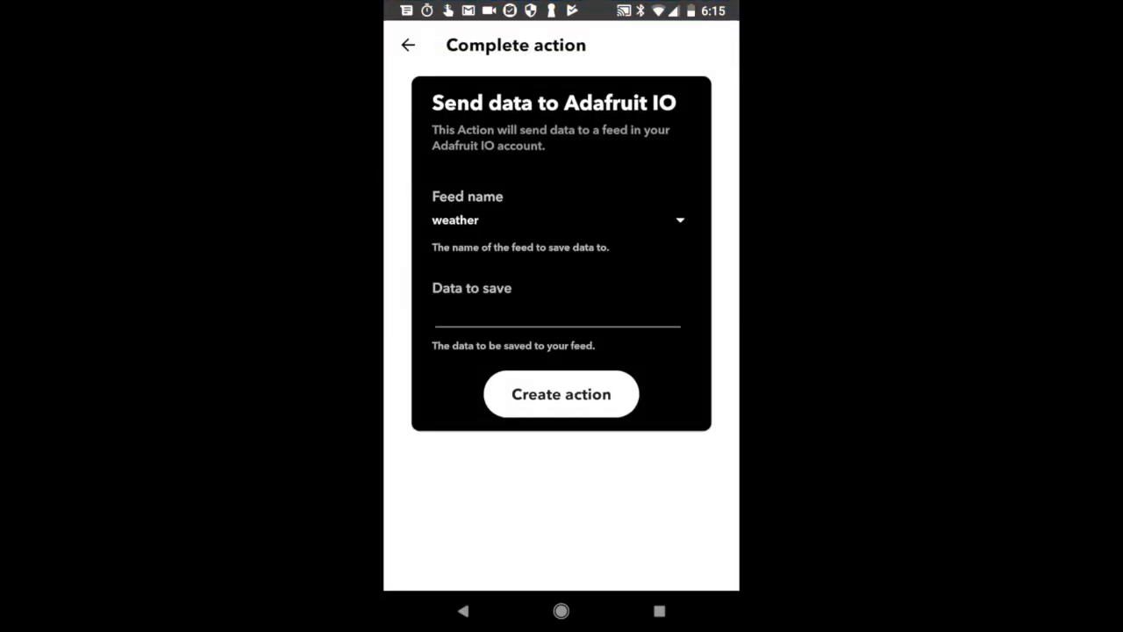
- Send data 1 to the Adafruit IO laser feed and finish the applet
left_click(559, 220)
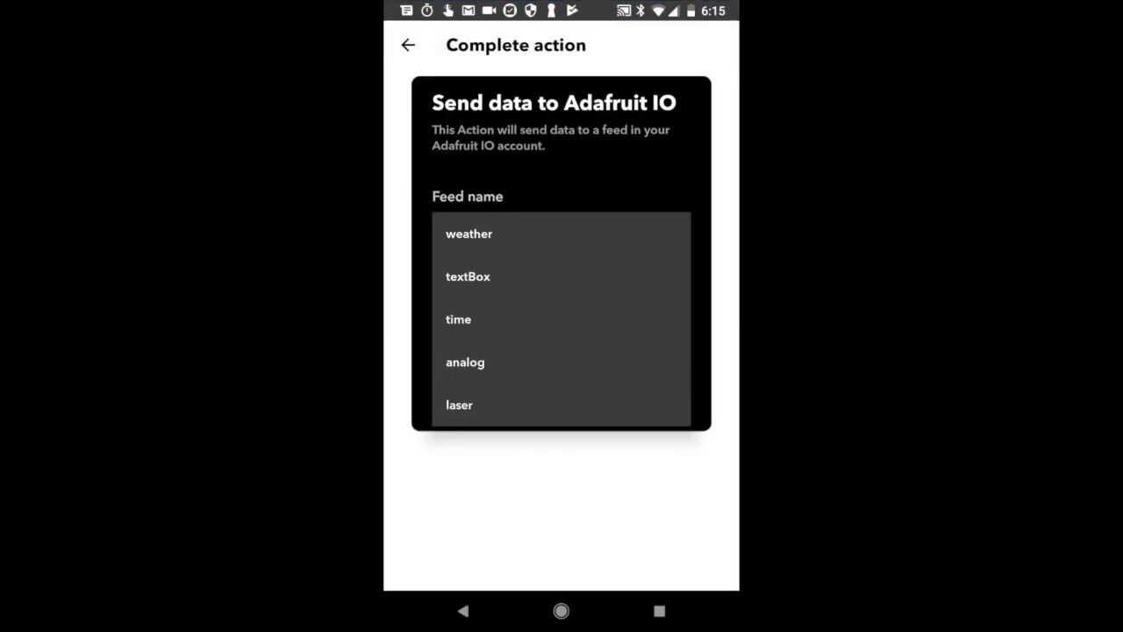
left_click(459, 405)
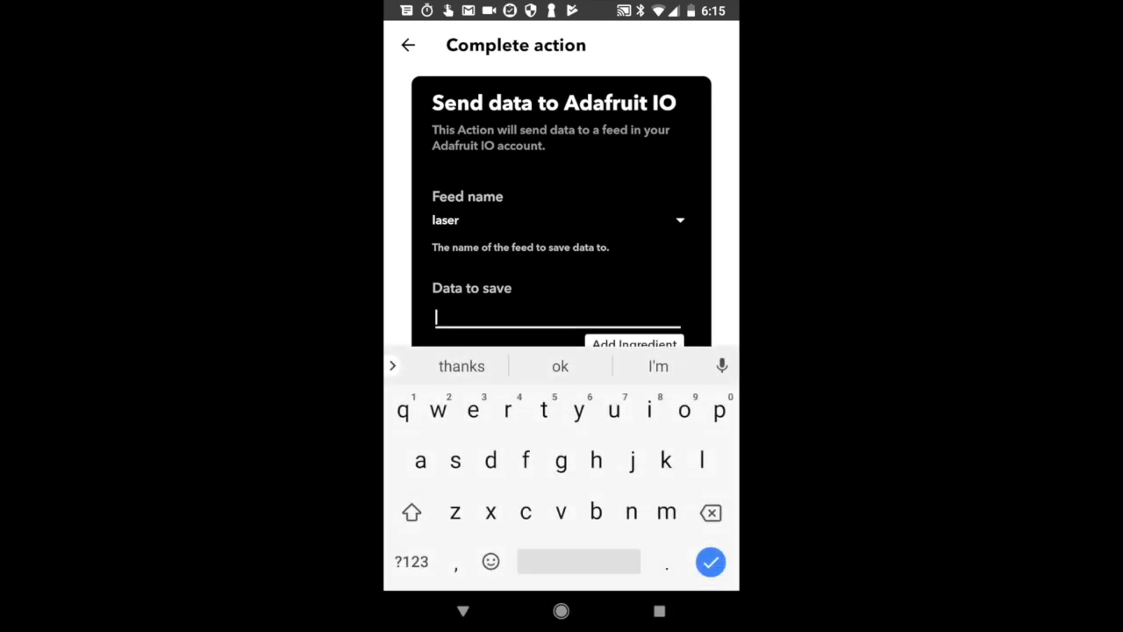
type("1")
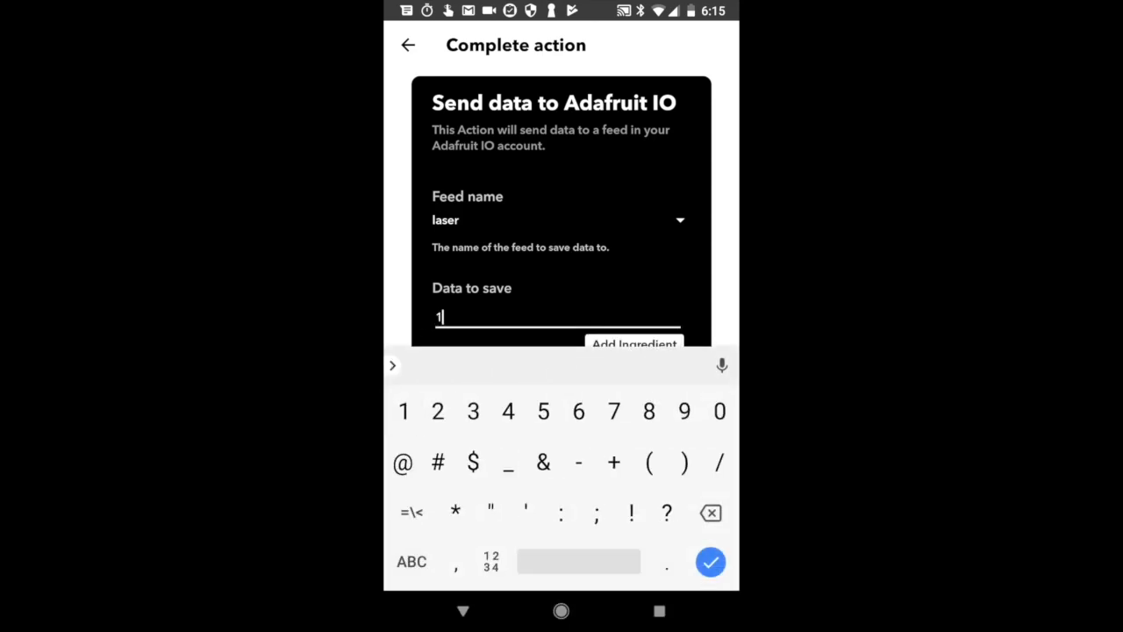
left_click(711, 562)
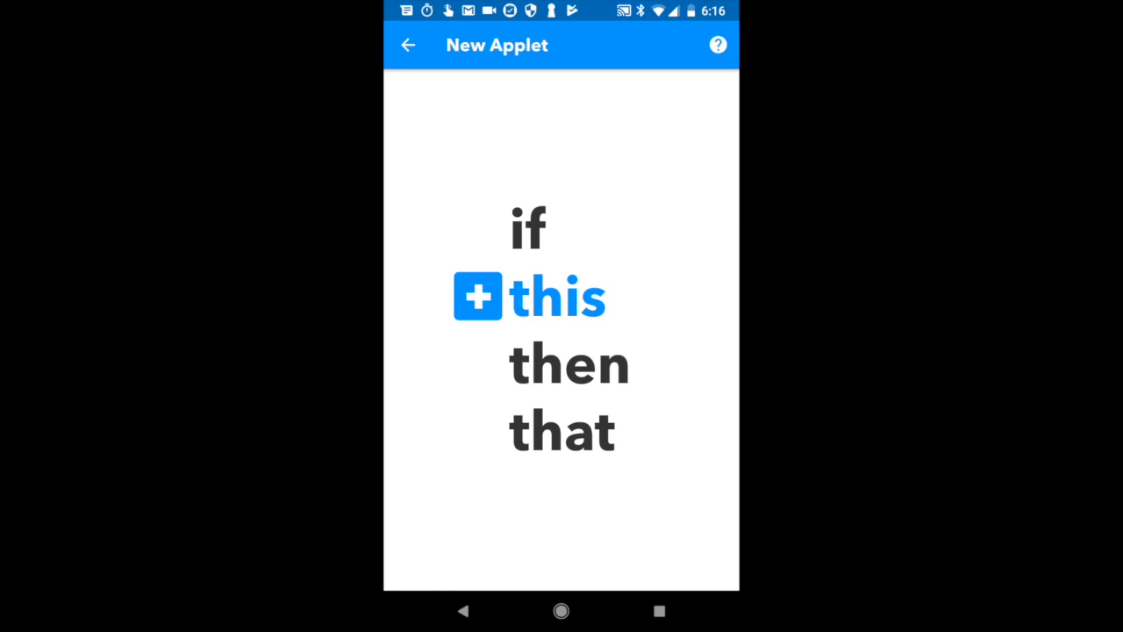
- Set a Google Assistant 'what's the laser time?' simple phrase as the trigger
left_click(478, 296)
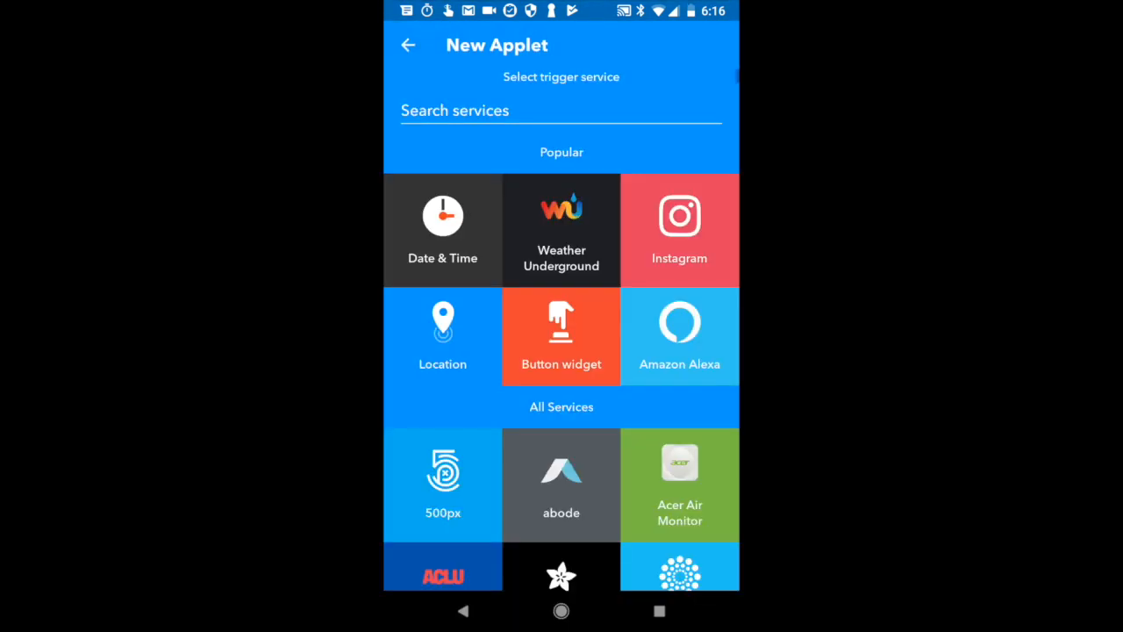
type("goog")
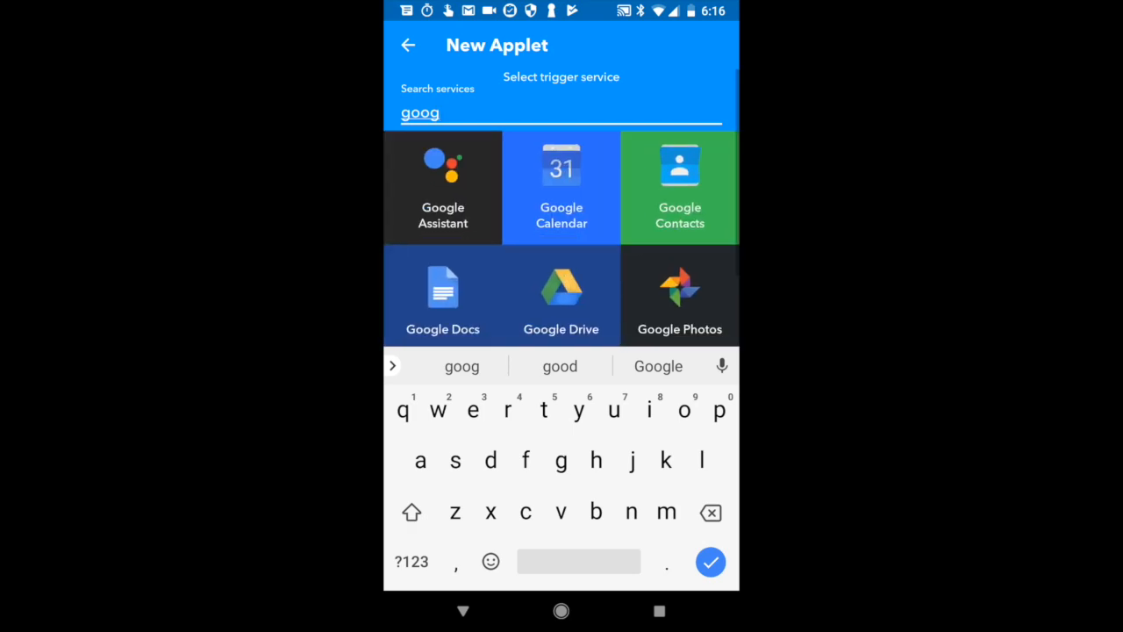
left_click(442, 184)
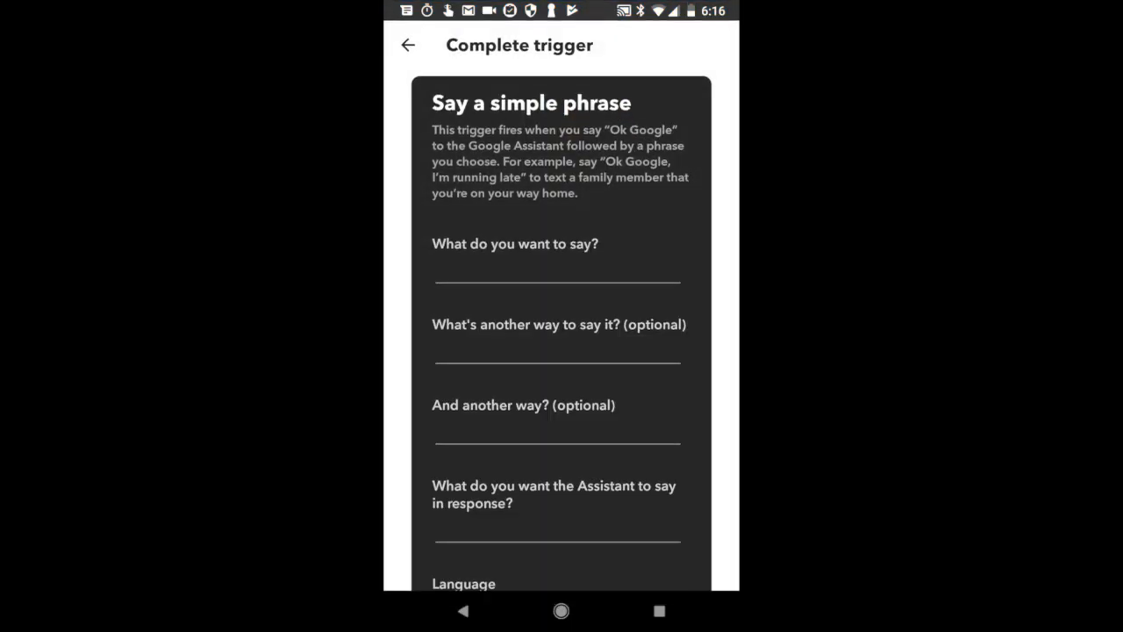
type("whats")
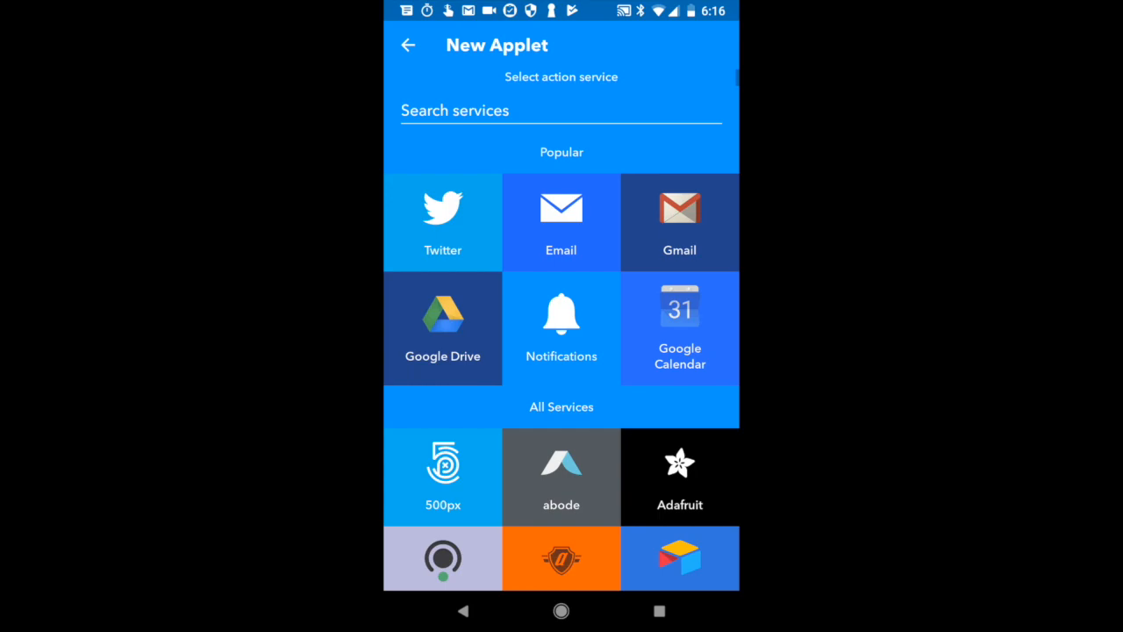
- Use Adafruit's 'Send data to Adafruit IO' as the action and finish the applet
left_click(680, 476)
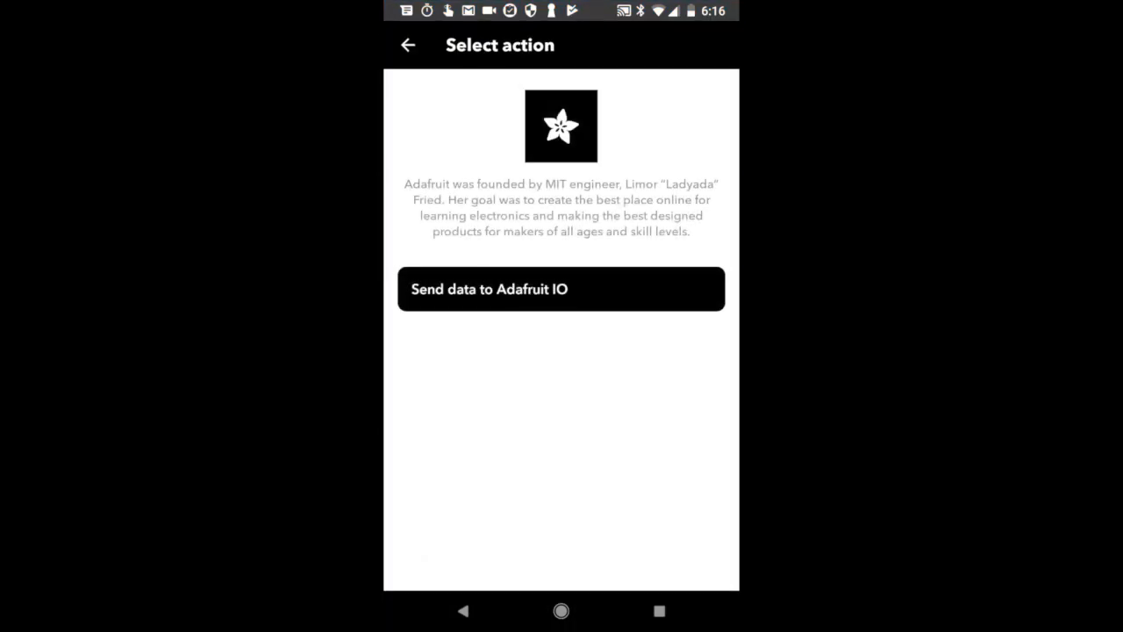
left_click(561, 289)
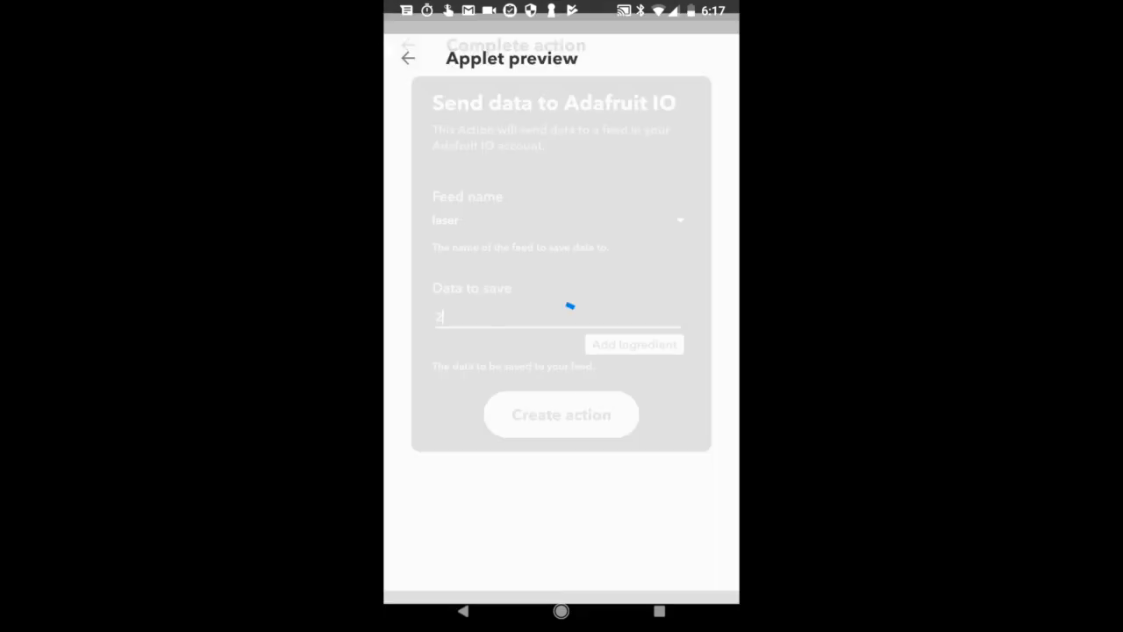
left_click(560, 413)
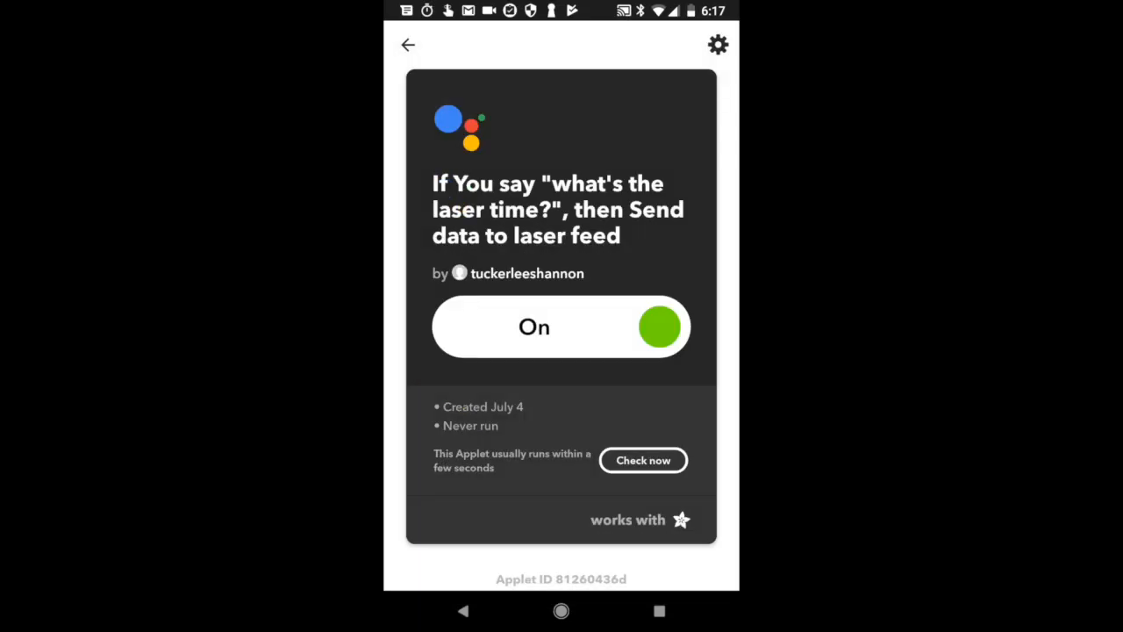
- Start a new applet using Google Assistant's 'Say a phrase with a text ingredient' trigger
left_click(407, 45)
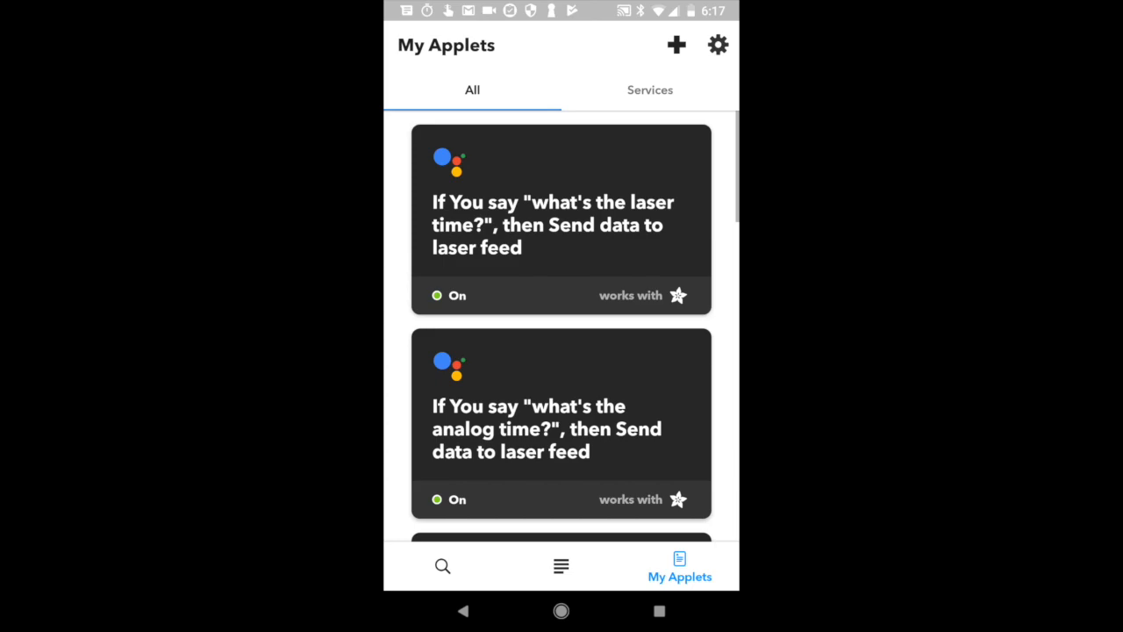
left_click(675, 44)
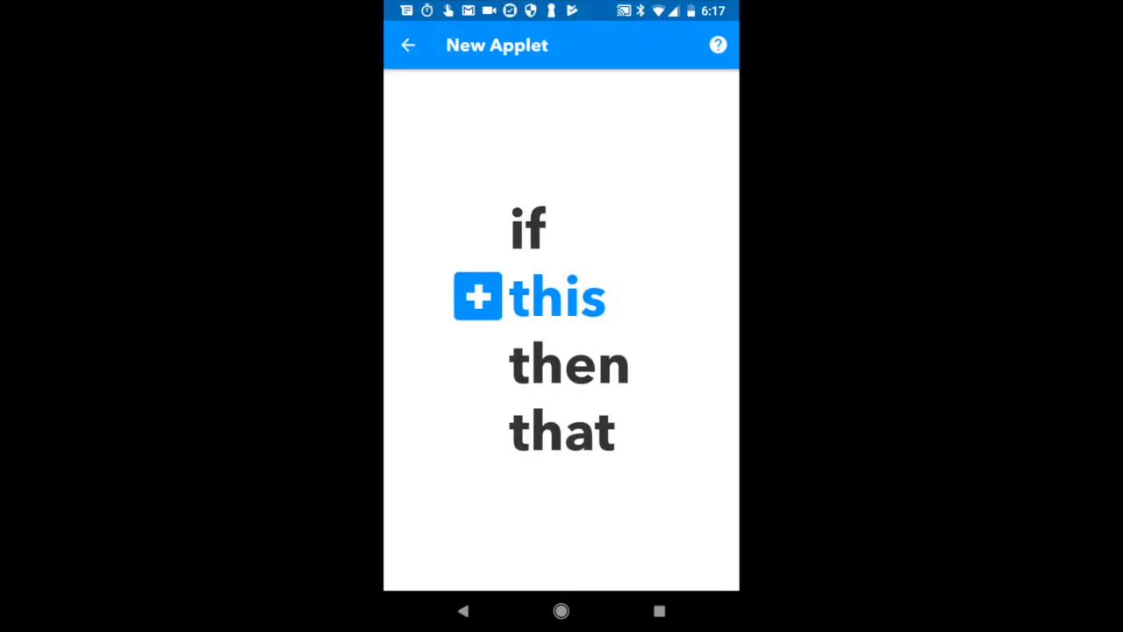
left_click(478, 296)
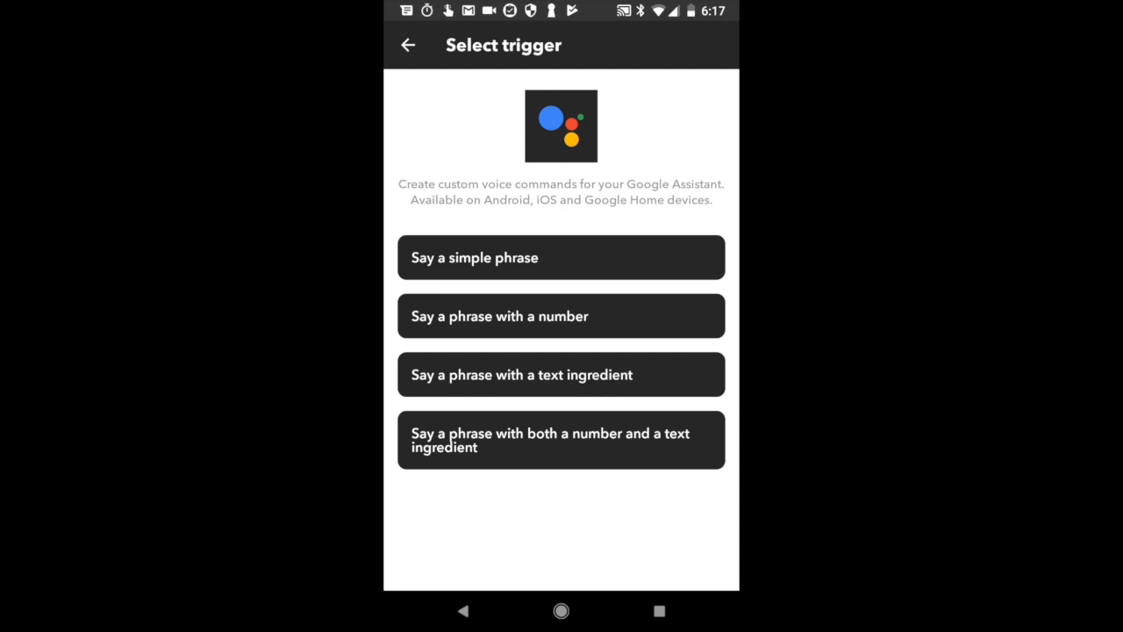
left_click(561, 374)
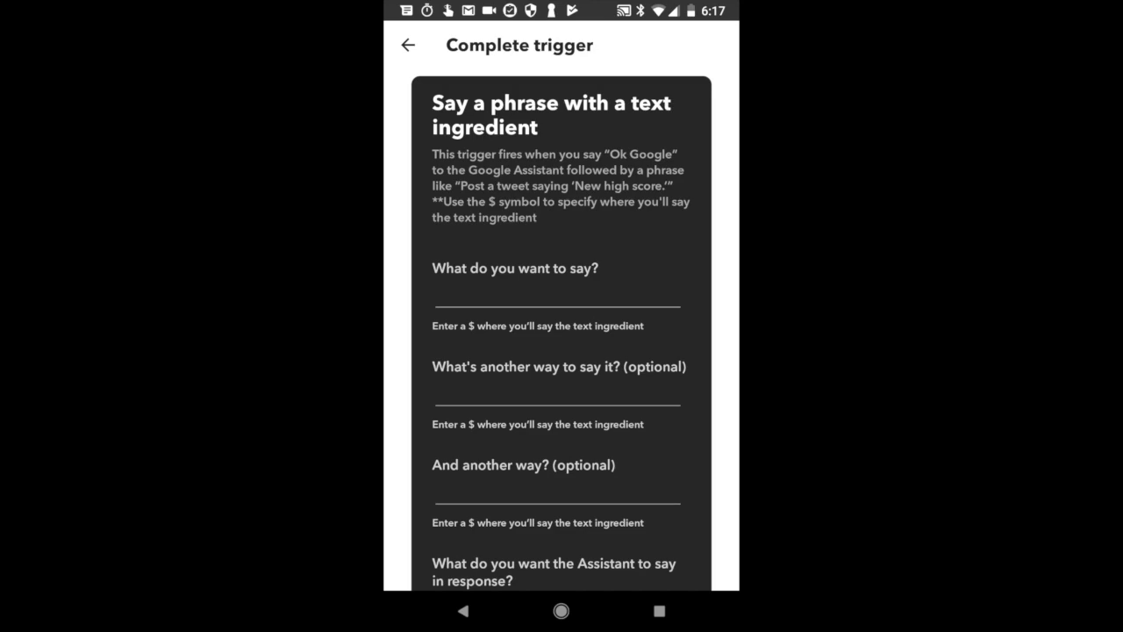
- Enter a 'laser $' phrase with a 'FIRING' reply and create the trigger
type("laser")
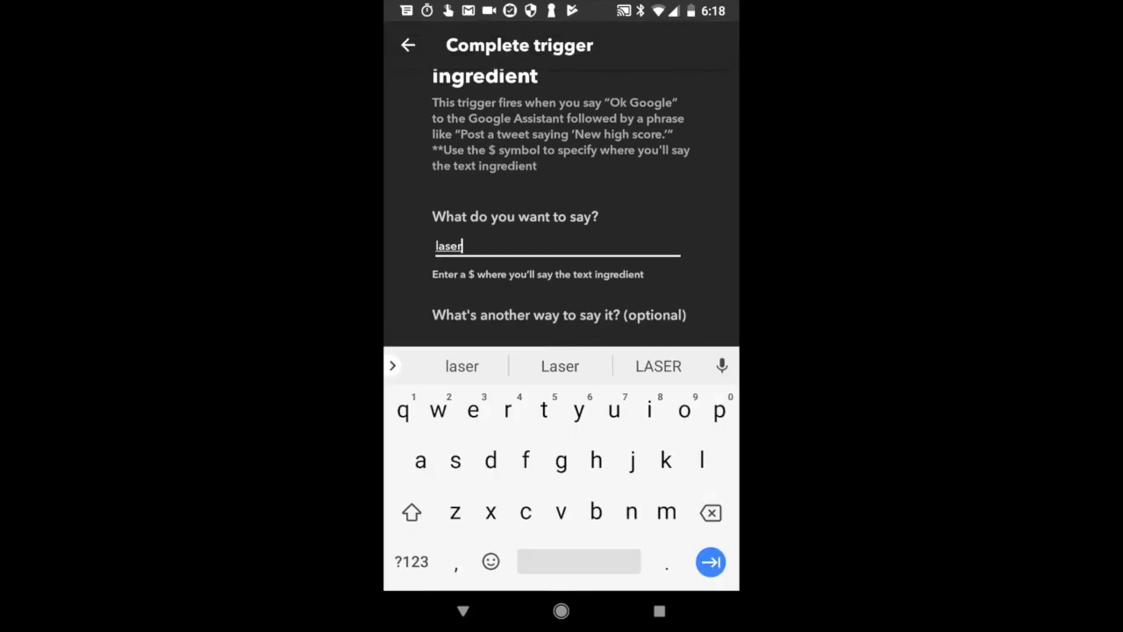
left_click(411, 562)
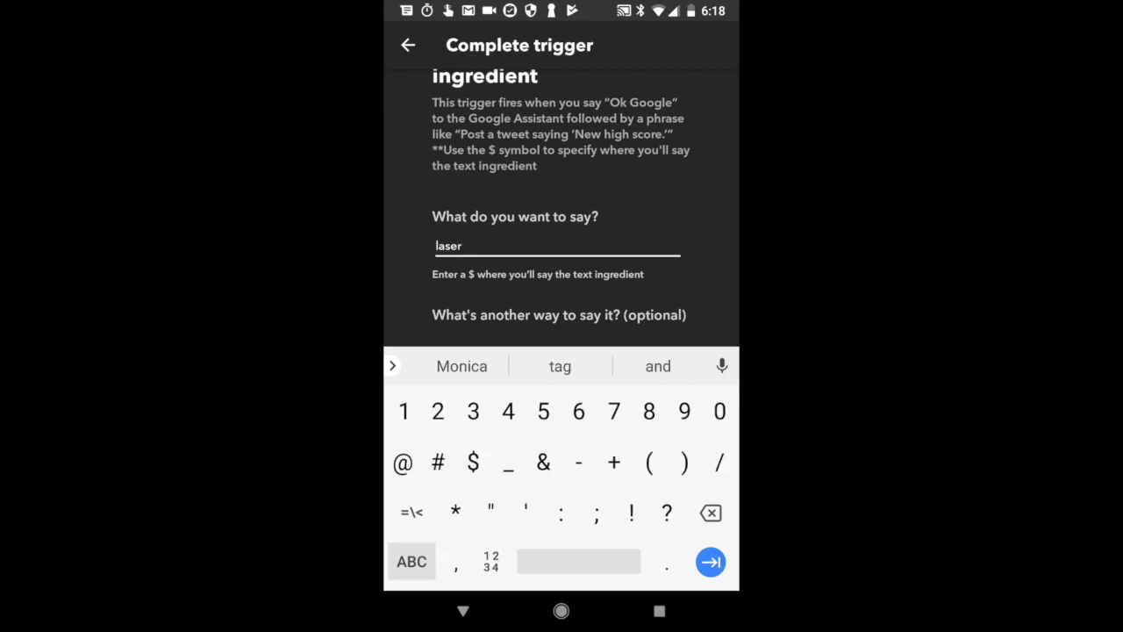
left_click(472, 462)
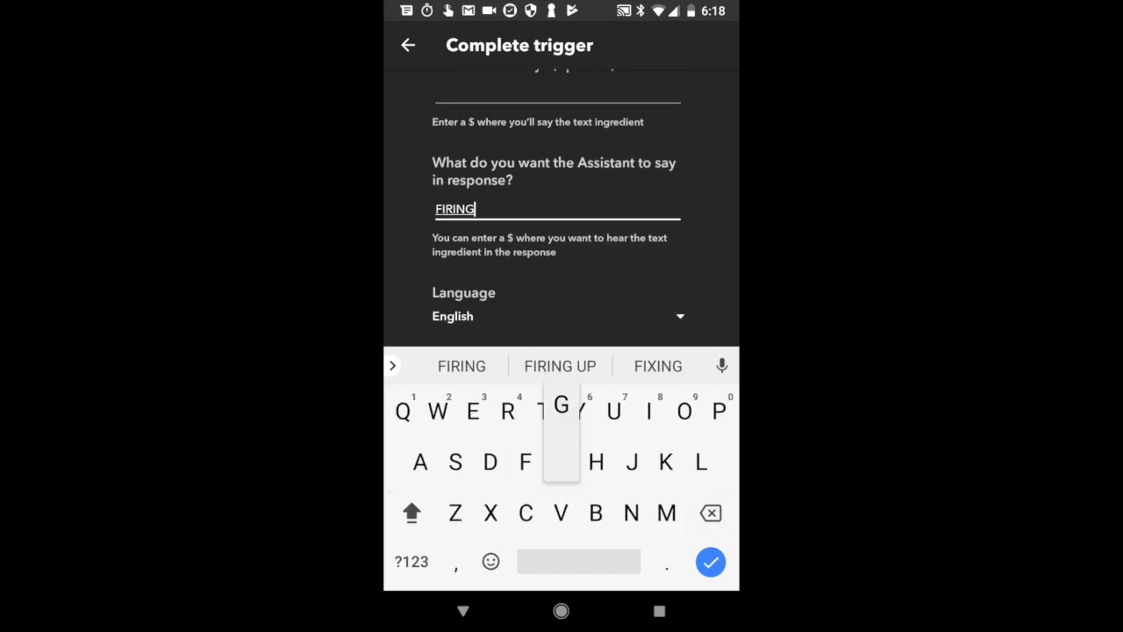
left_click(710, 562)
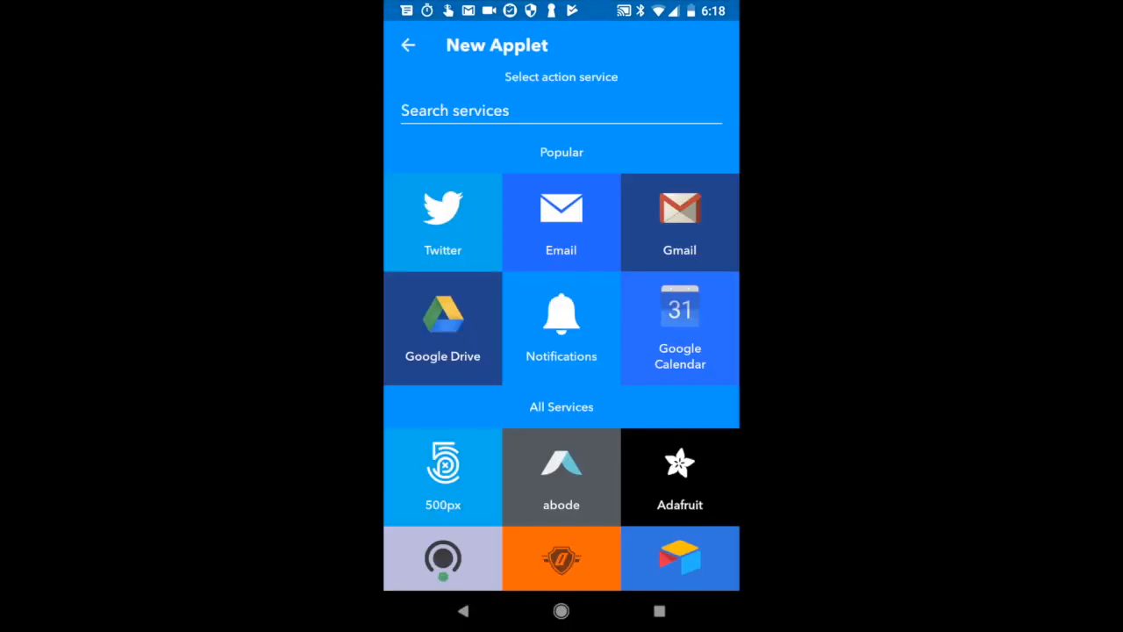
- Choose Adafruit 'Send data to Adafruit IO' with the TextField ingredient as Data to save
left_click(679, 477)
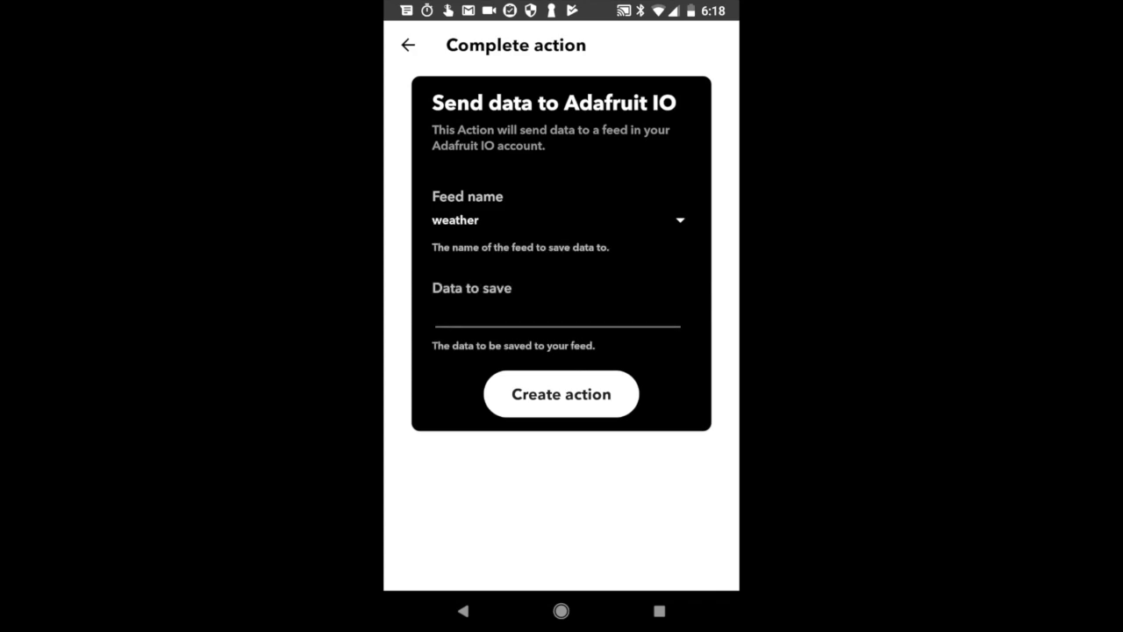
left_click(556, 325)
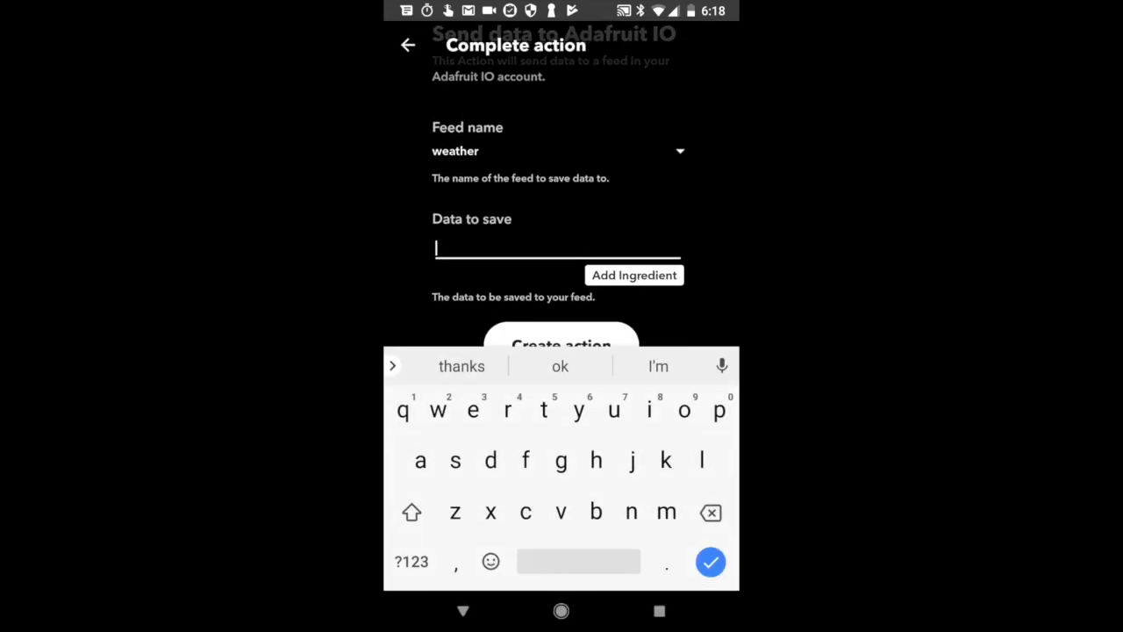
left_click(634, 275)
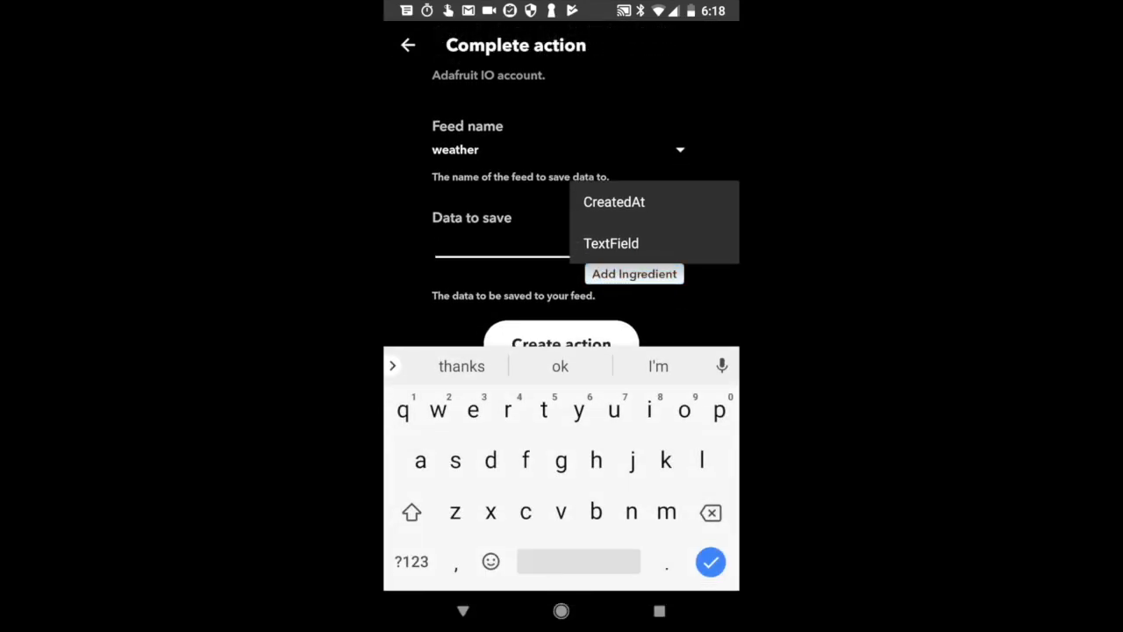
left_click(610, 243)
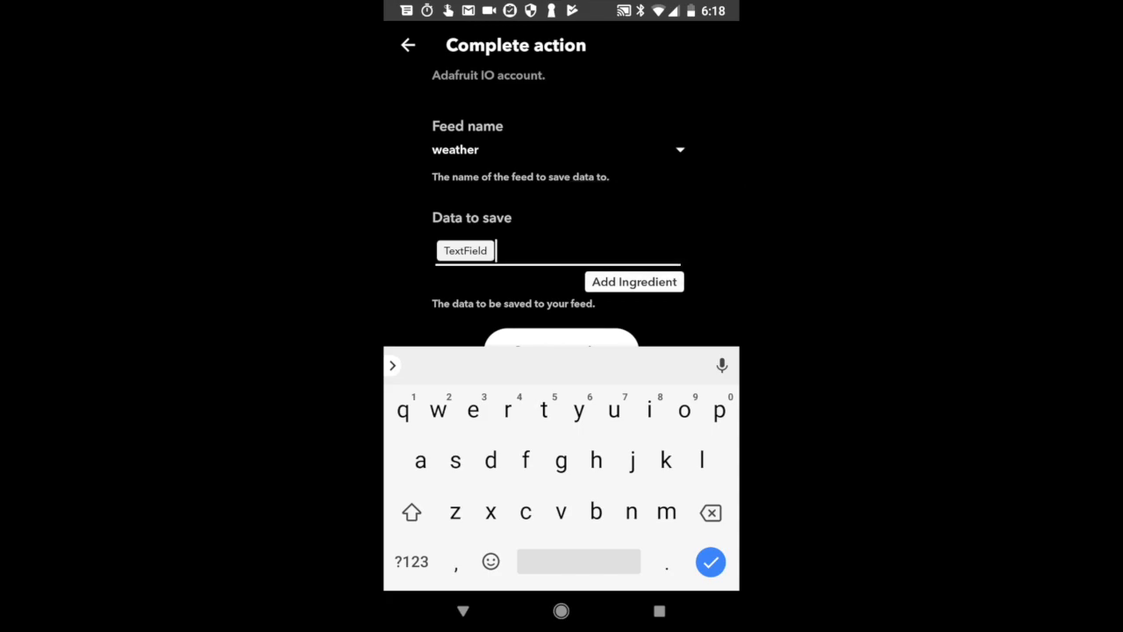
left_click(465, 251)
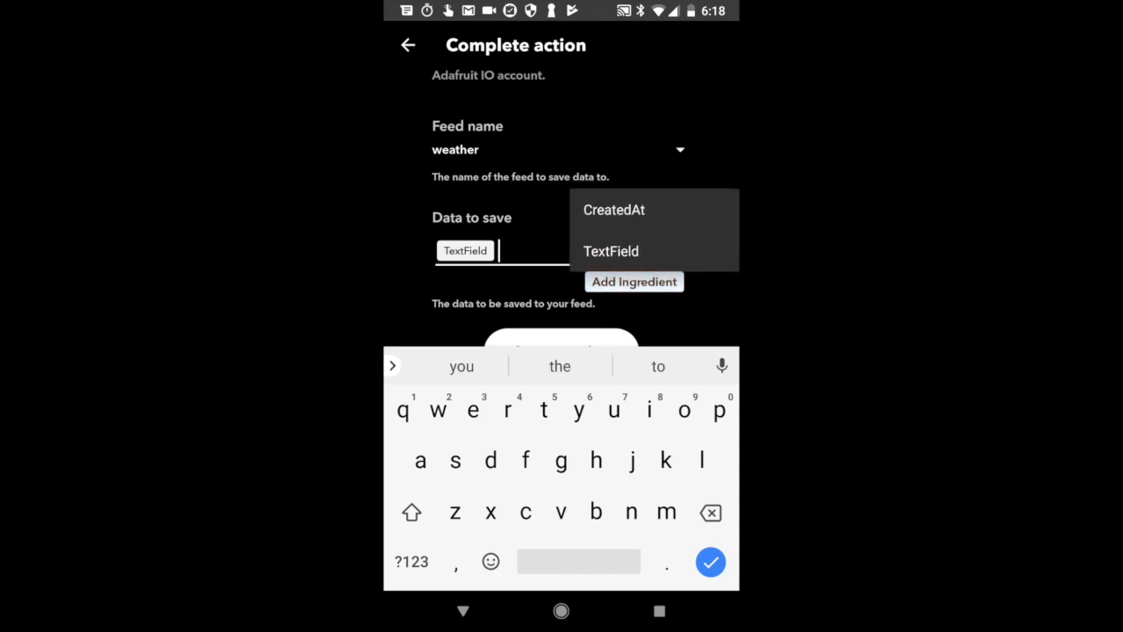
left_click(612, 209)
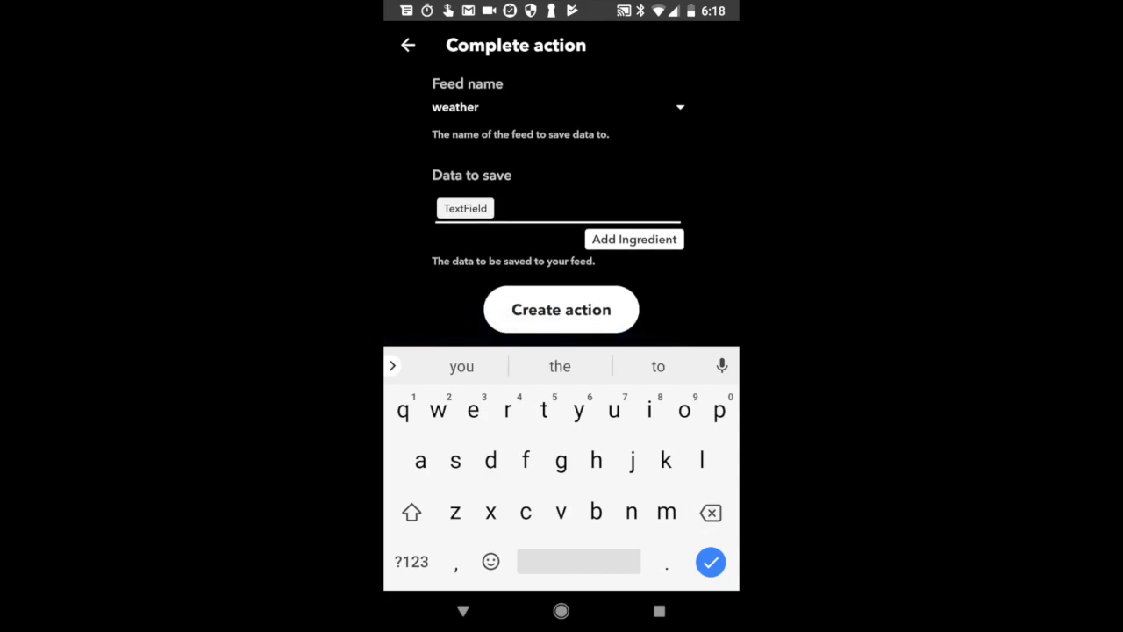
left_click(560, 309)
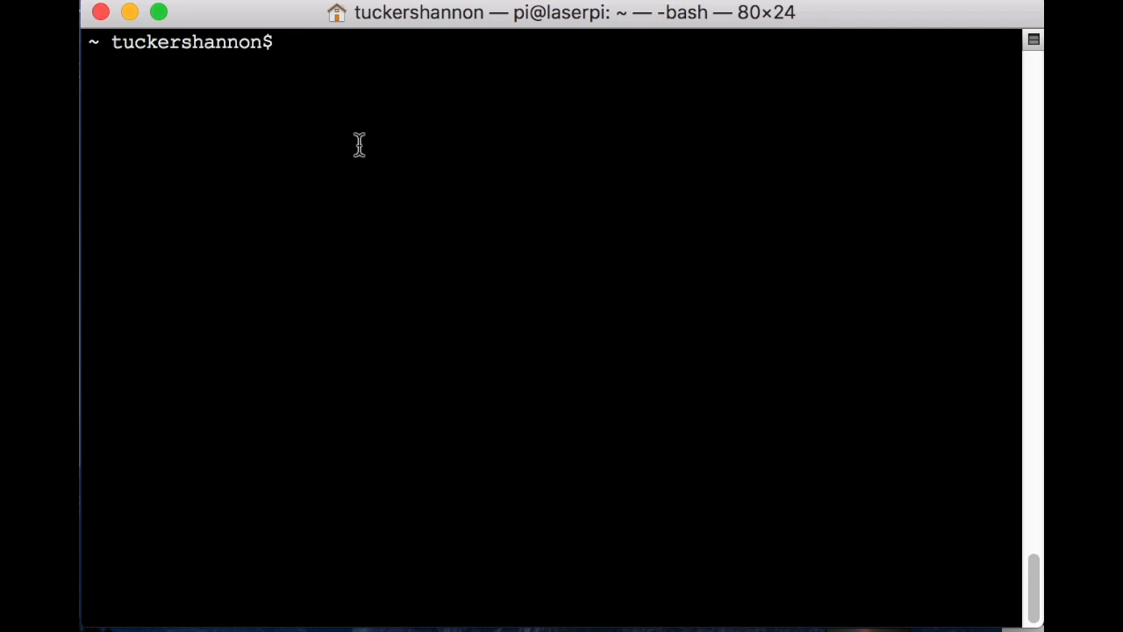
type("ssh la")
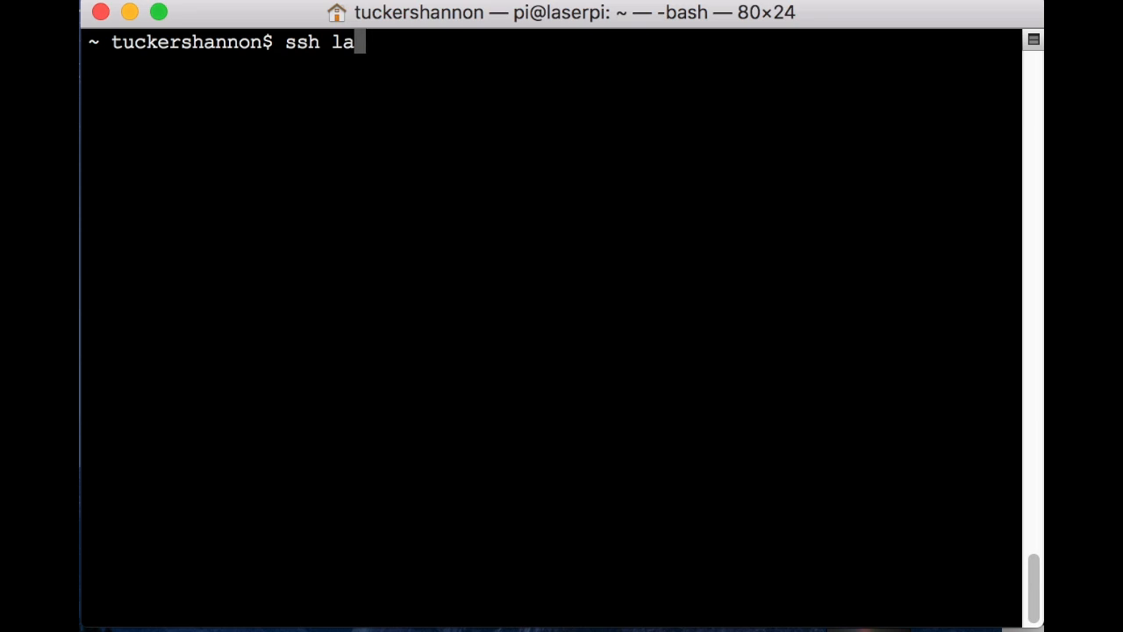
type("pi@las")
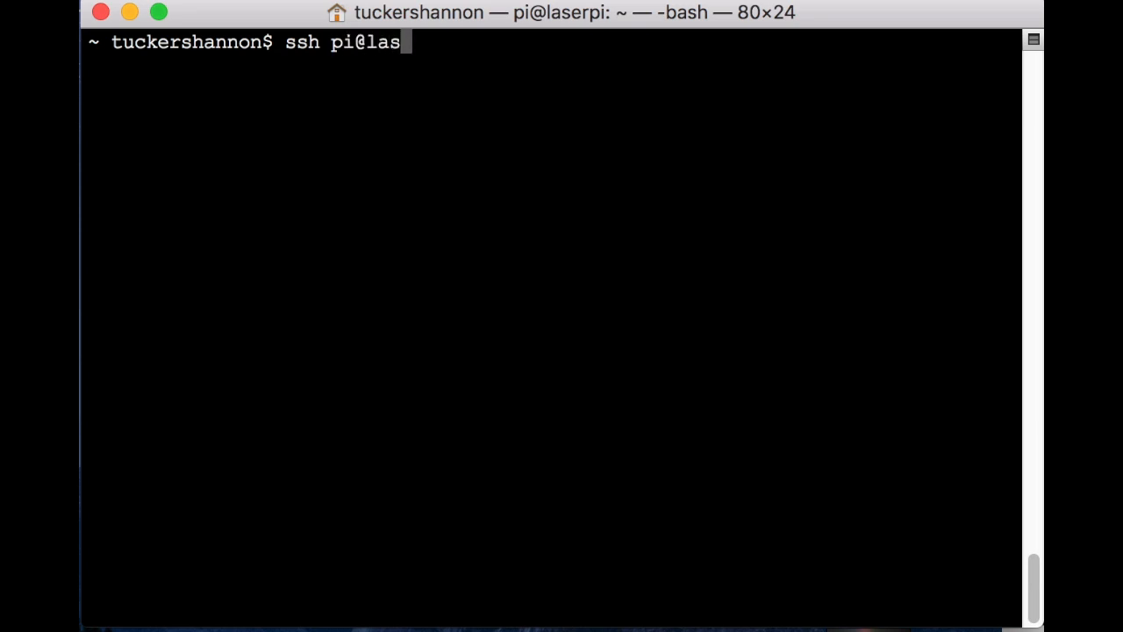
type("erpi.loca")
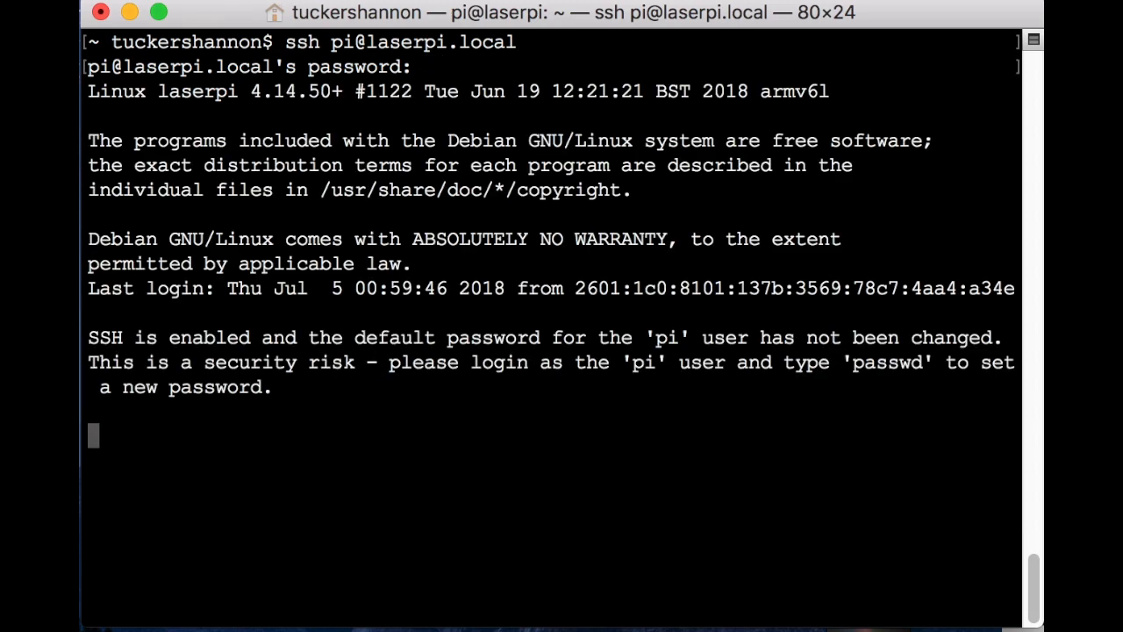
type("ls")
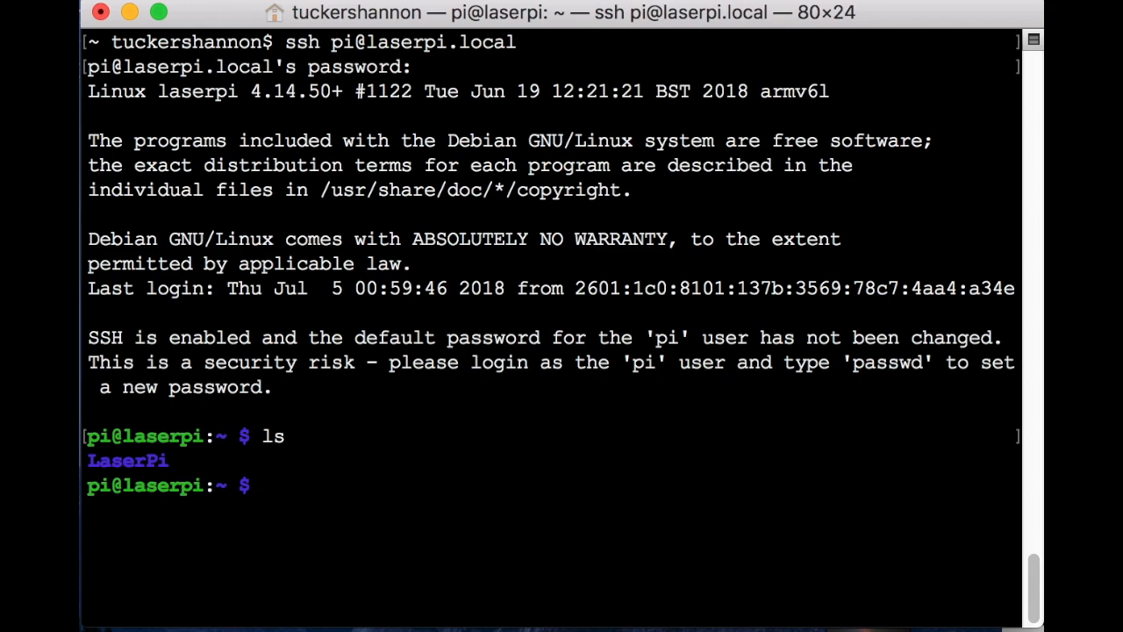
mouse_move(86, 477)
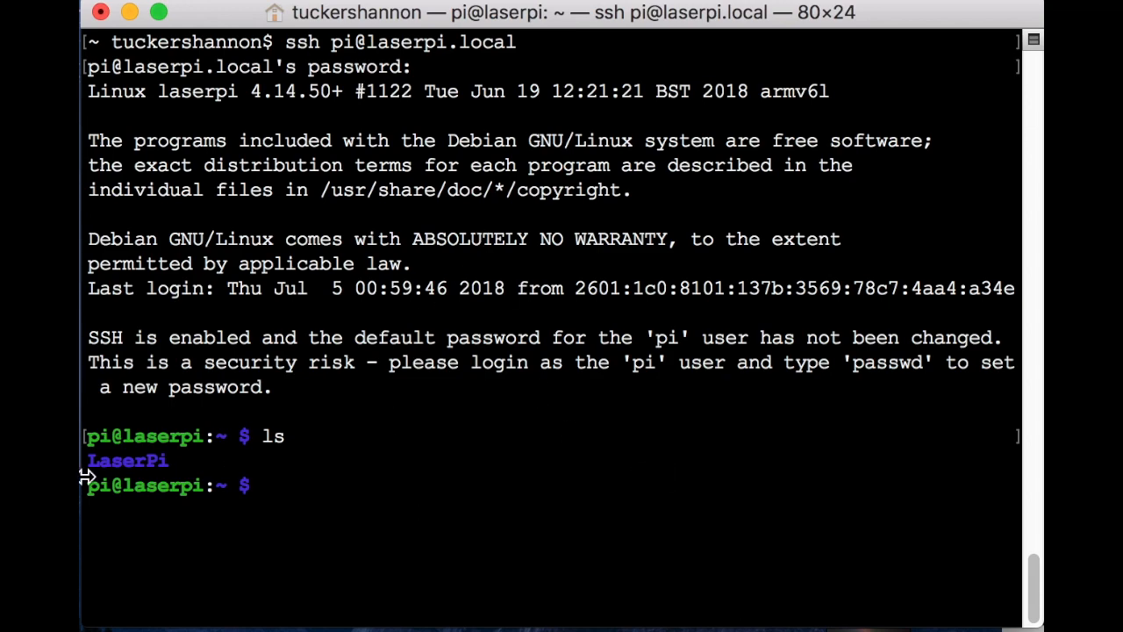
mouse_move(364, 500)
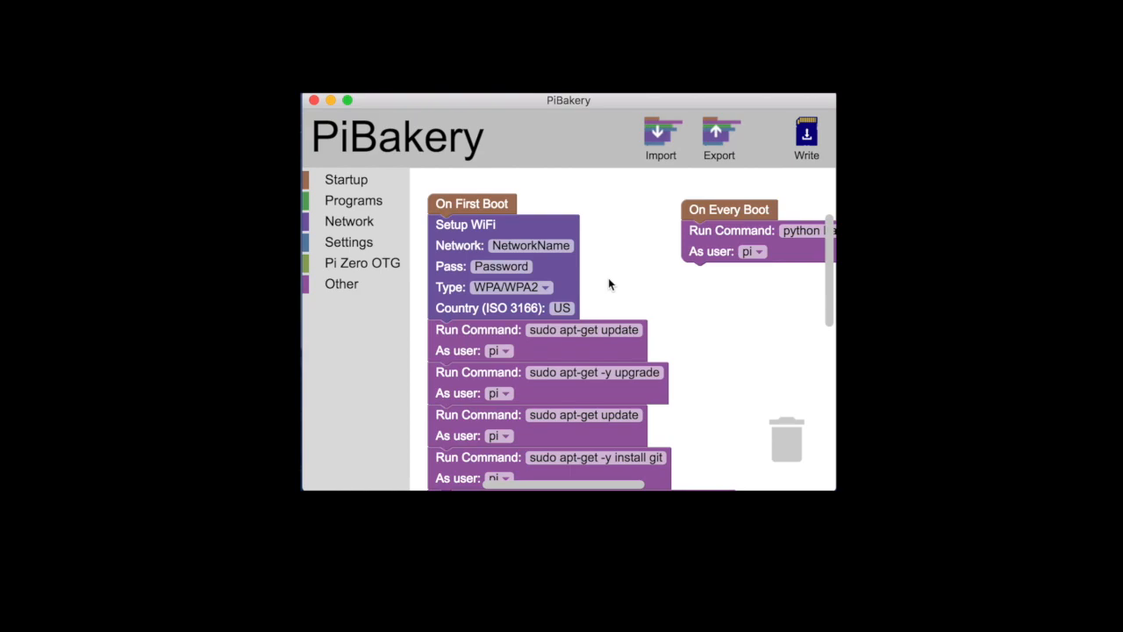
mouse_move(607, 264)
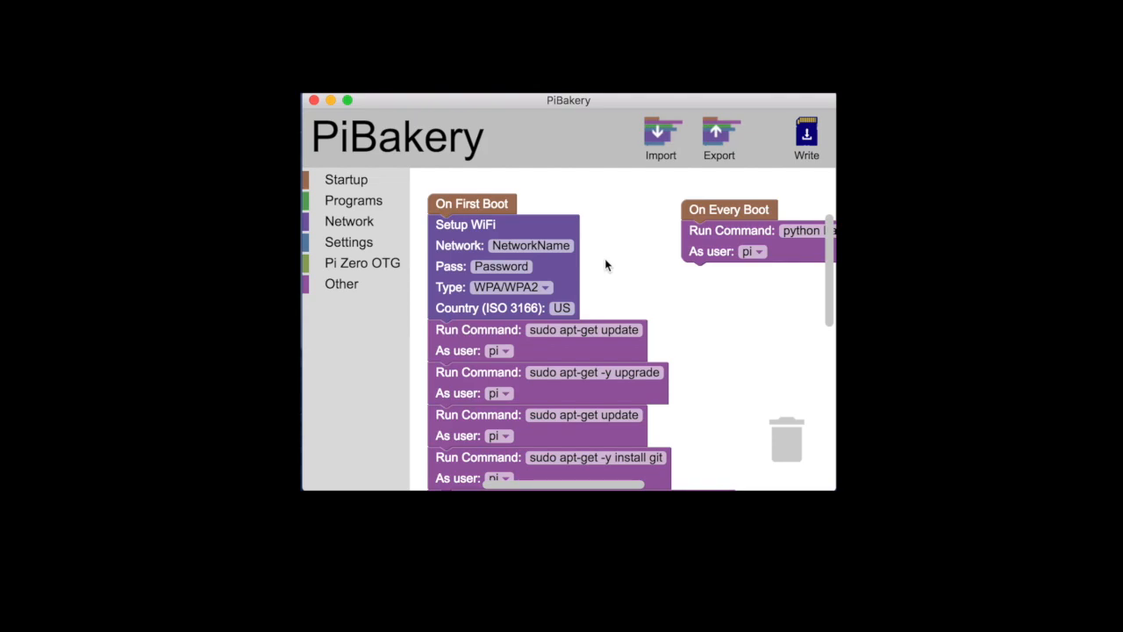
mouse_move(579, 264)
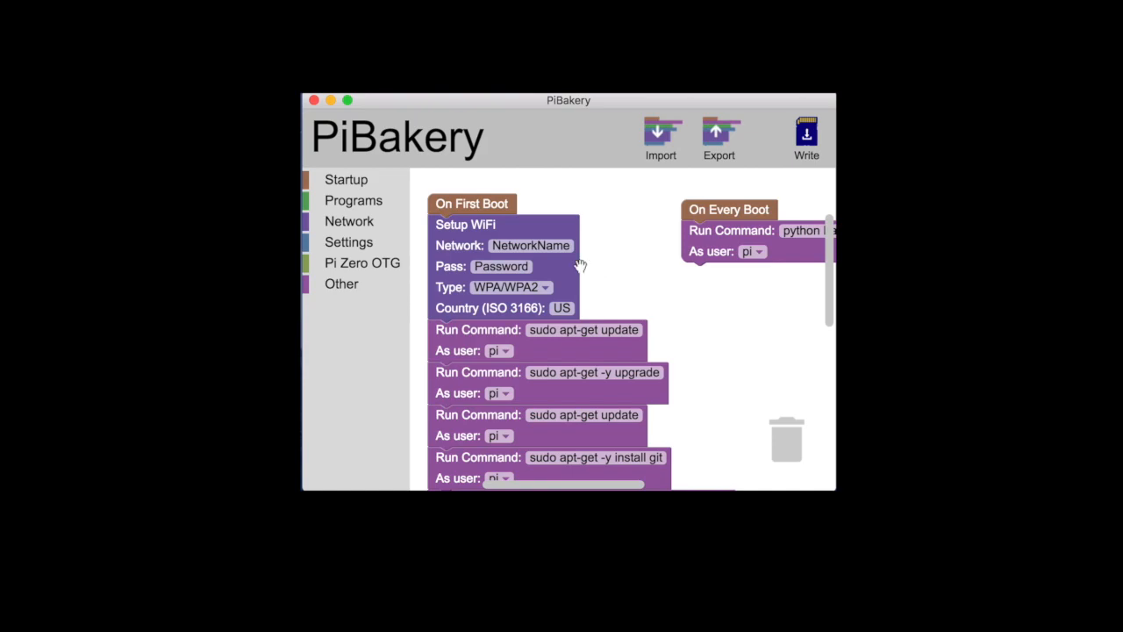
mouse_move(547, 230)
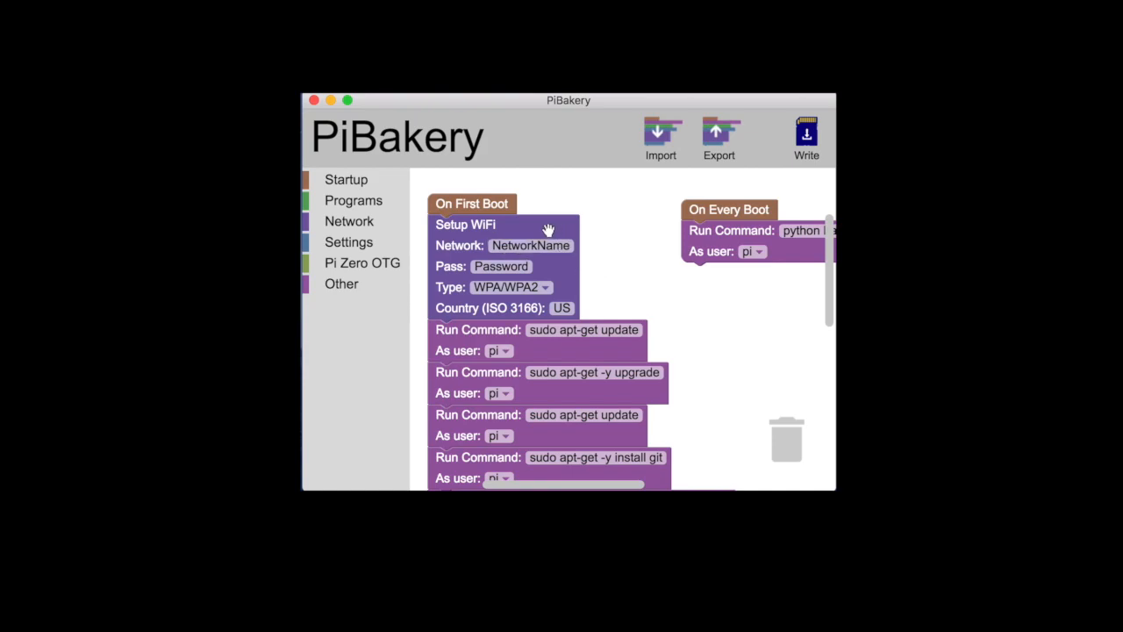
mouse_move(595, 226)
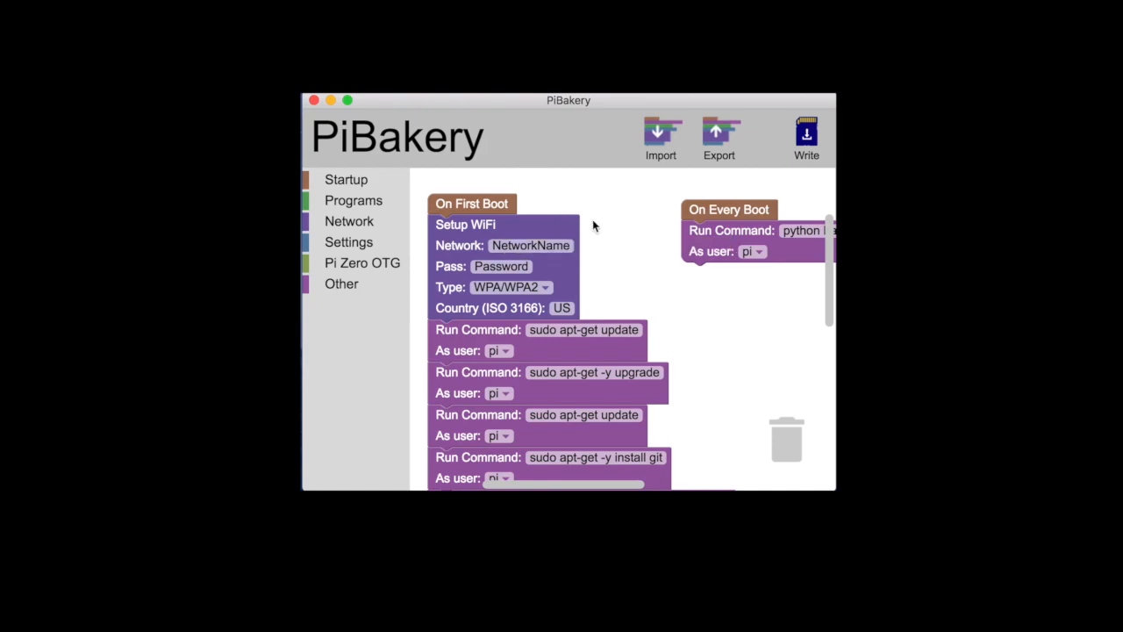
mouse_move(421, 197)
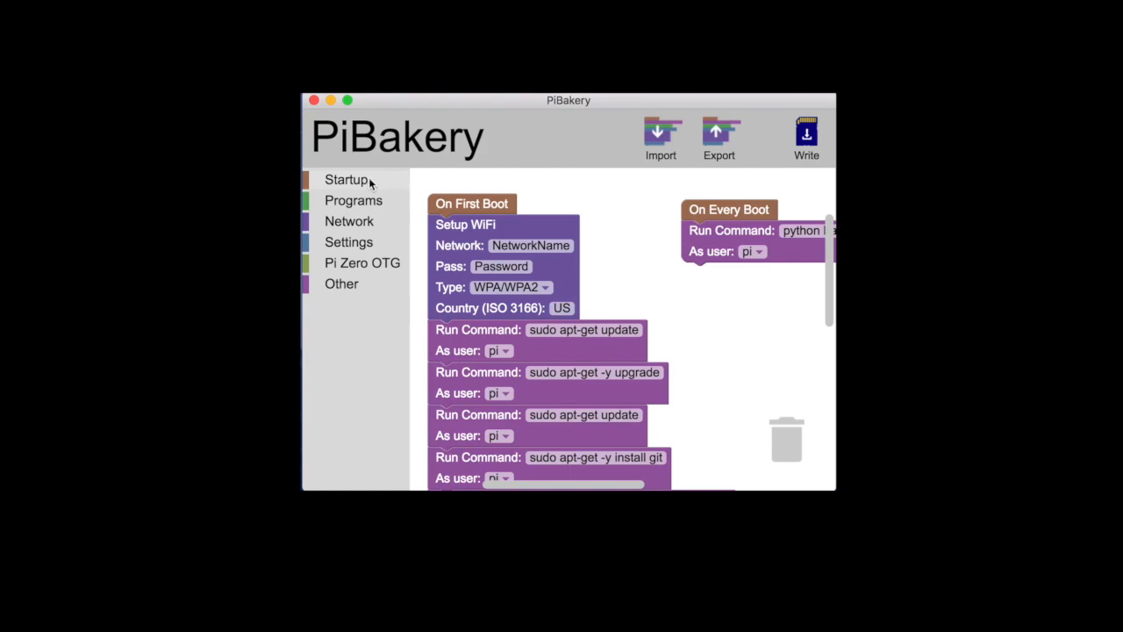
mouse_move(364, 174)
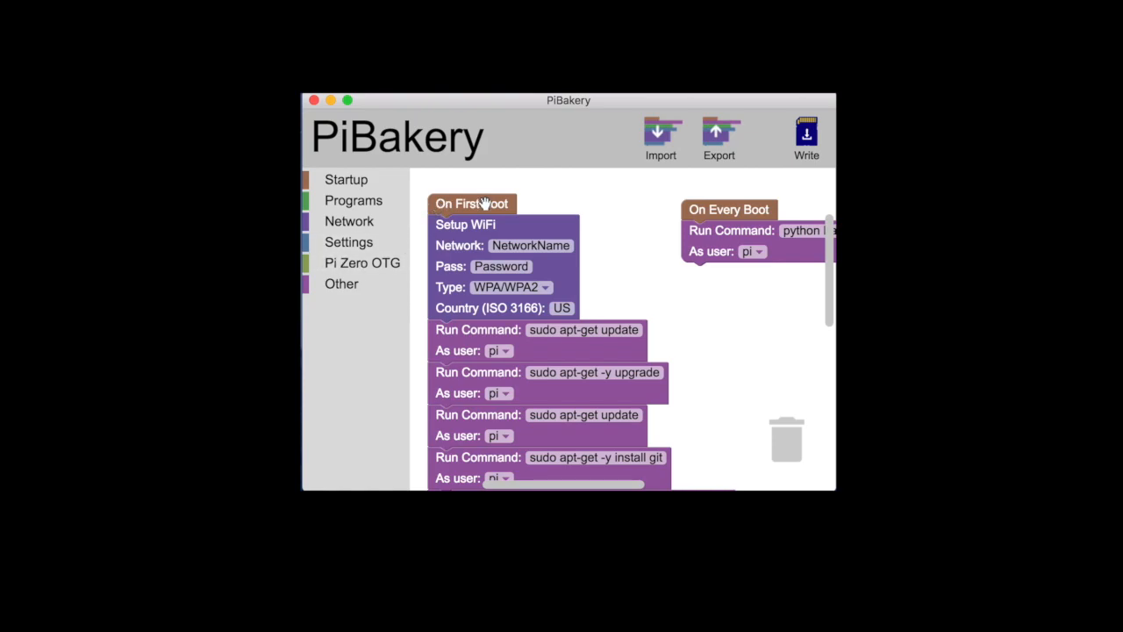
mouse_move(500, 244)
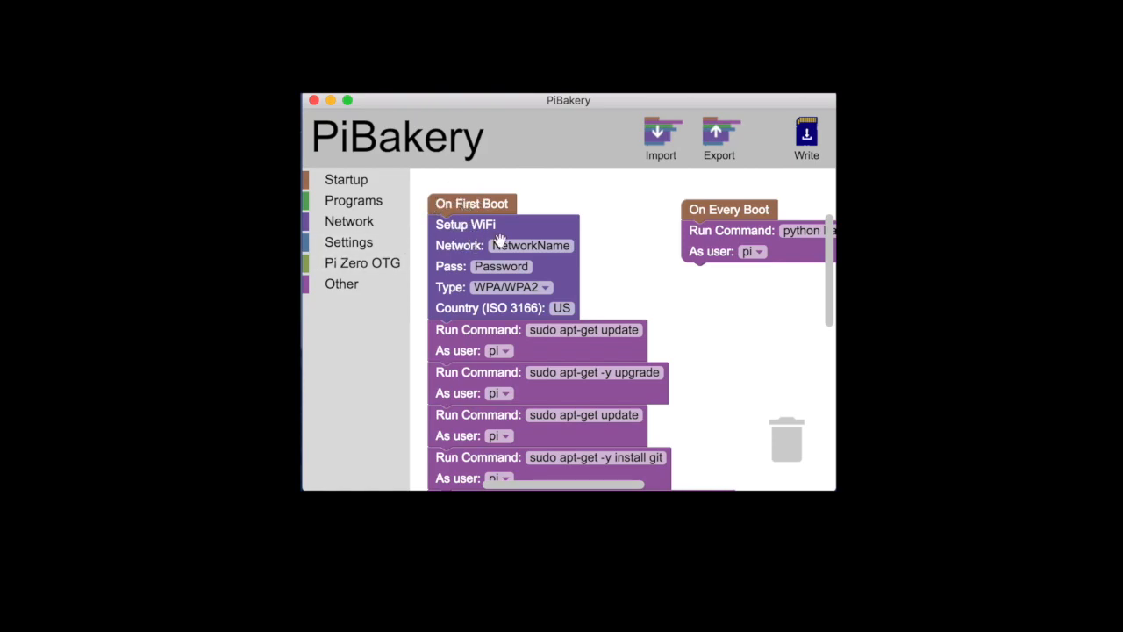
- Check the Setup WiFi block's network name and keep its security type as WPA/WPA2
left_click(530, 245)
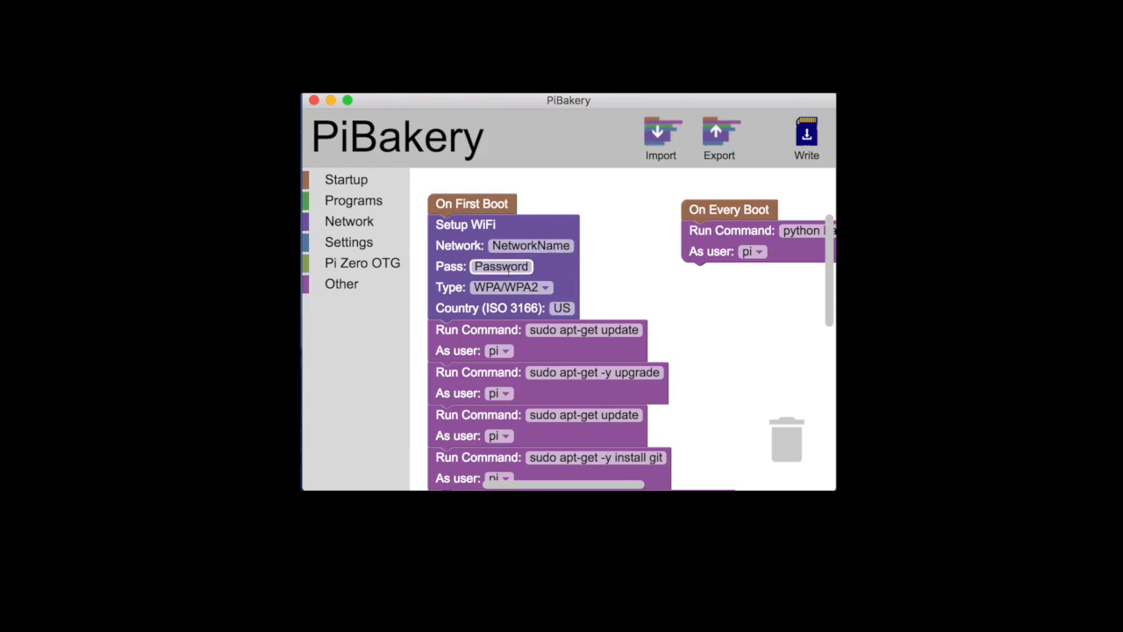
left_click(545, 287)
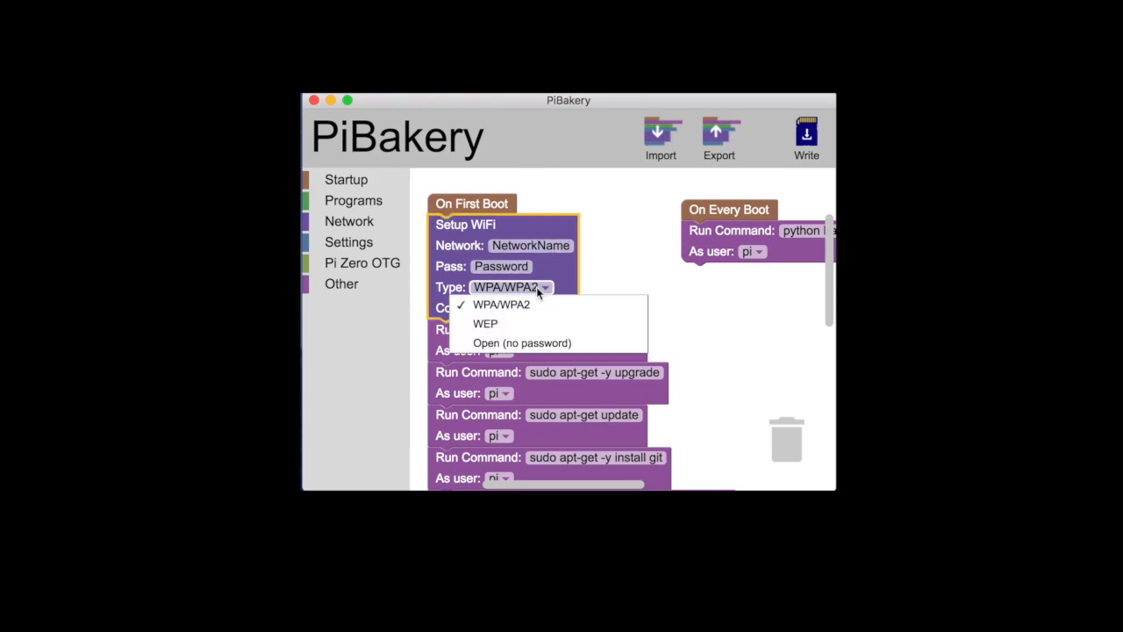
left_click(501, 304)
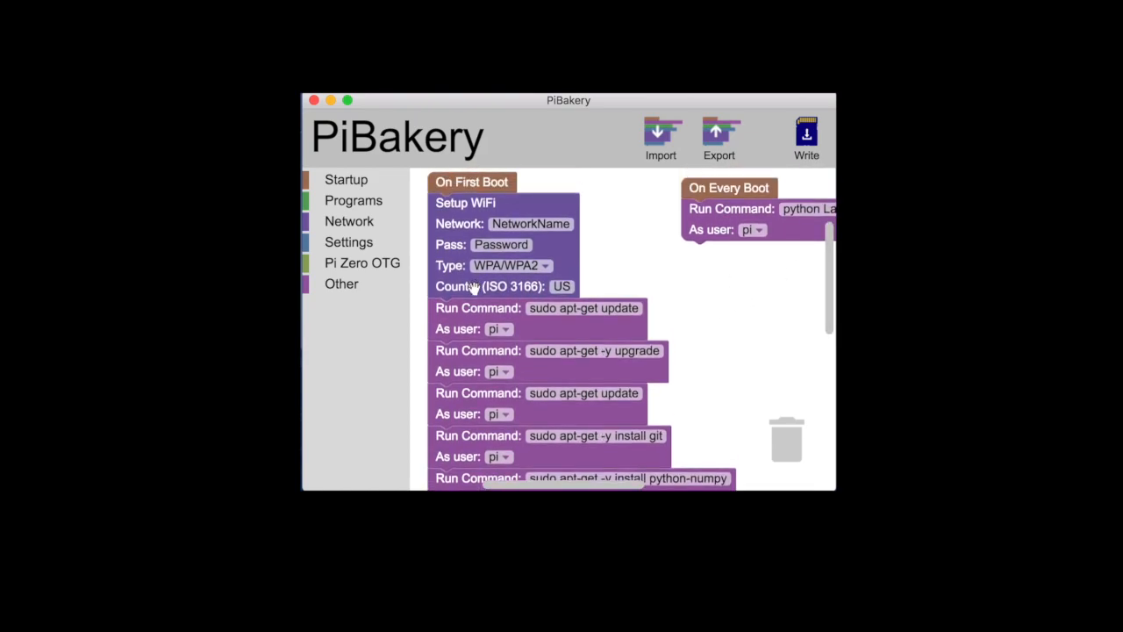
scroll("down", 3)
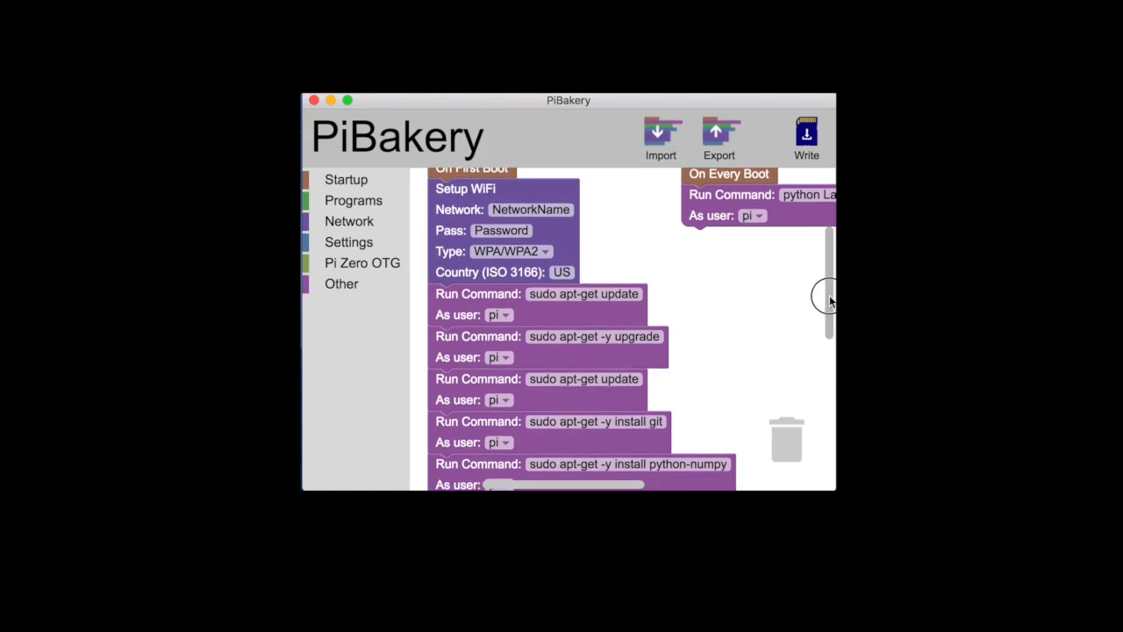
scroll("down", 3)
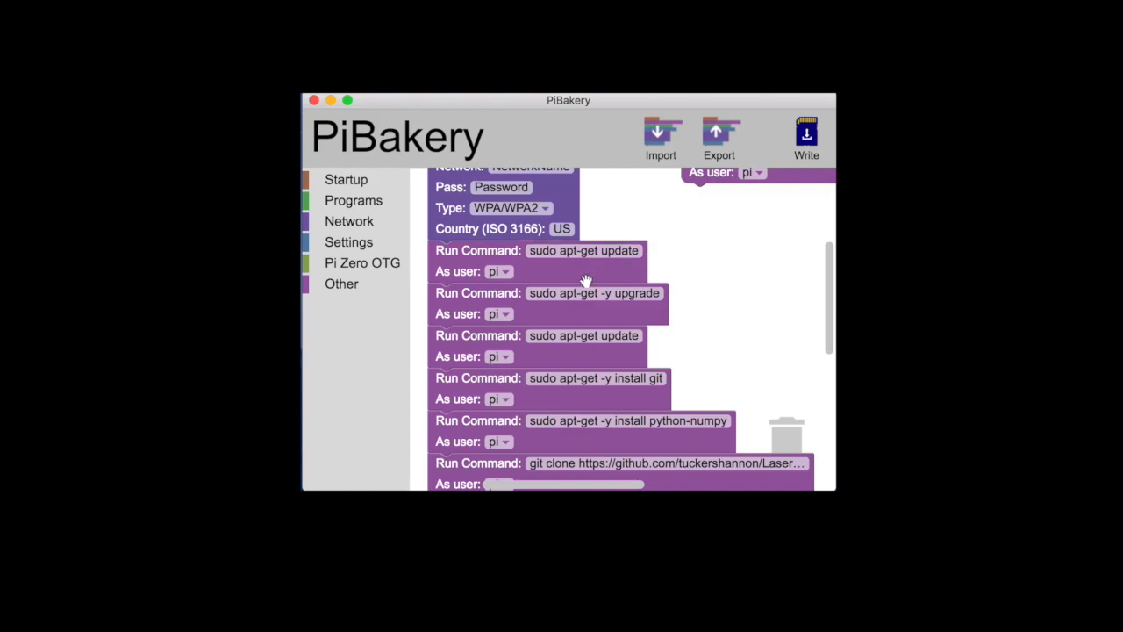
mouse_move(648, 261)
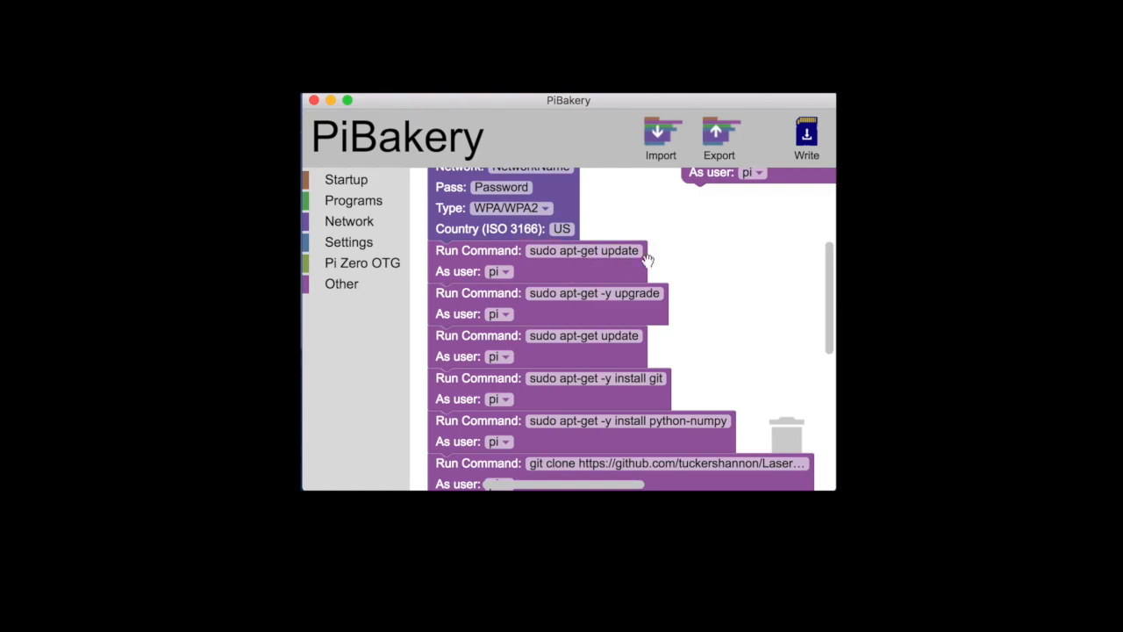
mouse_move(720, 308)
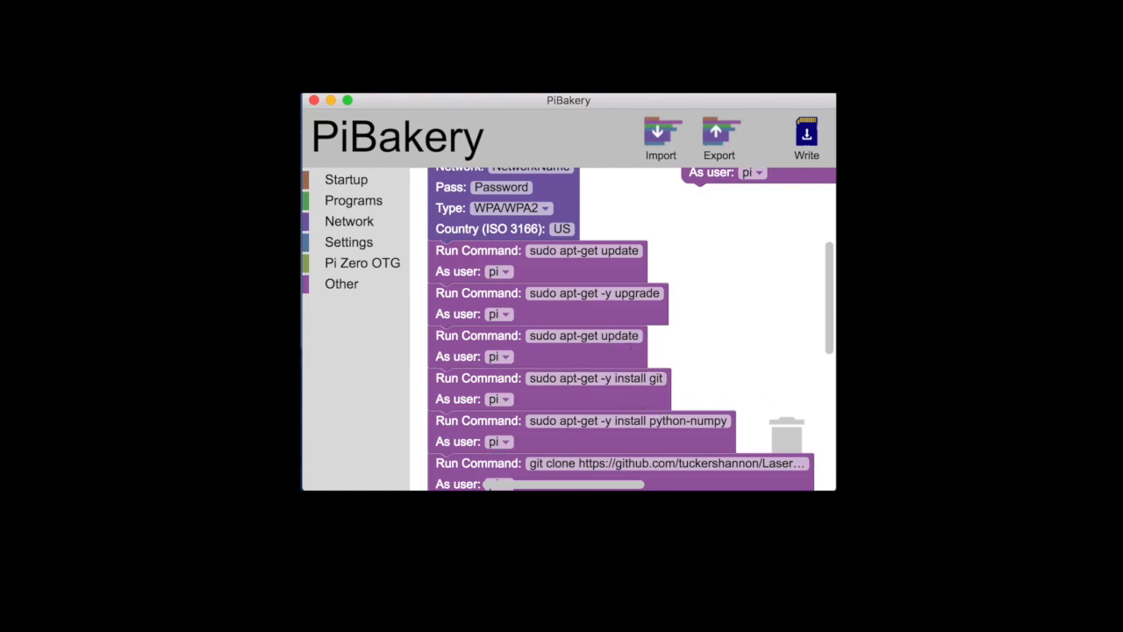
scroll("down", 3)
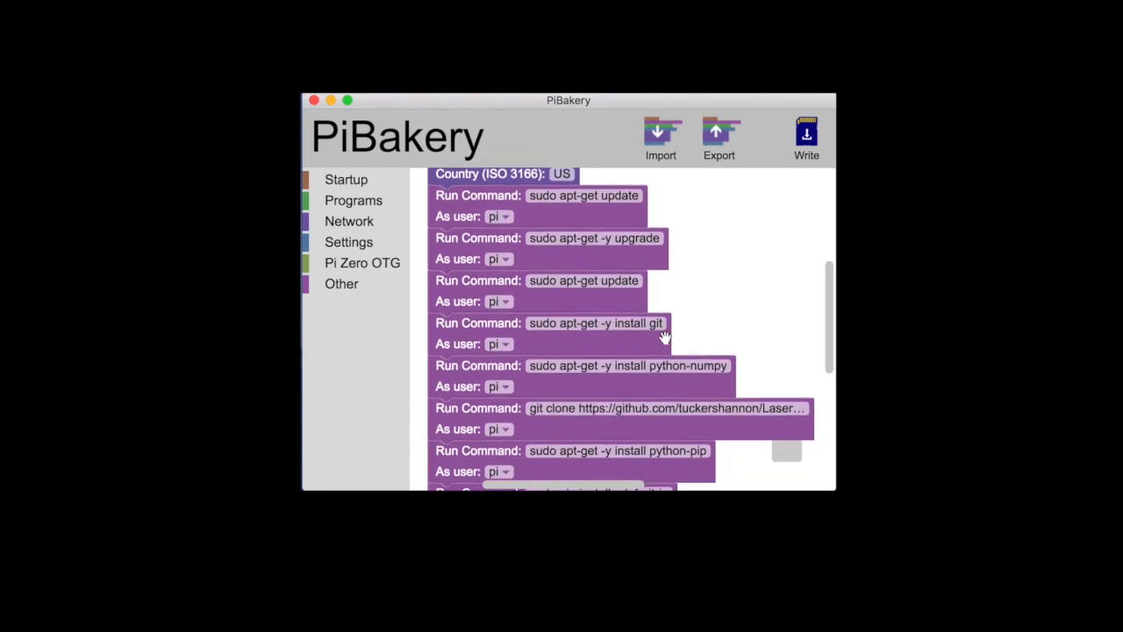
mouse_move(717, 354)
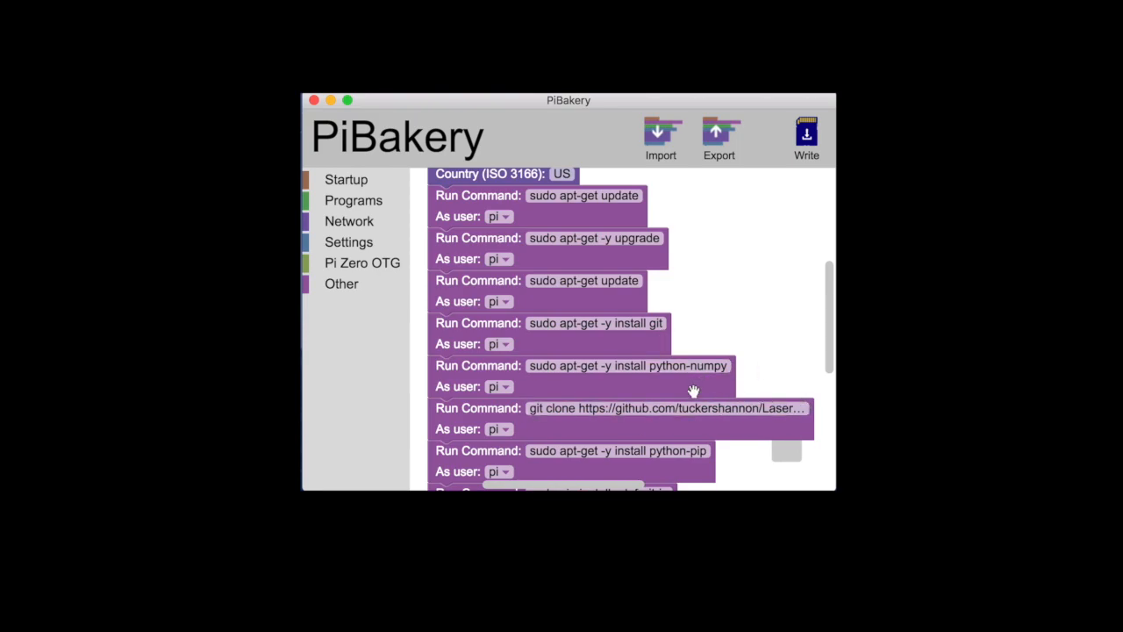
scroll("down", 3)
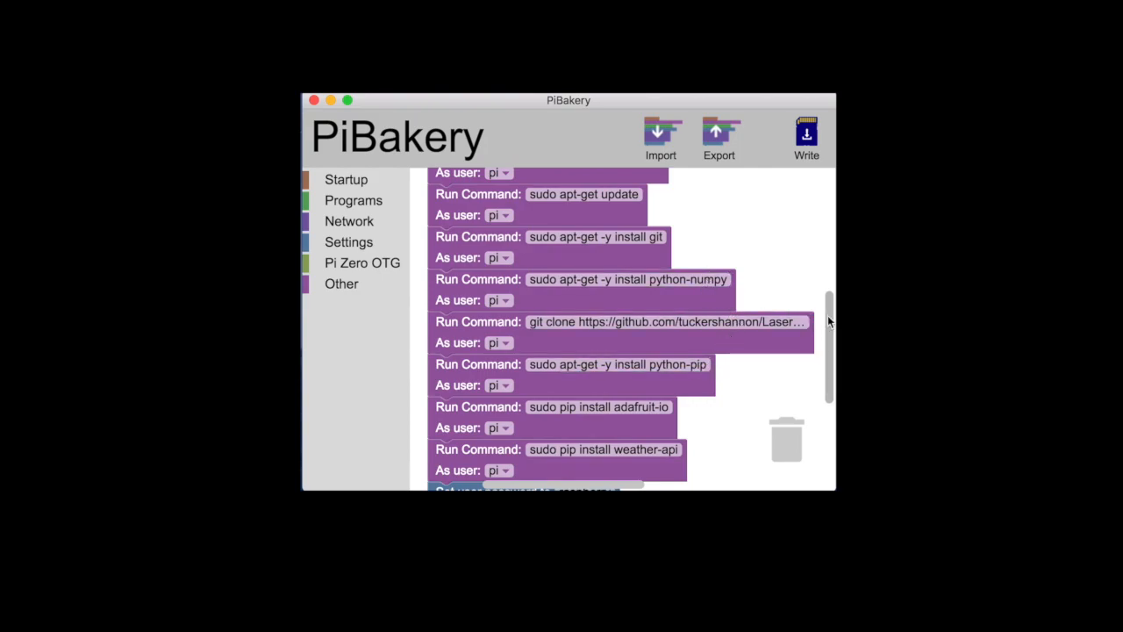
scroll("down", 3)
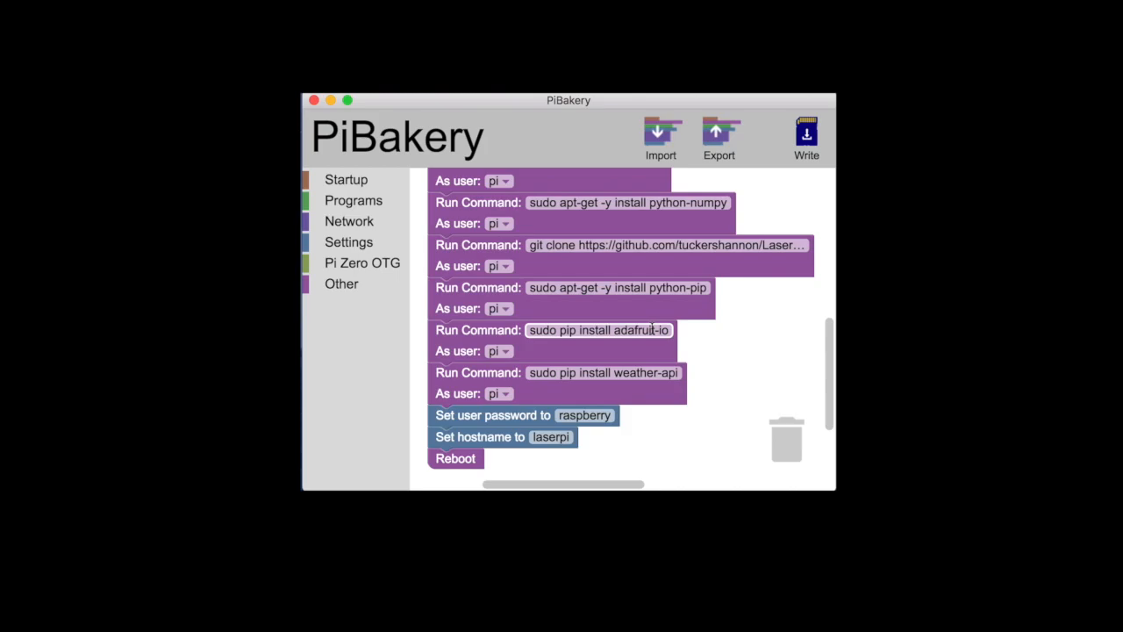